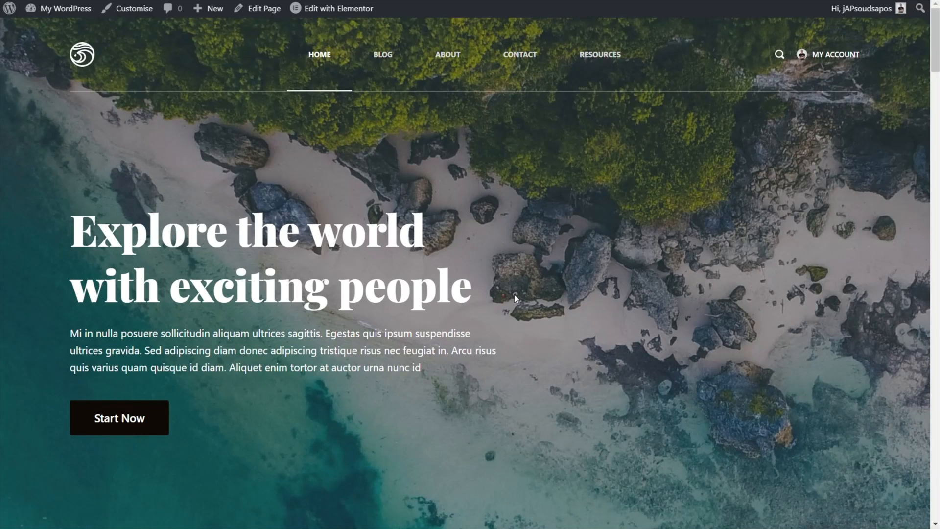
mouse_move(502, 276)
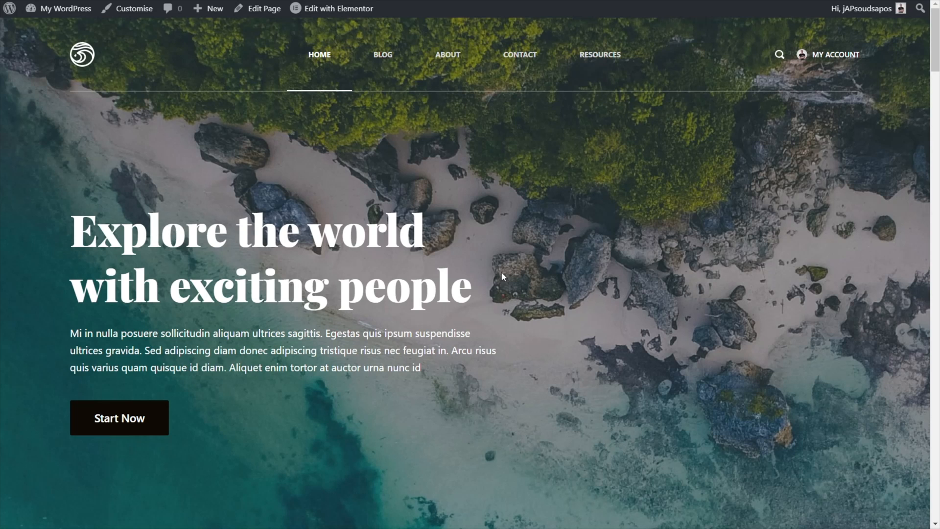
mouse_move(600, 55)
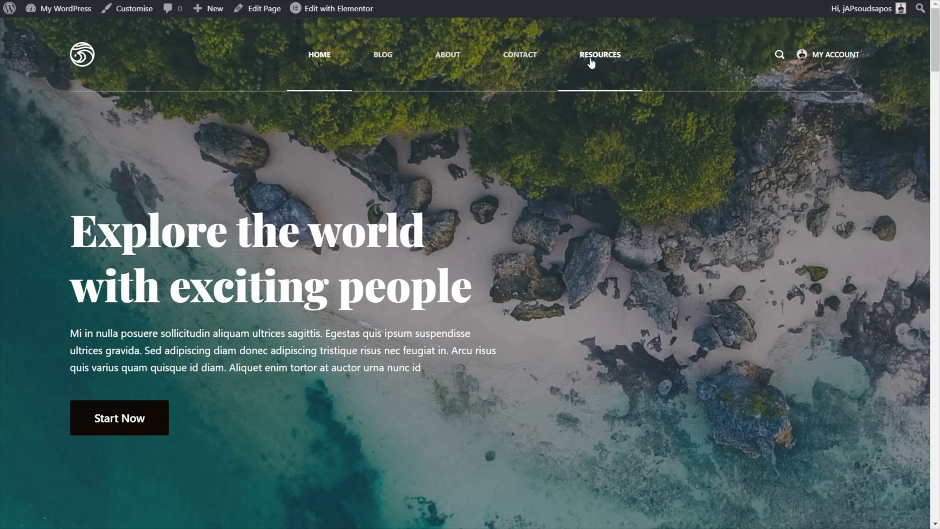
Browse the Resources archive on the site and scroll through its cards.
click(599, 55)
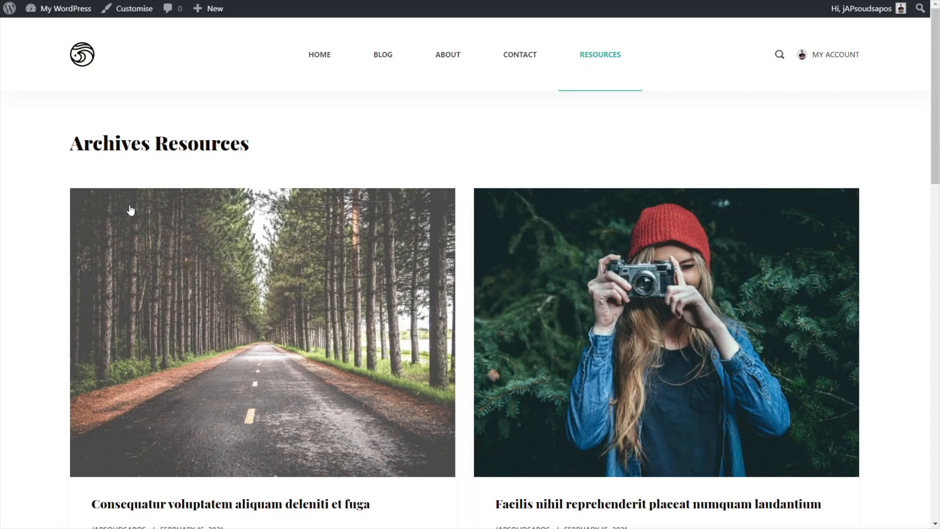
mouse_move(151, 159)
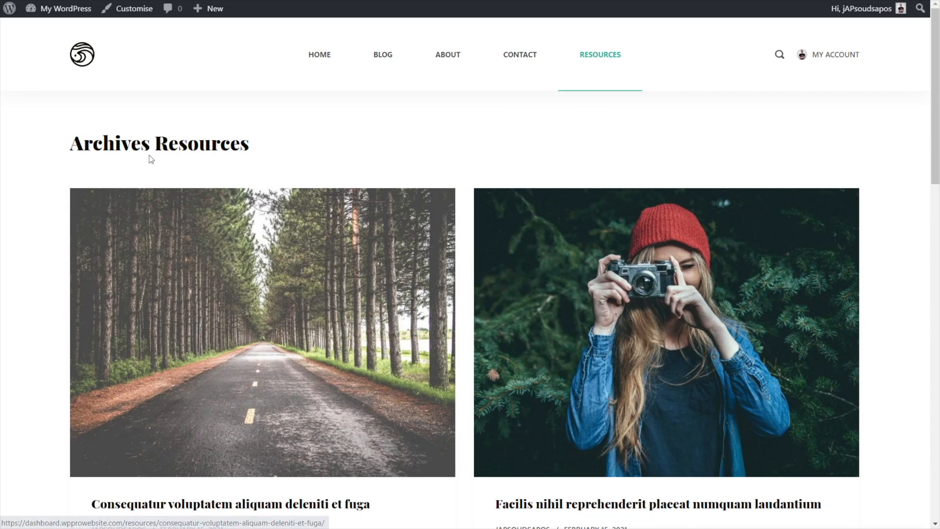
scroll(down, 3)
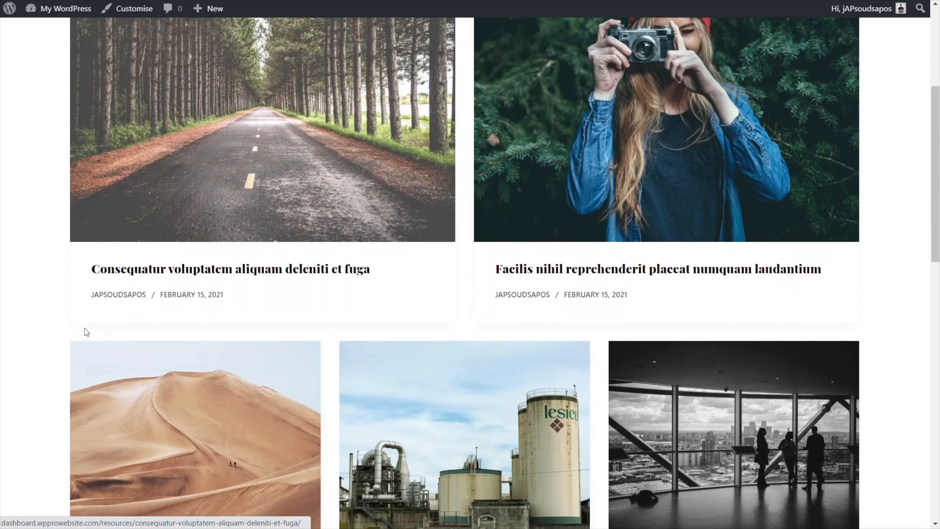
scroll(down, 3)
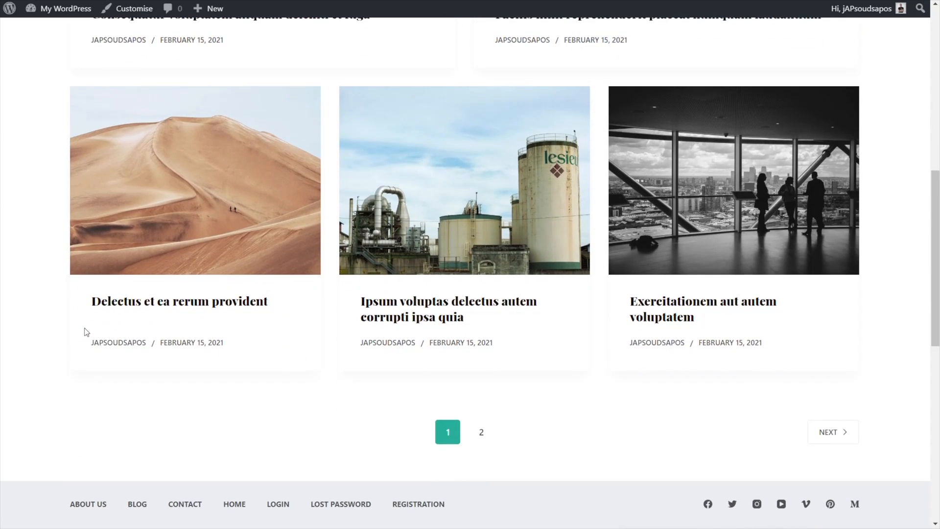
click(600, 54)
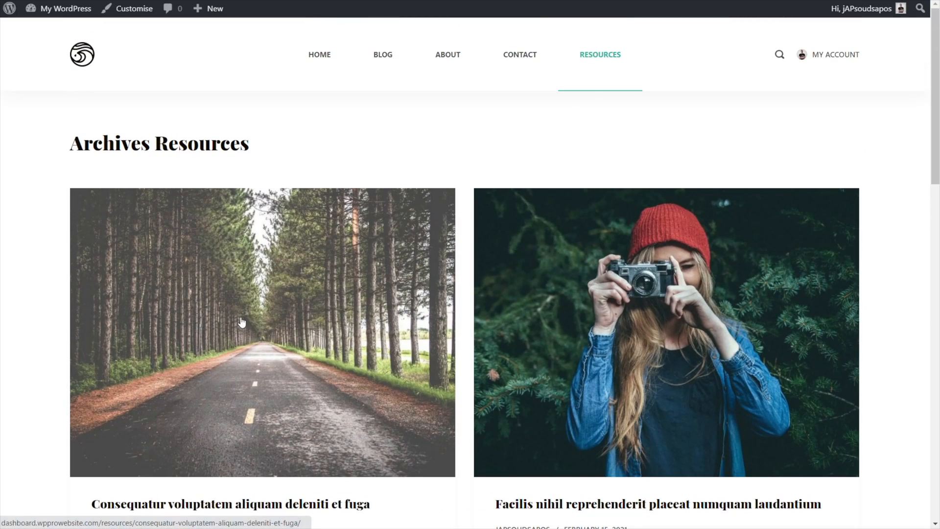
View the single page of the first resource, scrolling past its title and share box.
click(263, 332)
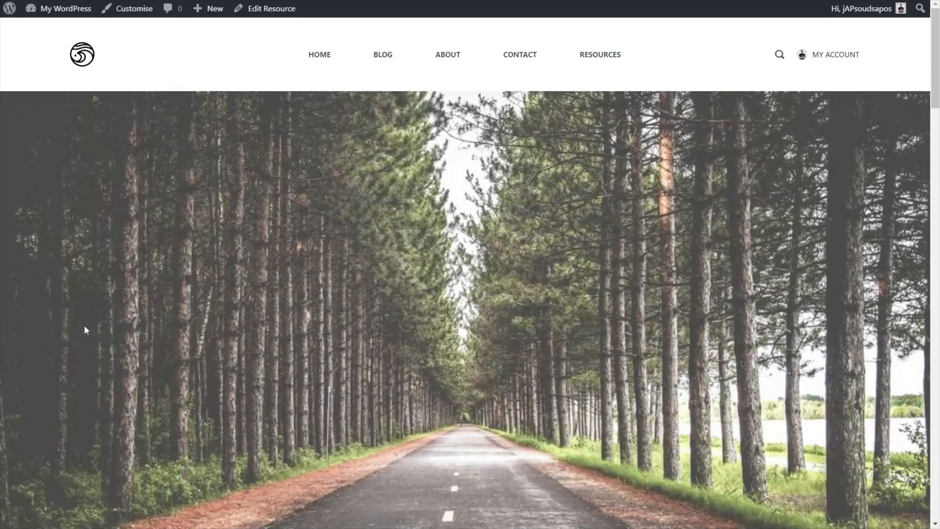
scroll(down, 3)
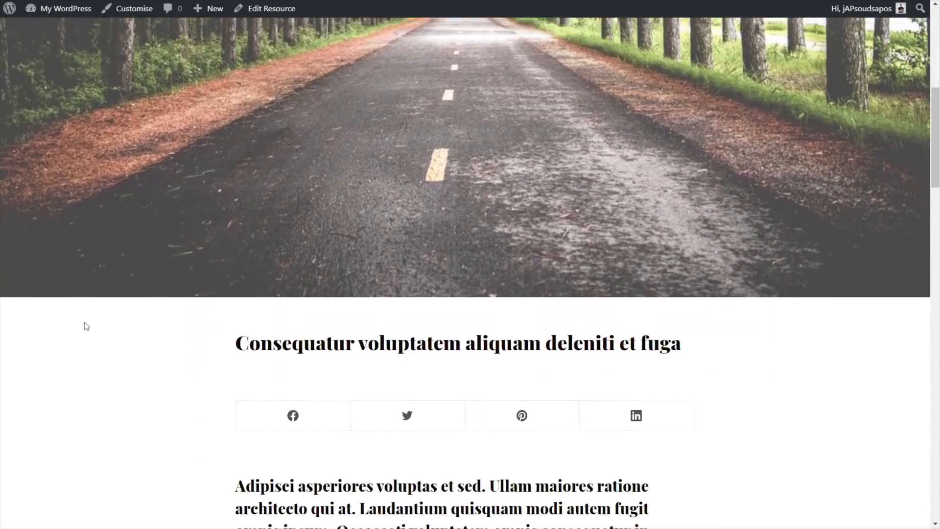
scroll(down, 3)
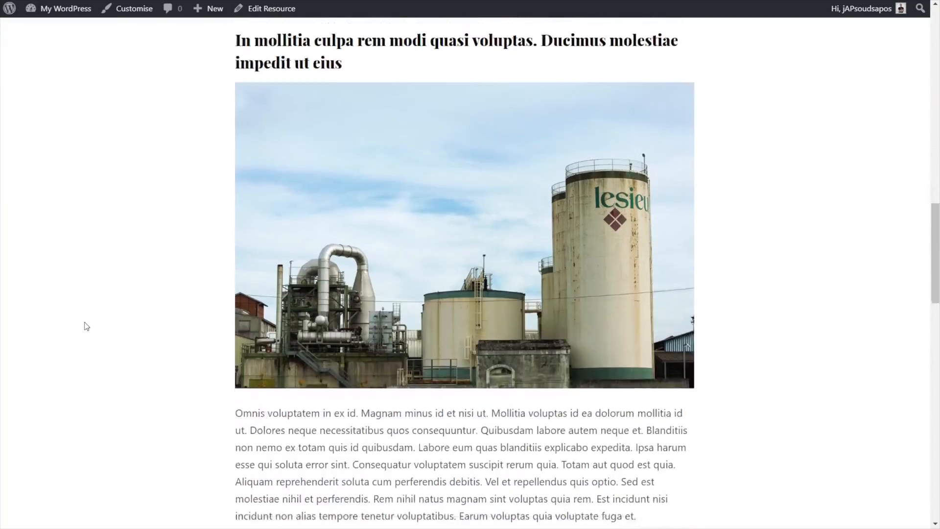
scroll(down, 3)
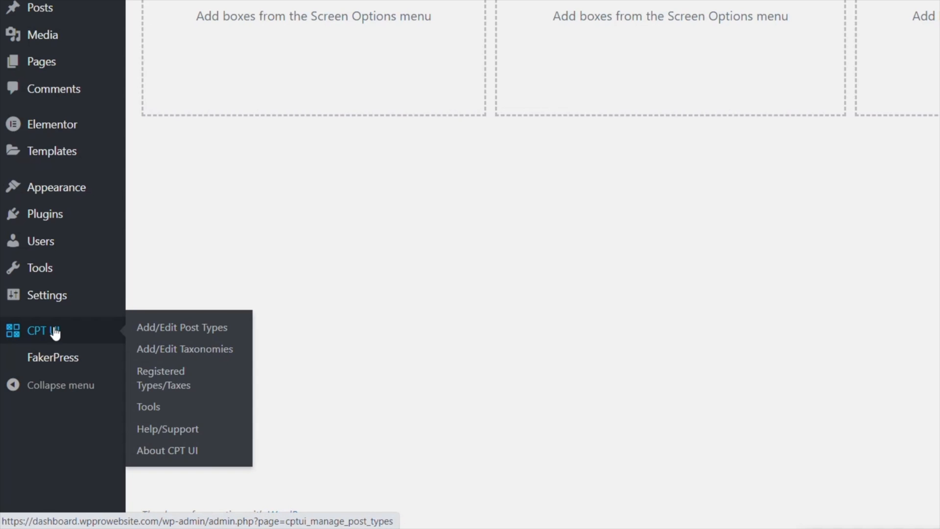
Fill the new post type form with slug 'resources' and plural label 'Resources'.
click(182, 327)
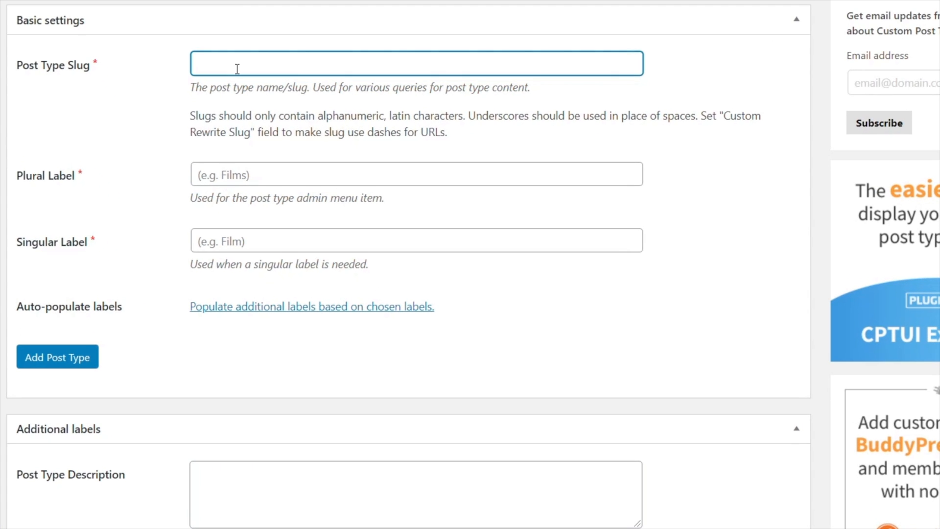
mouse_move(373, 54)
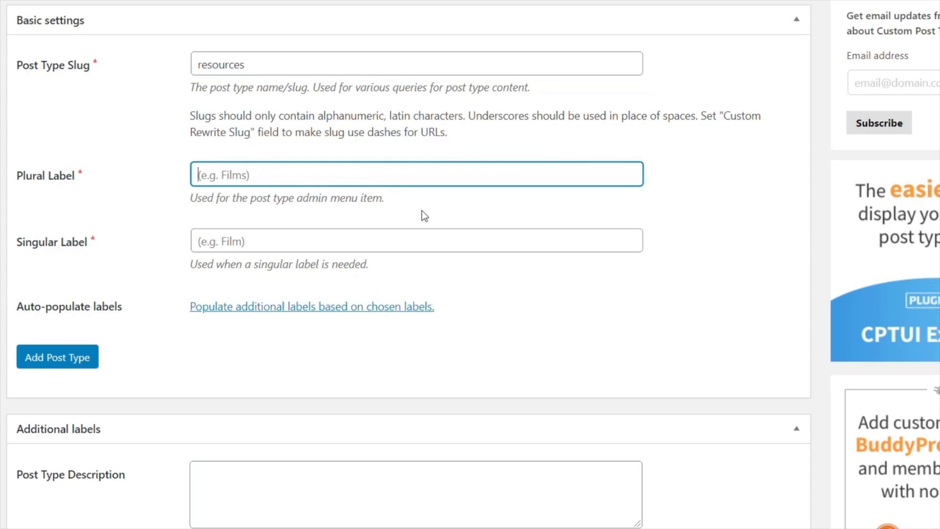
text(res)
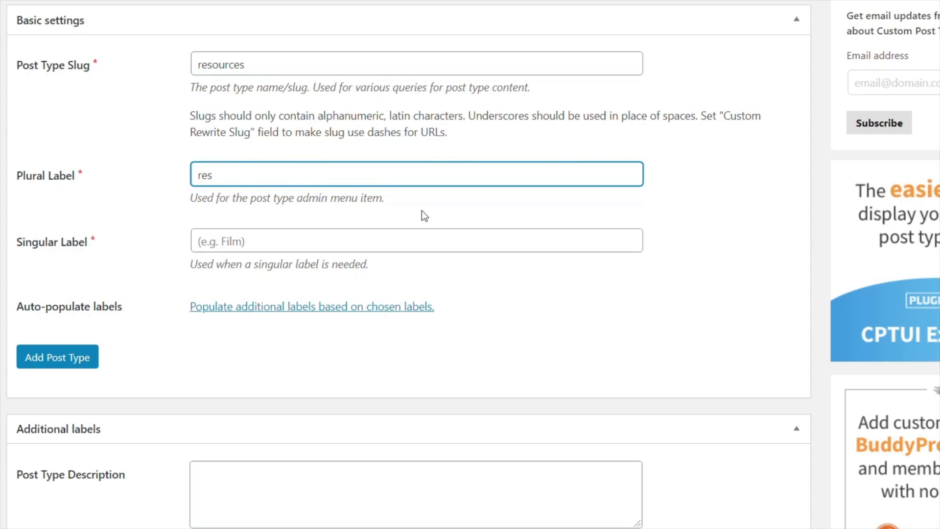
text(R)
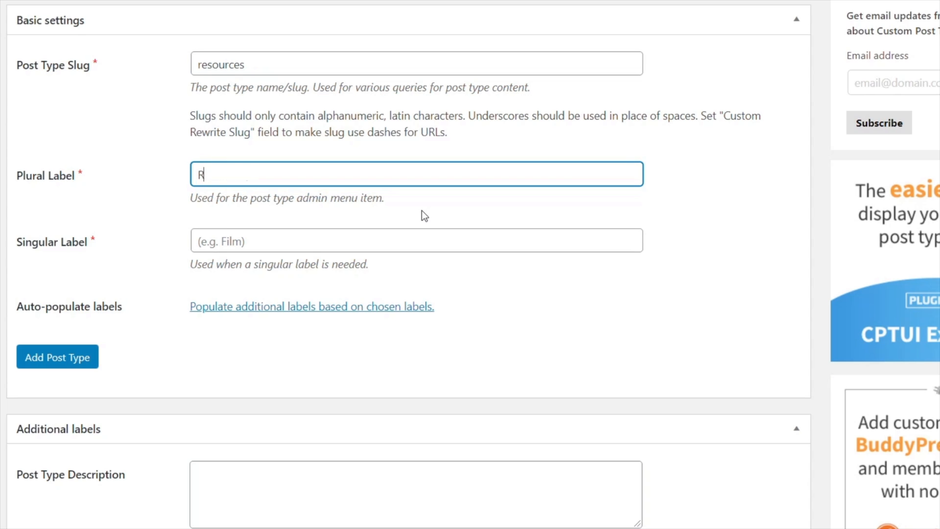
text(esources)
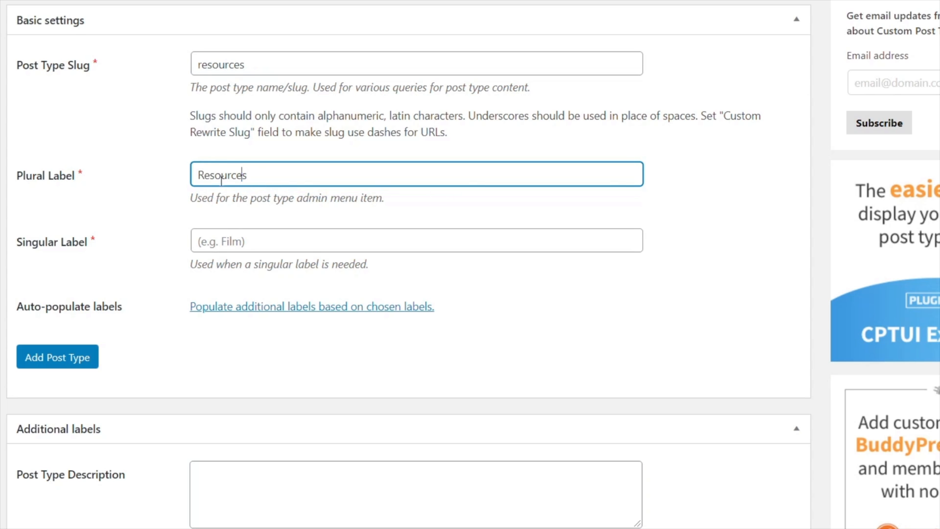
double_click(220, 174)
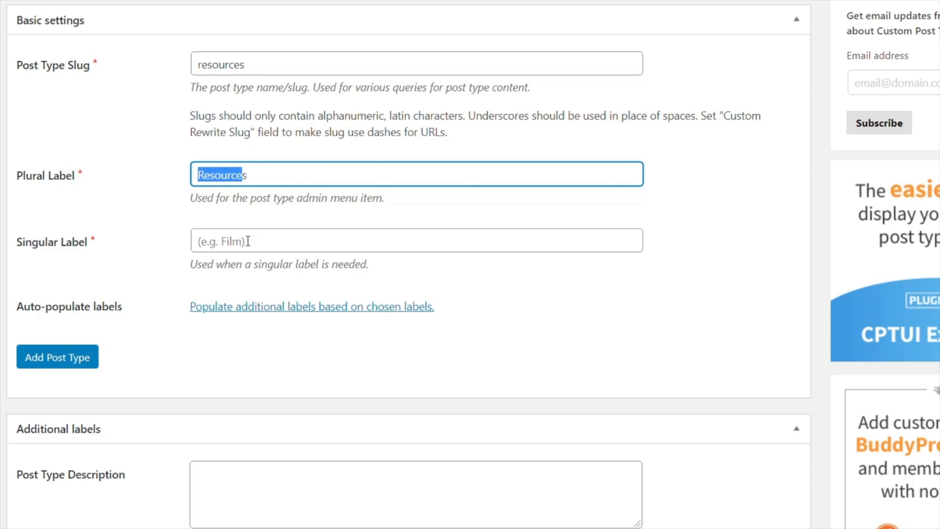
Enable an archive page and make the resources post type hierarchical.
scroll(down, 3)
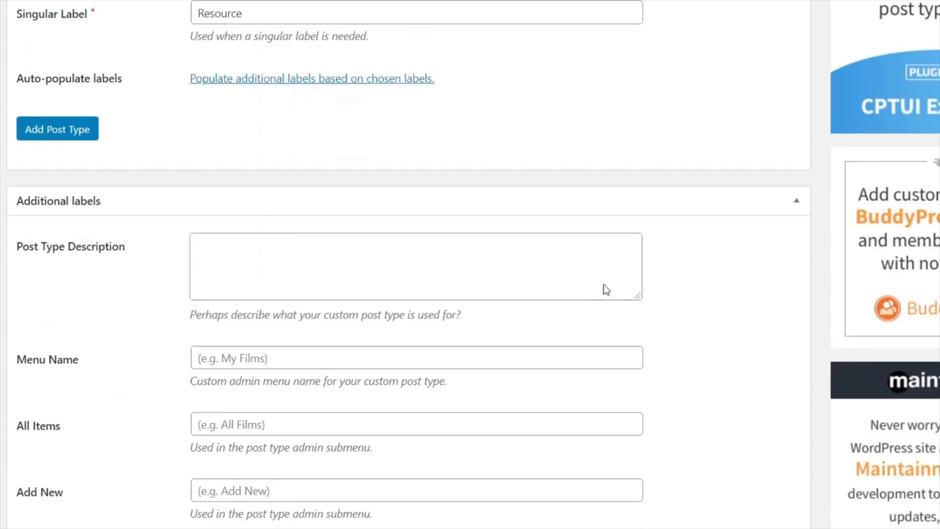
scroll(down, 3)
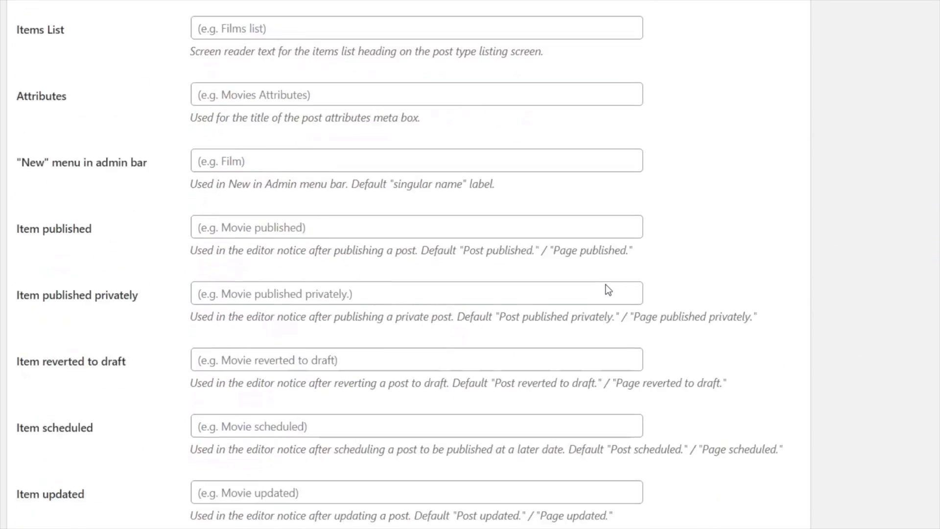
scroll(down, 3)
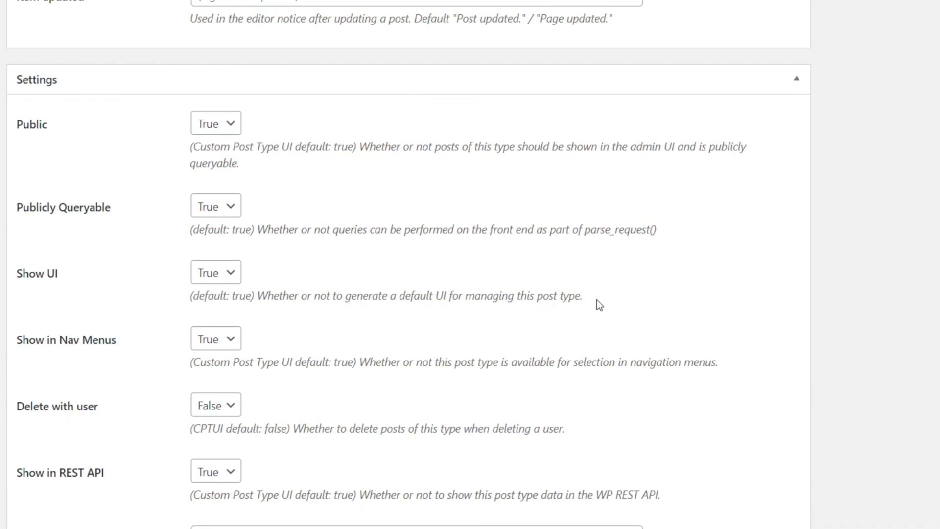
scroll(down, 3)
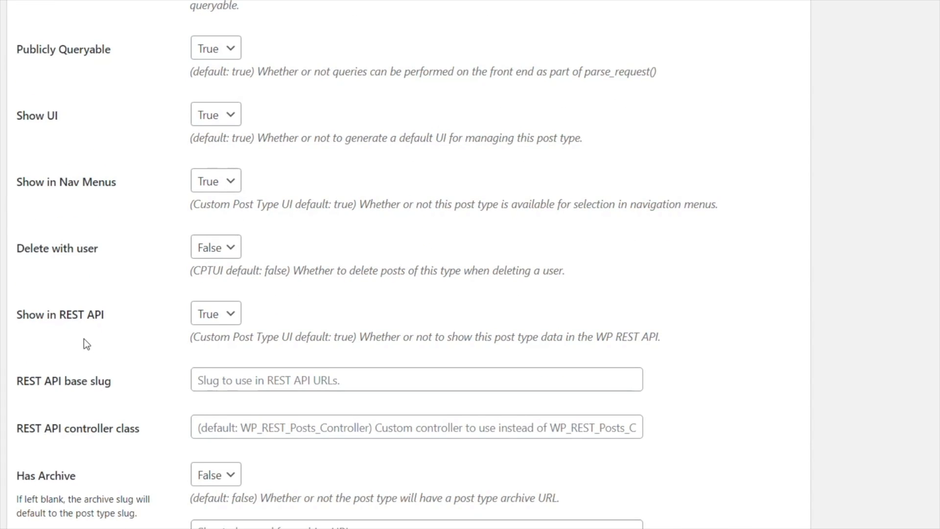
scroll(down, 3)
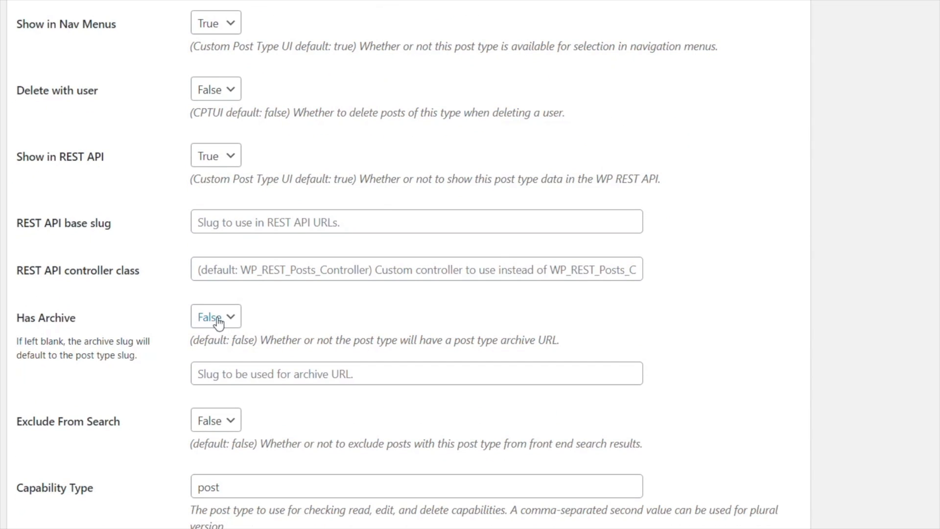
click(215, 316)
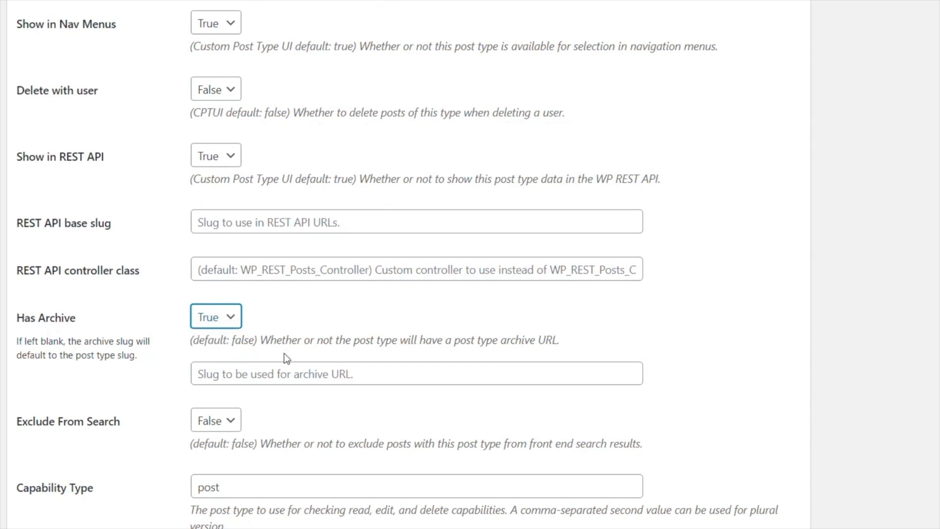
scroll(down, 3)
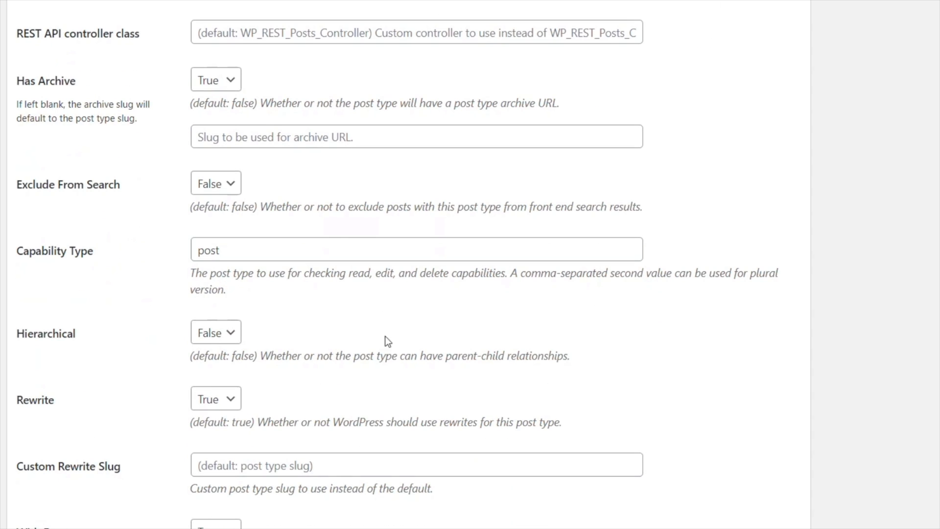
mouse_move(255, 339)
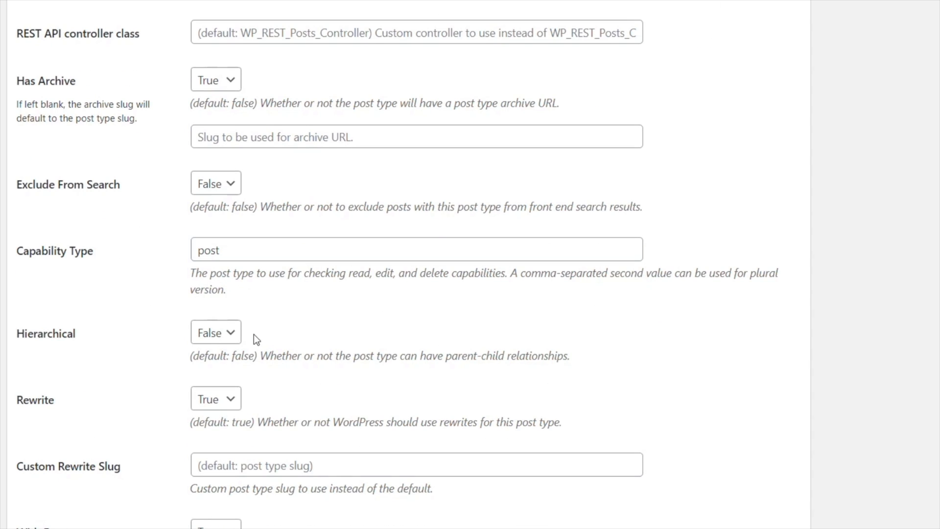
click(215, 332)
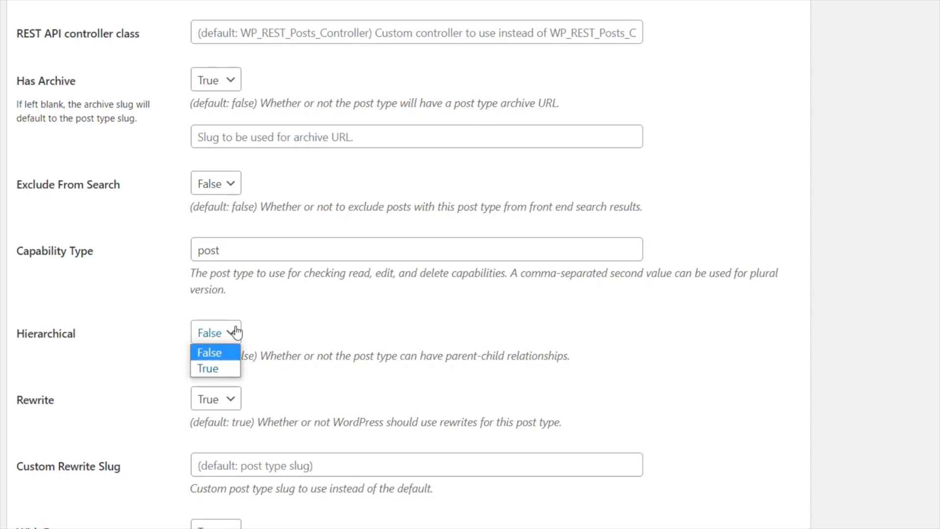
click(206, 369)
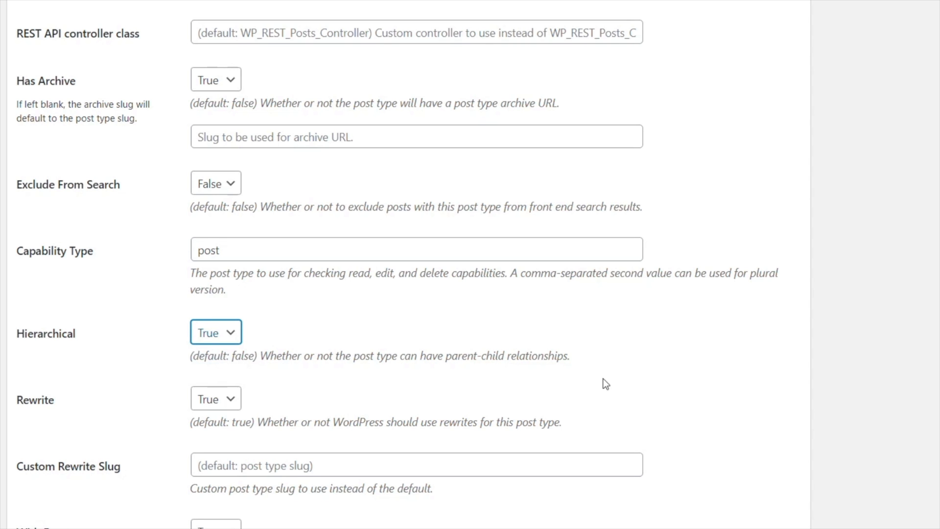
Add the resources post type so Resources appears in the admin menu.
scroll(down, 3)
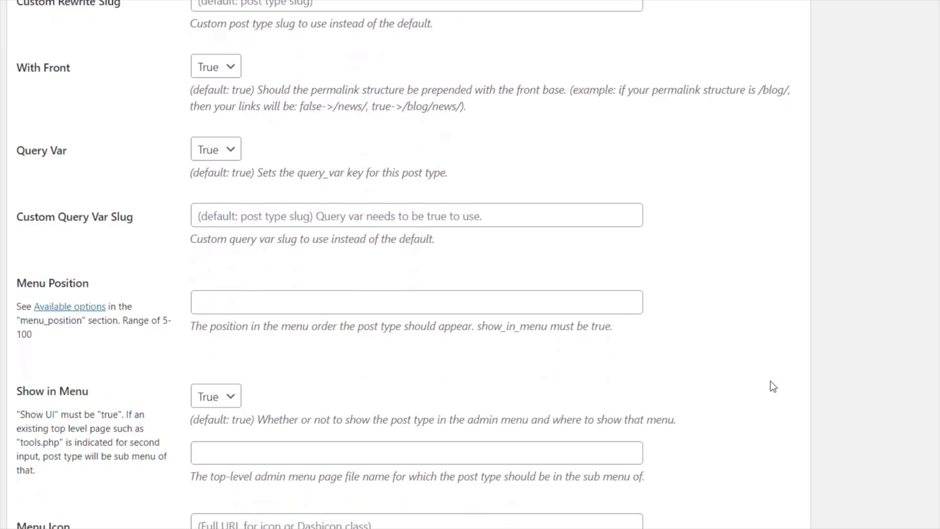
scroll(down, 3)
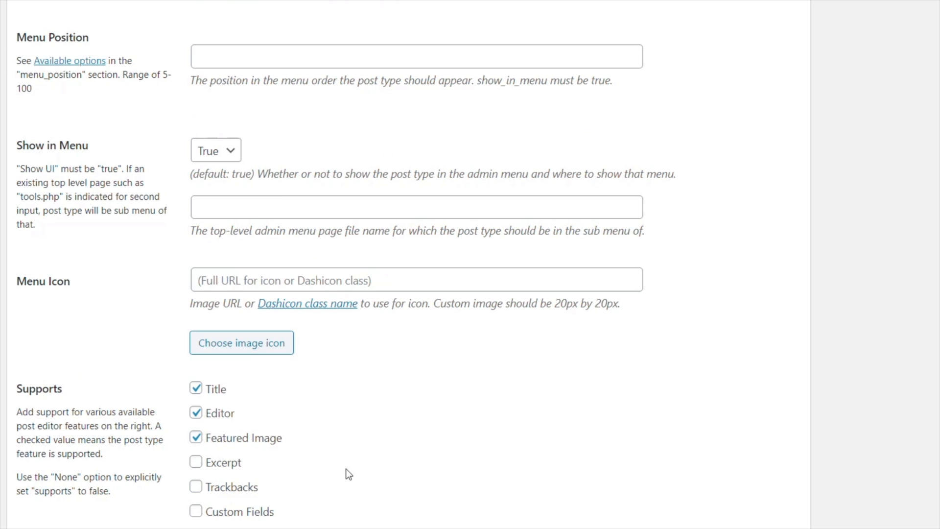
mouse_move(448, 399)
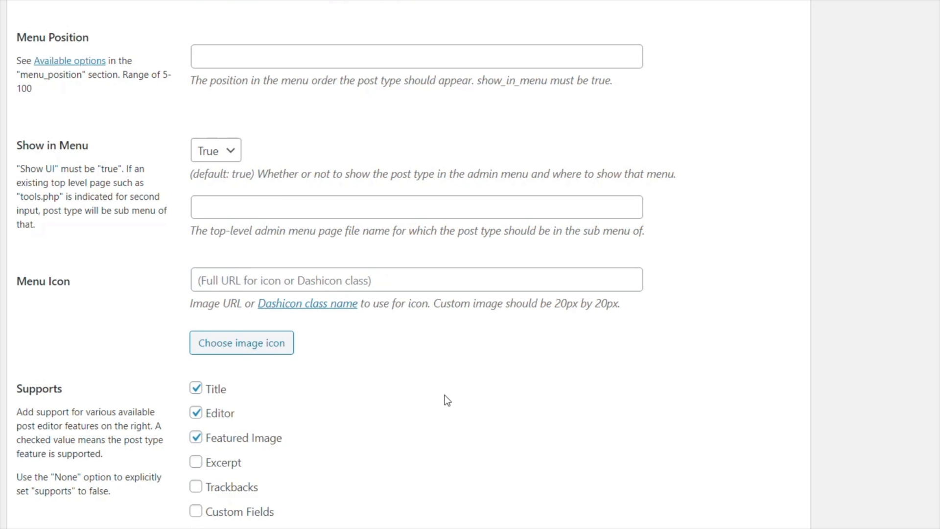
scroll(down, 3)
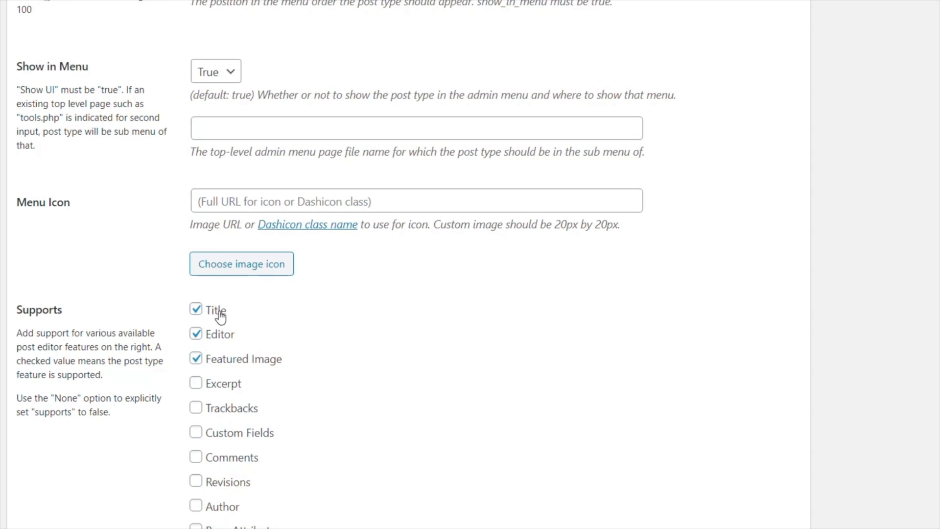
mouse_move(447, 375)
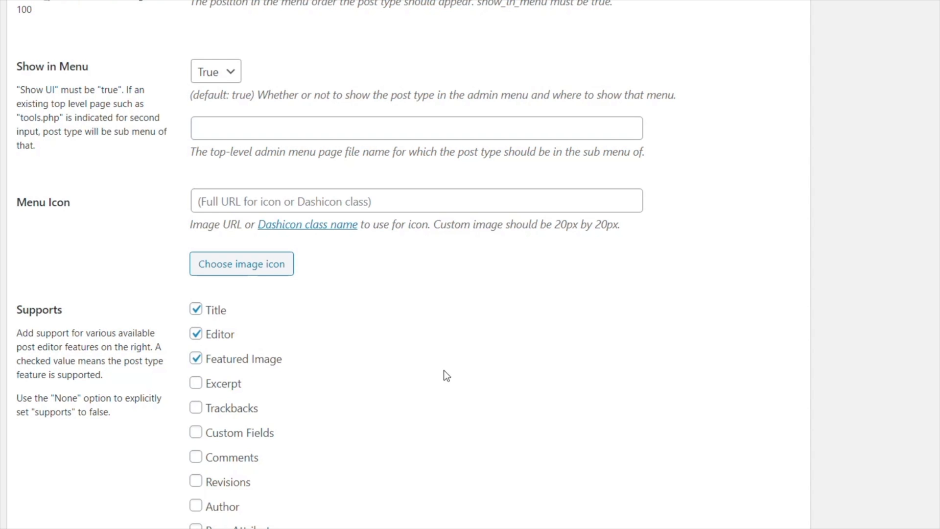
scroll(down, 3)
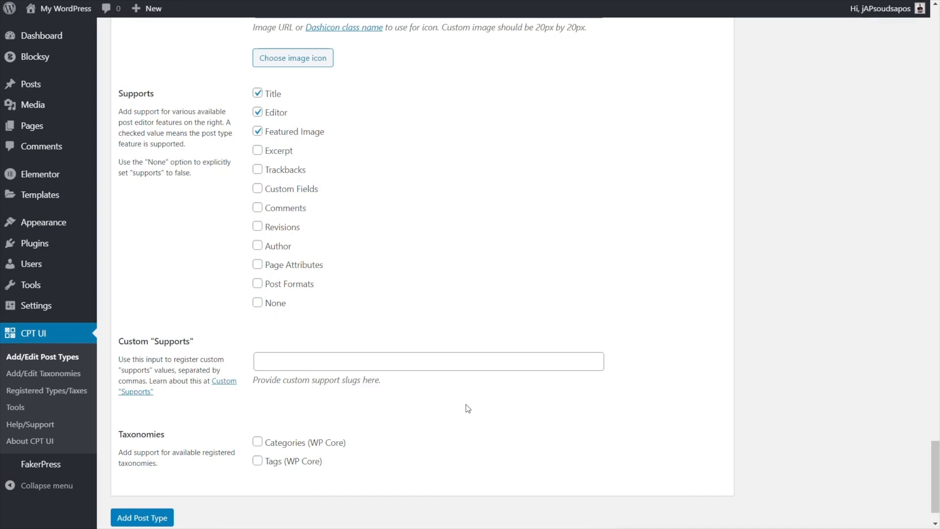
click(142, 517)
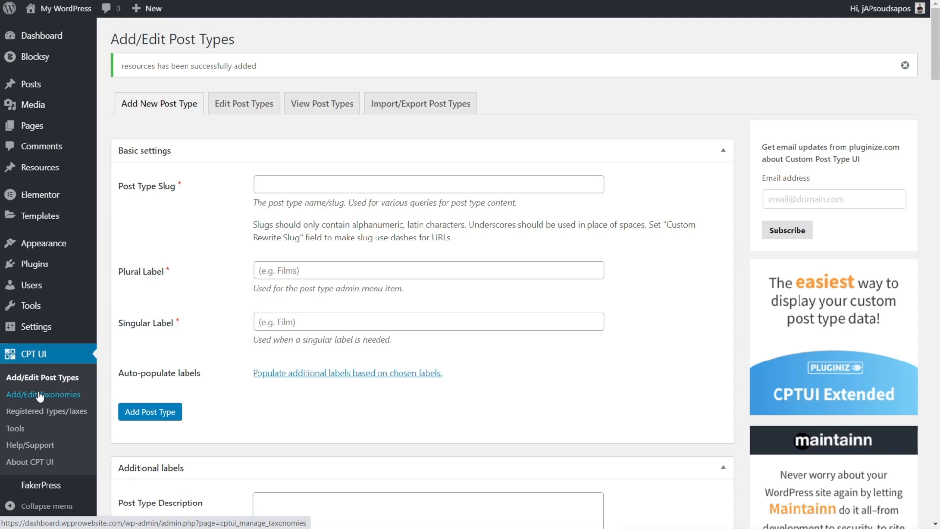
Define the resource_category taxonomy with labels Categories and Category.
click(43, 394)
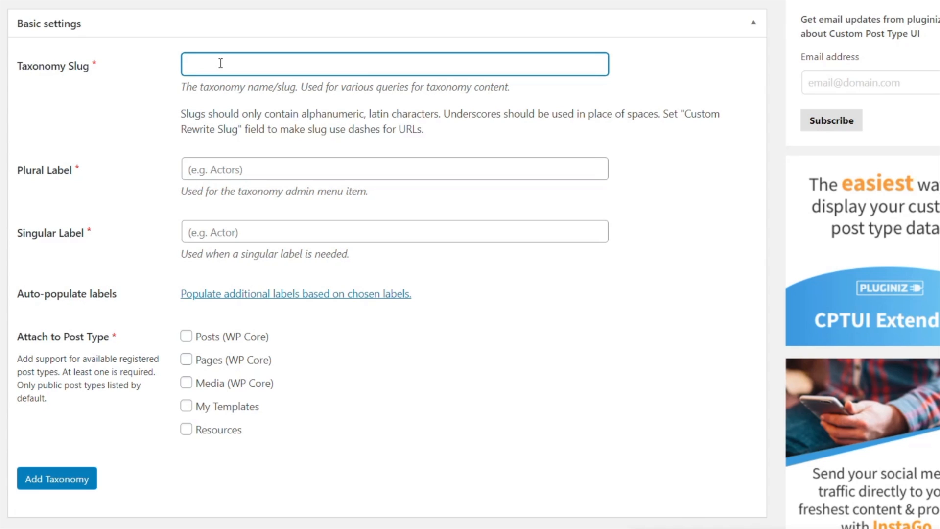
text(resource_categ)
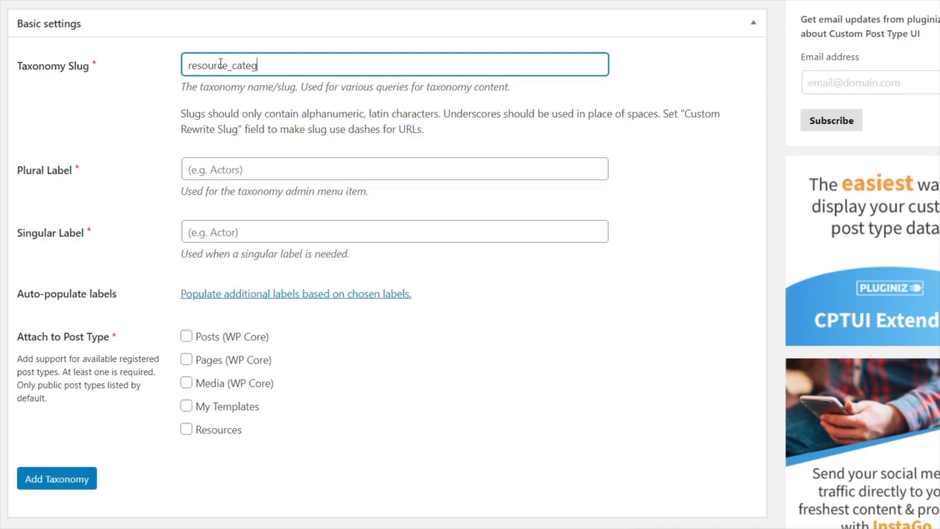
text(ory)
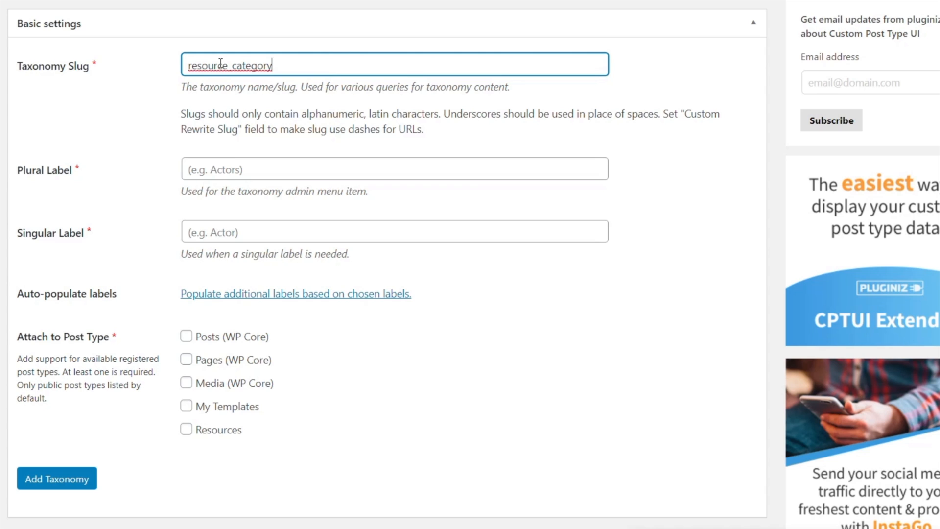
click(57, 478)
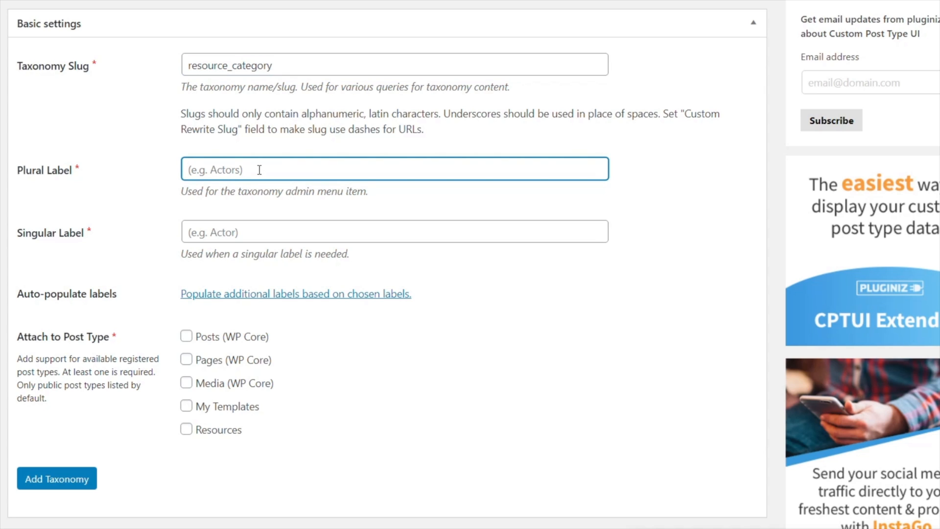
text(Categor)
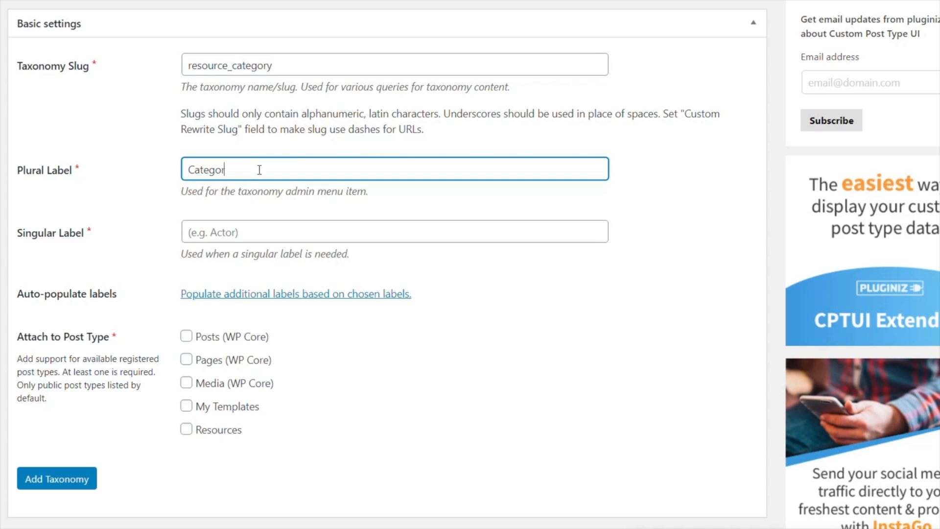
text(y)
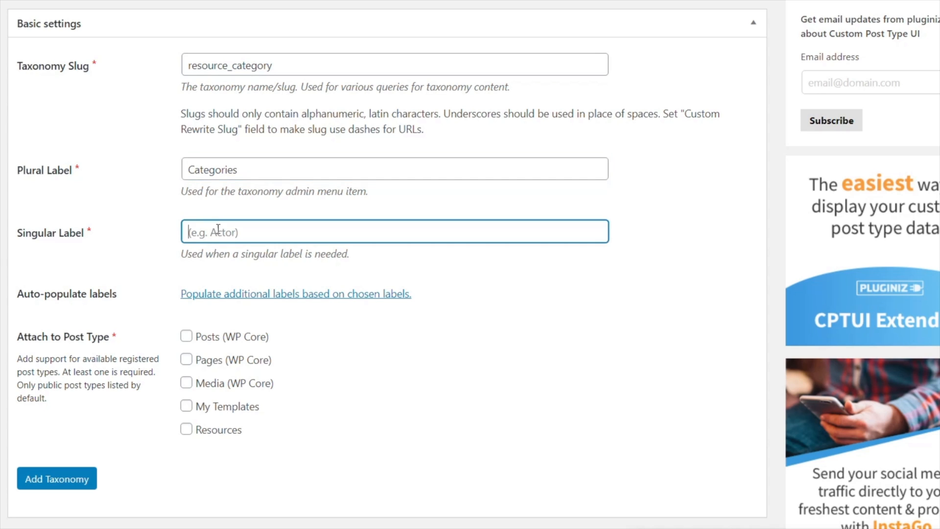
text(Category)
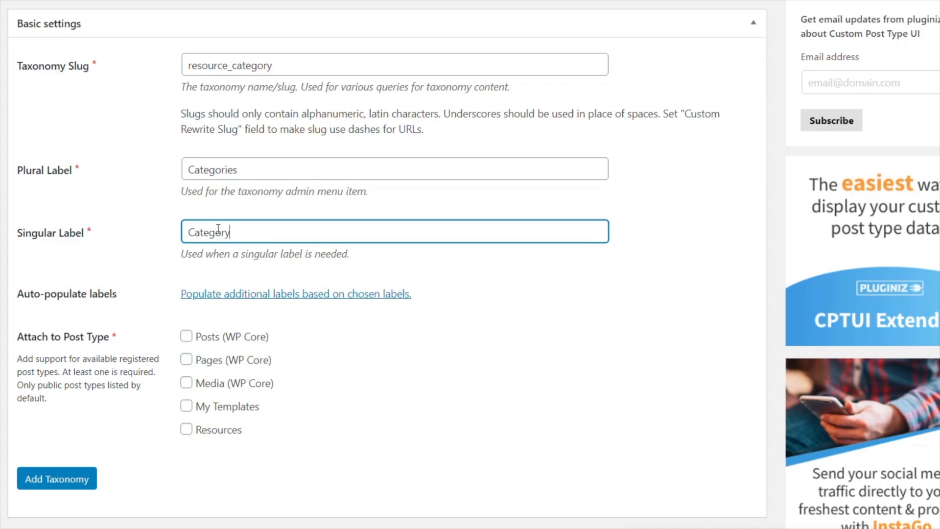
mouse_move(312, 395)
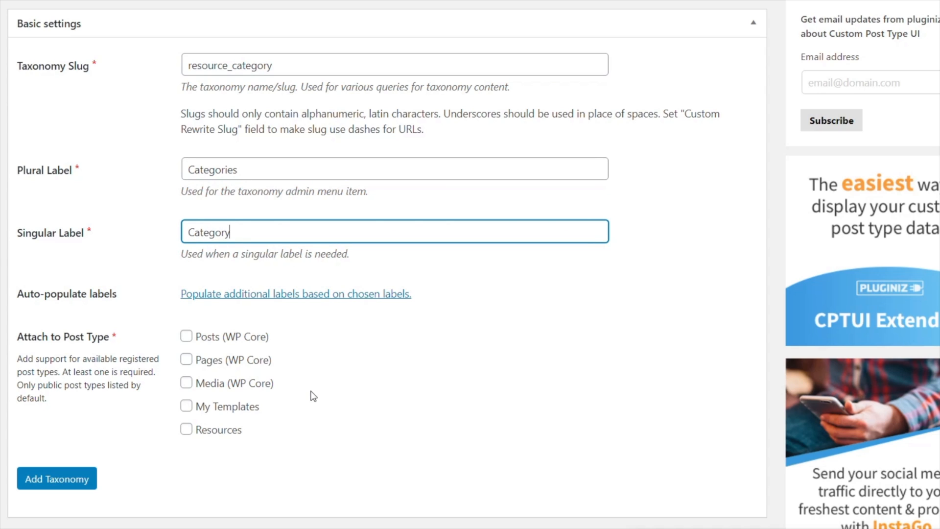
mouse_move(132, 442)
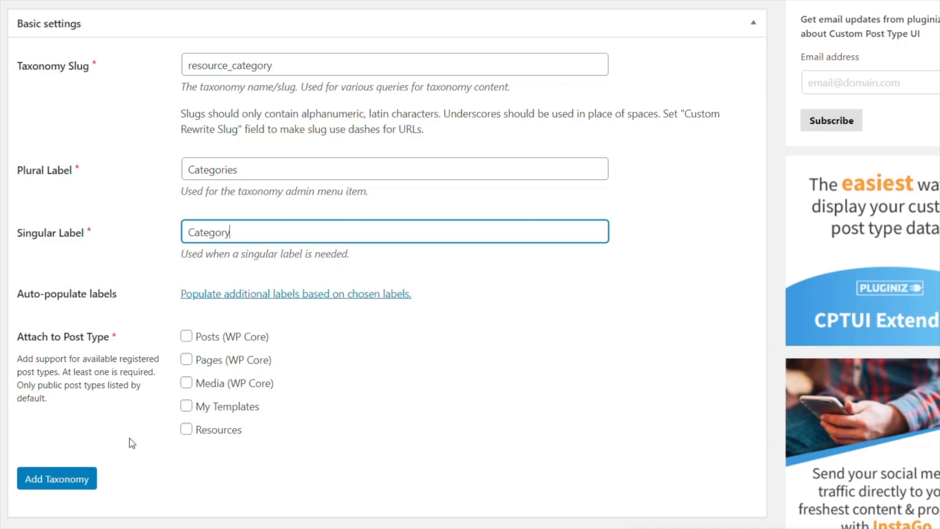
mouse_move(190, 434)
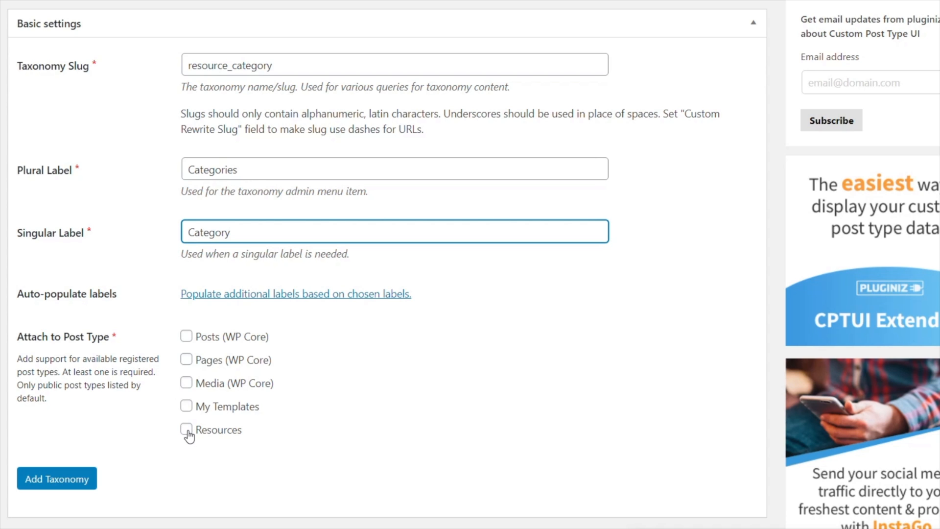
Set hierarchical rewrites, admin column and quick/bulk edit to True, then add the taxonomy.
scroll(down, 3)
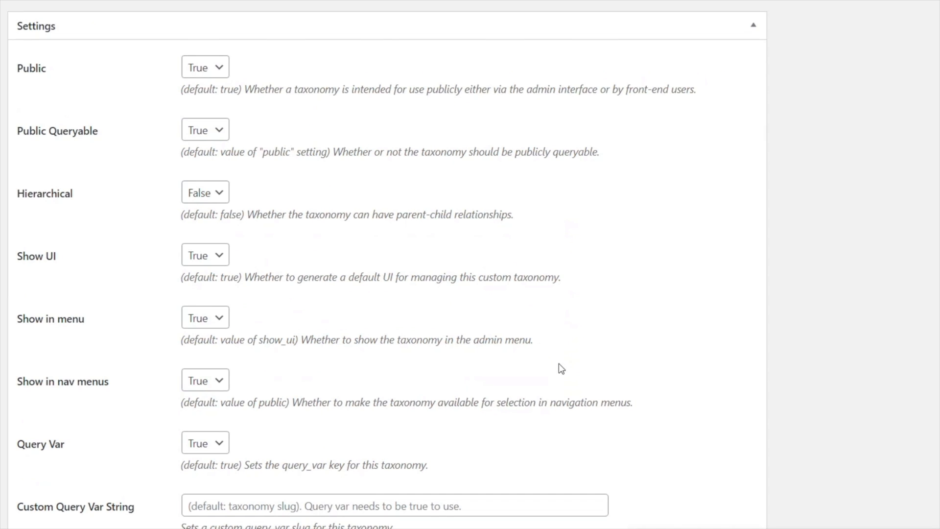
mouse_move(447, 333)
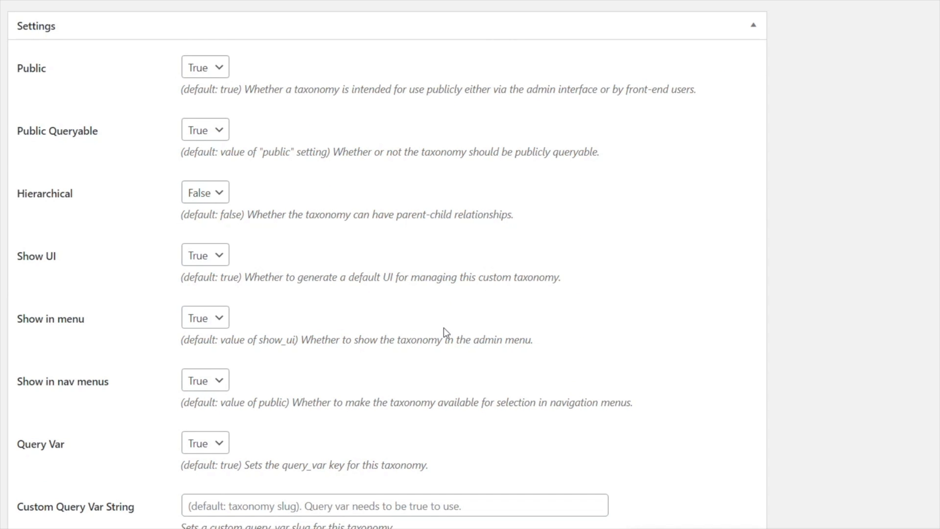
scroll(down, 3)
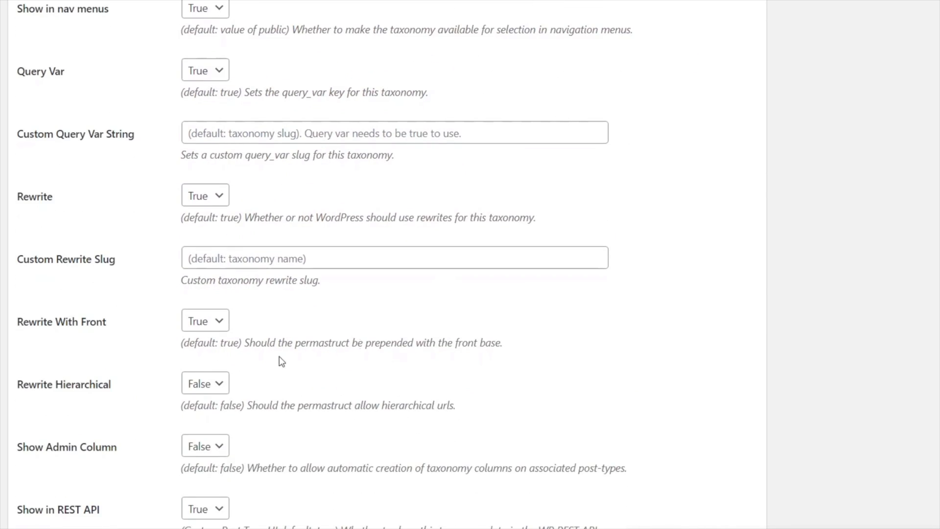
click(205, 383)
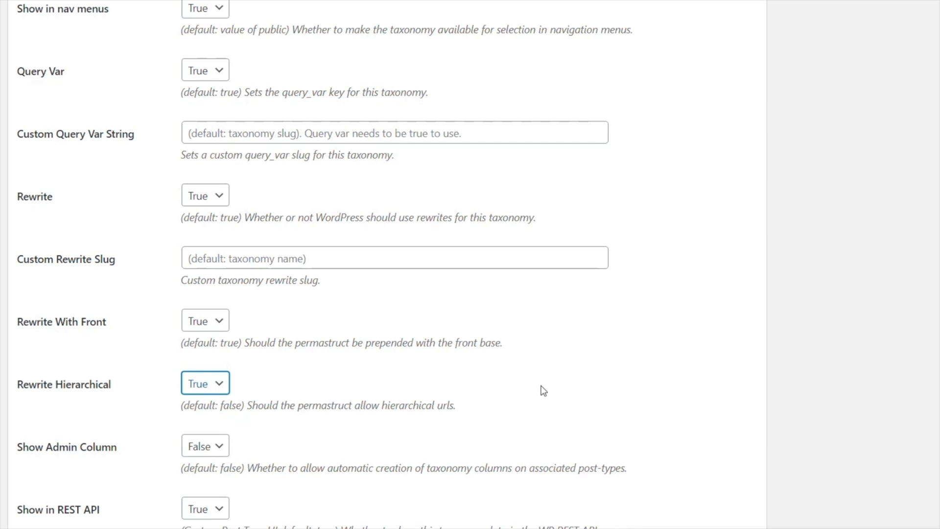
scroll(down, 3)
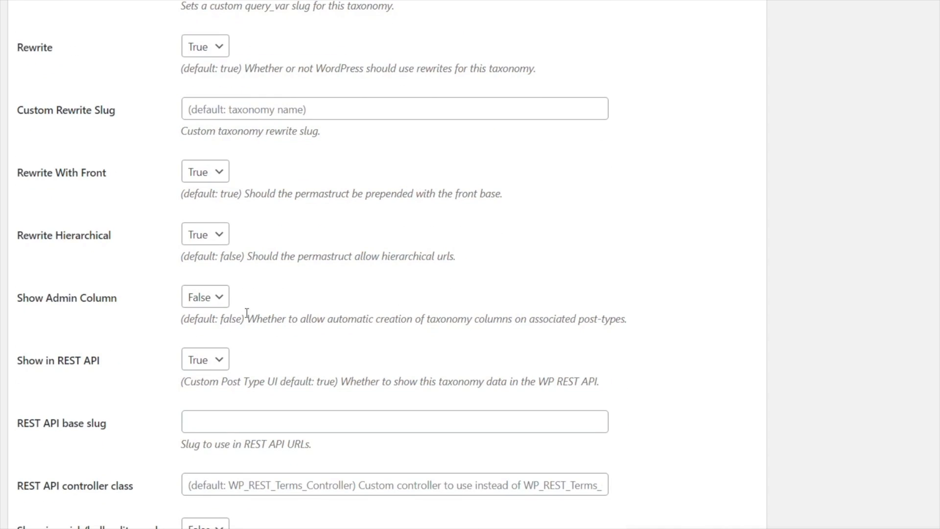
click(204, 296)
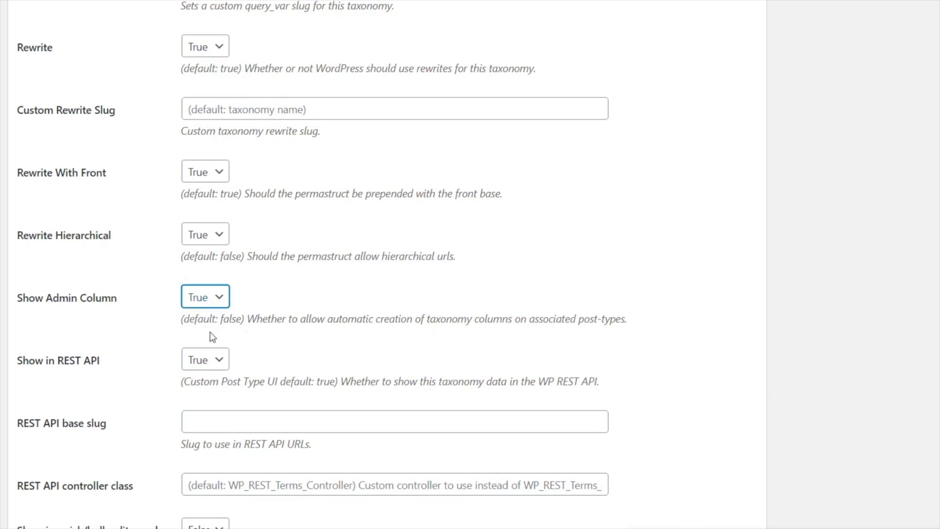
mouse_move(650, 342)
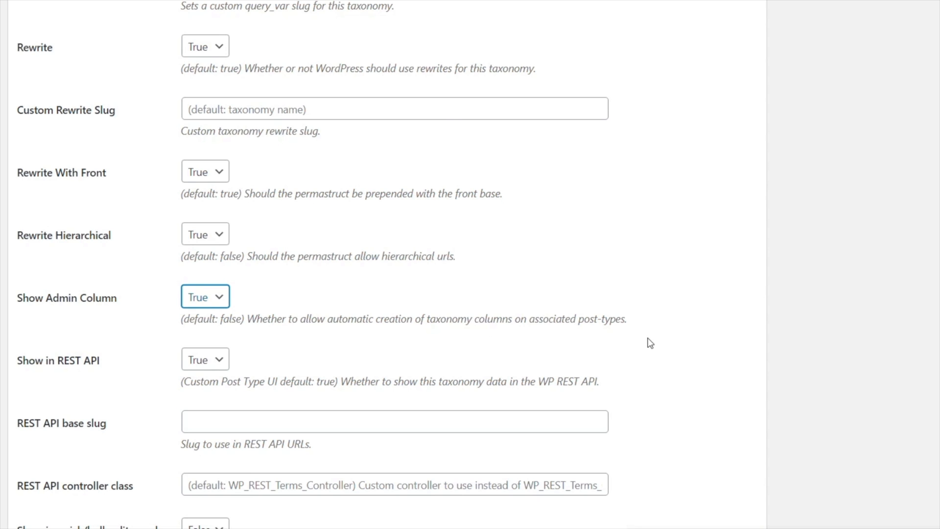
scroll(down, 3)
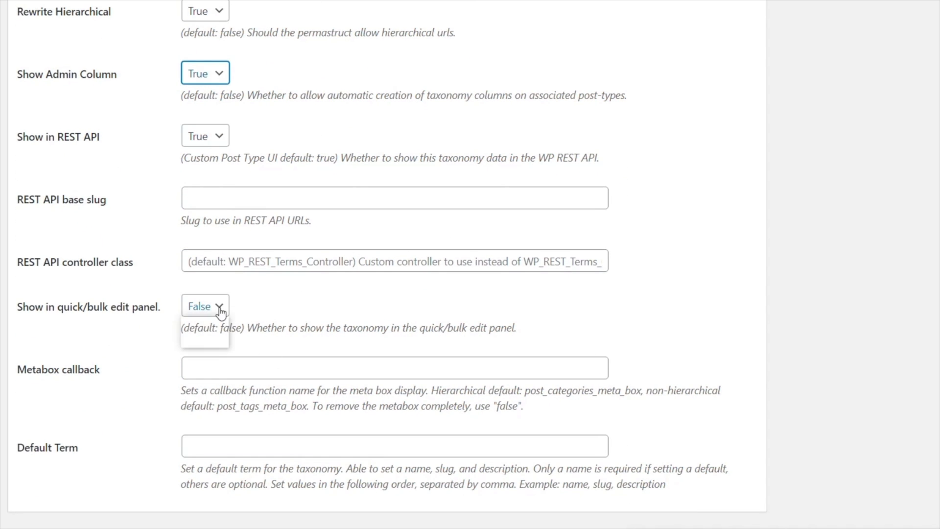
click(205, 306)
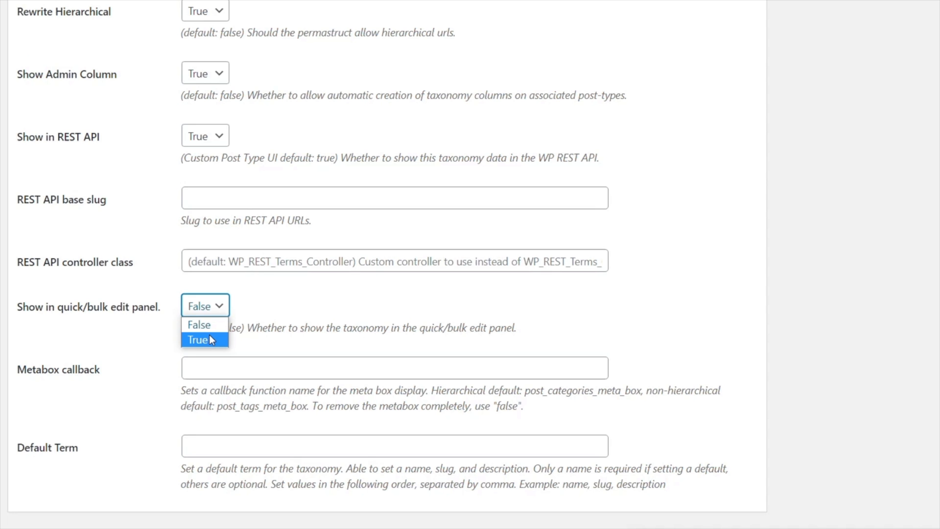
click(197, 339)
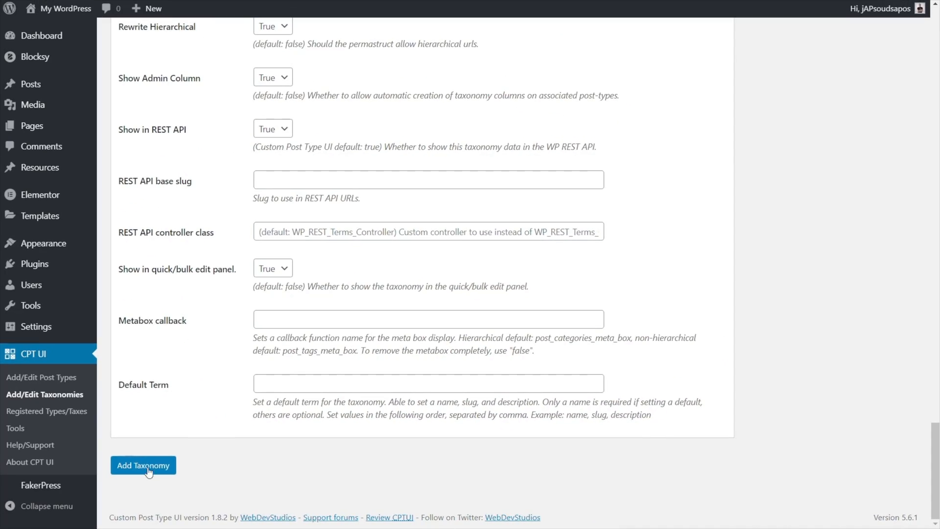
click(143, 466)
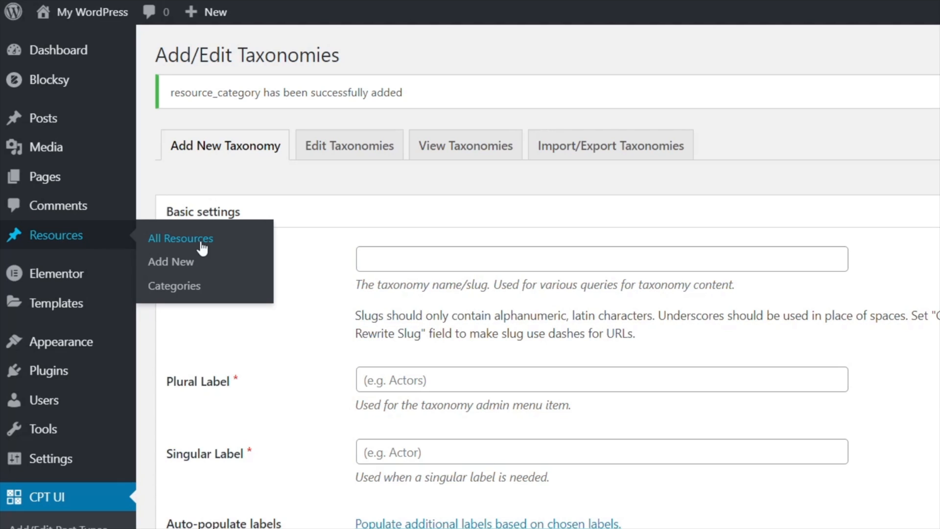
mouse_move(174, 286)
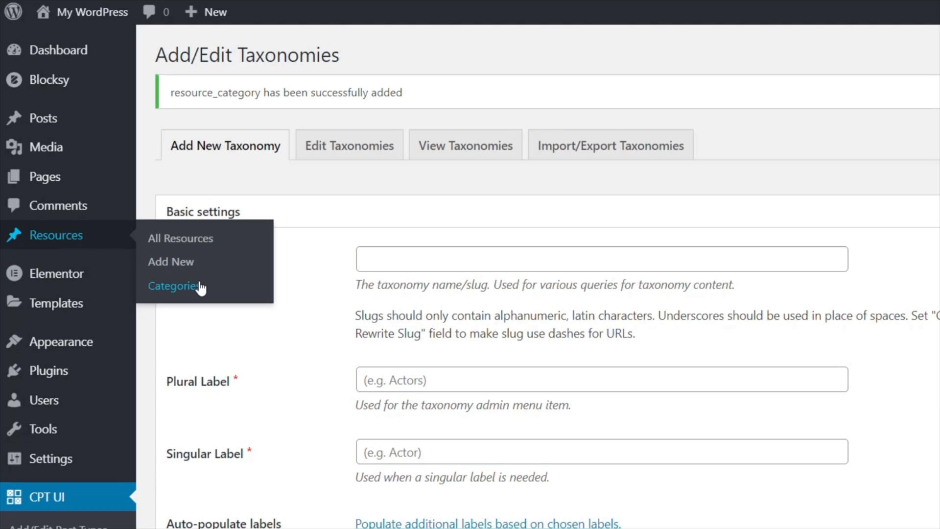
mouse_move(180, 238)
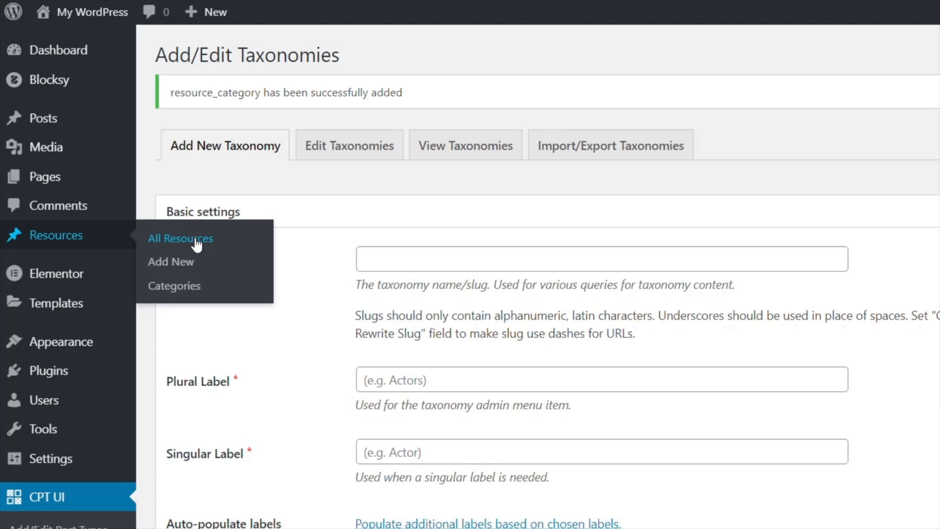
View the empty All Resources list with its Categories column.
click(181, 238)
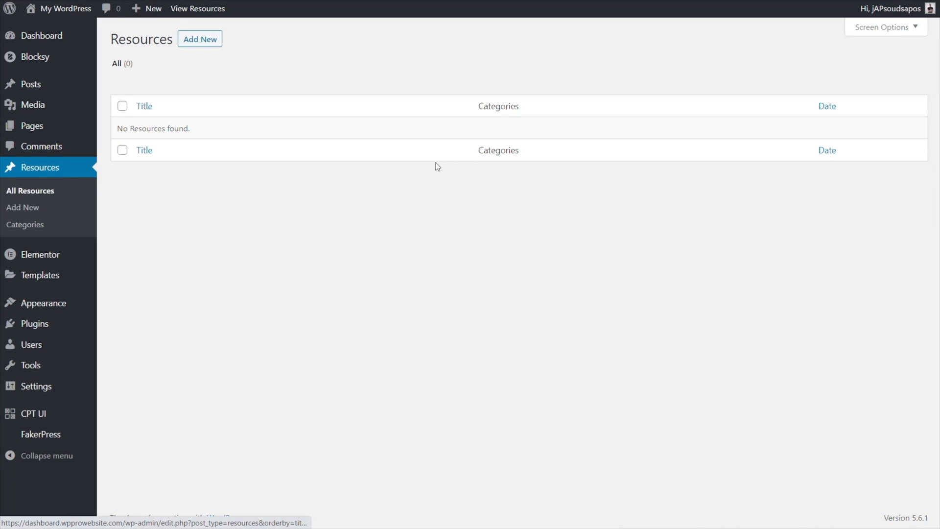
mouse_move(486, 118)
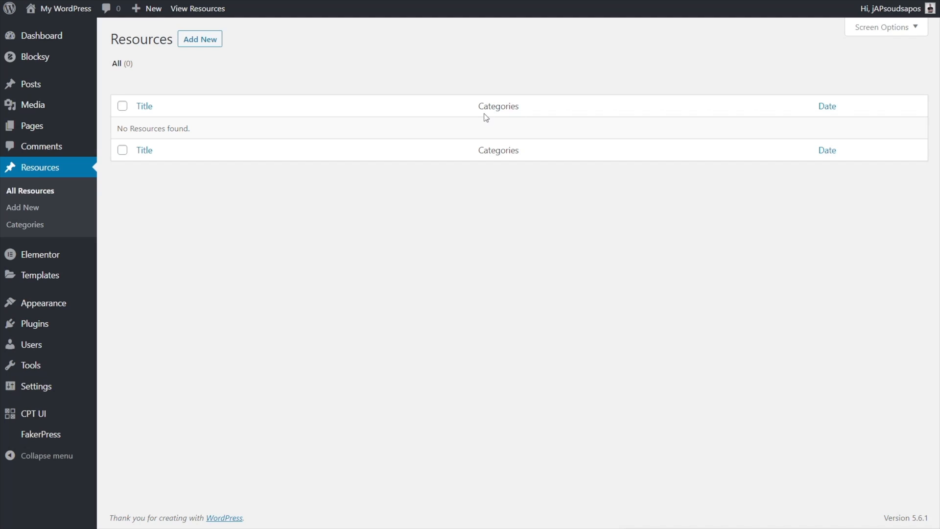
mouse_move(839, 125)
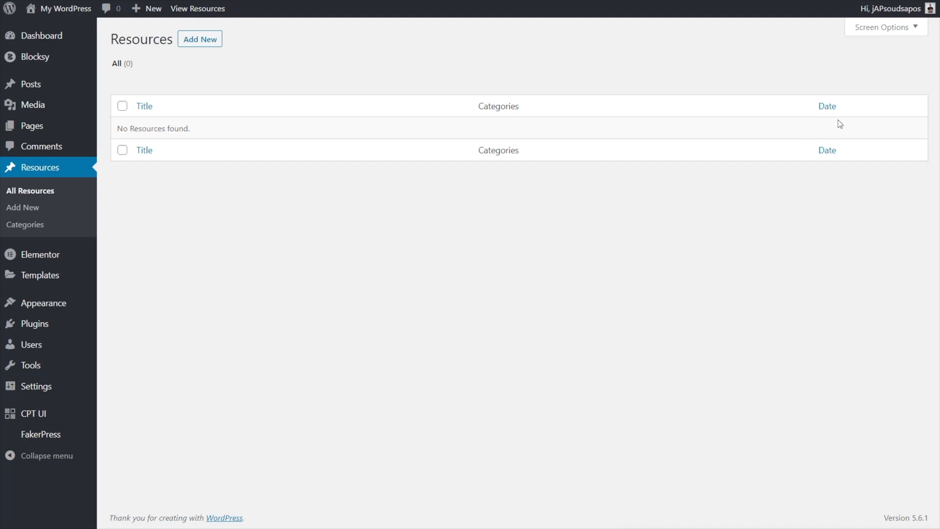
mouse_move(461, 326)
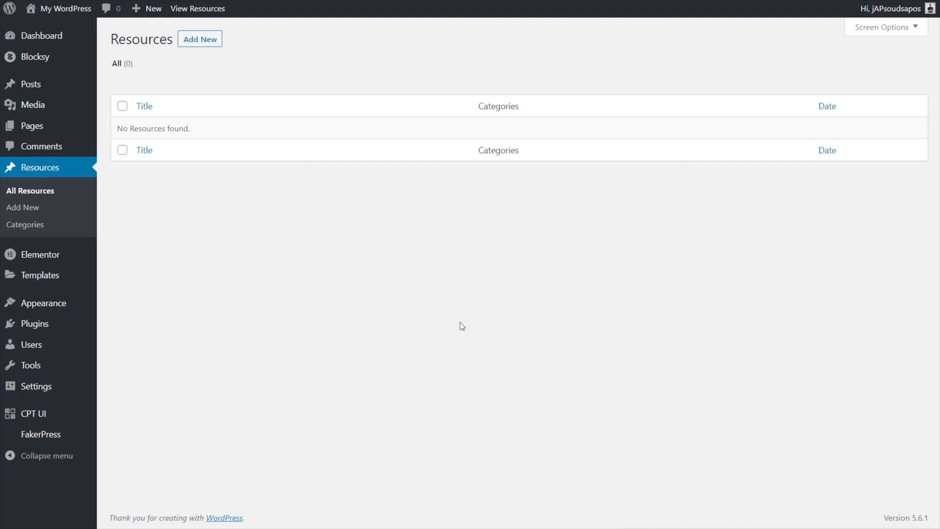
mouse_move(562, 111)
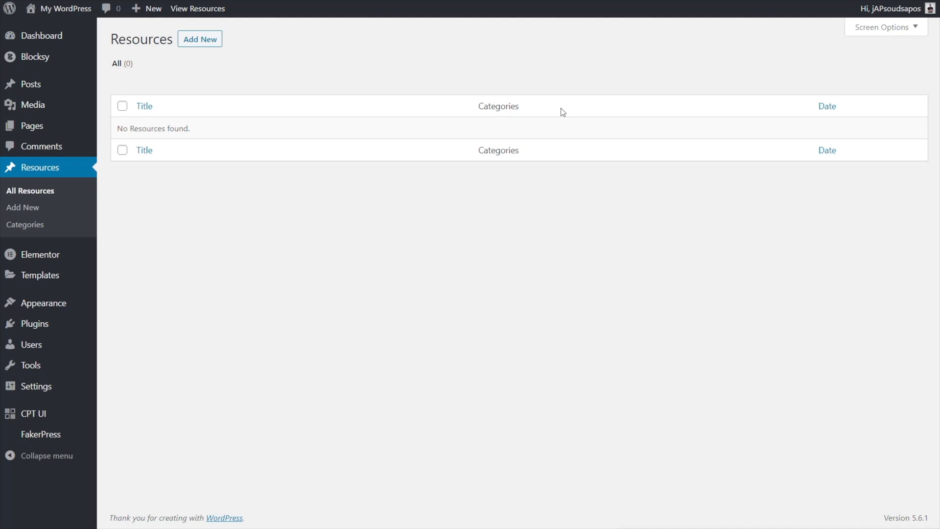
mouse_move(598, 313)
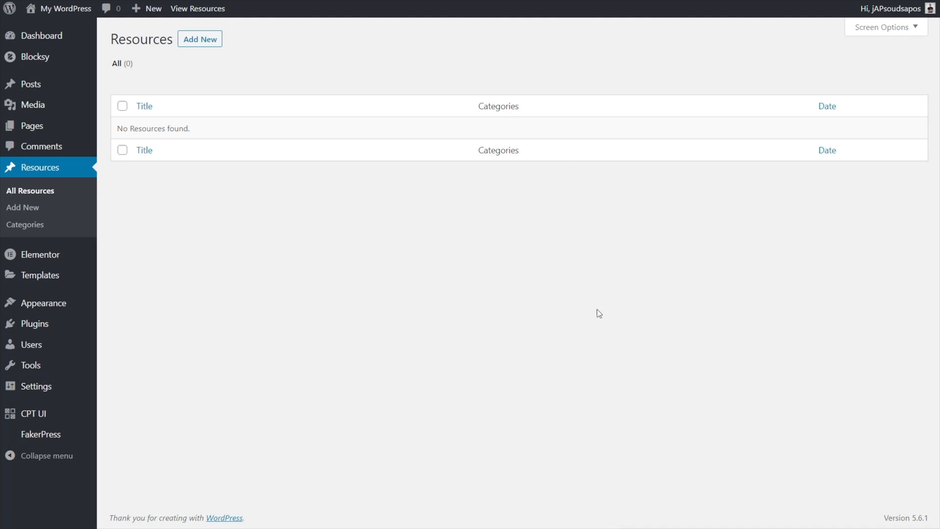
mouse_move(226, 327)
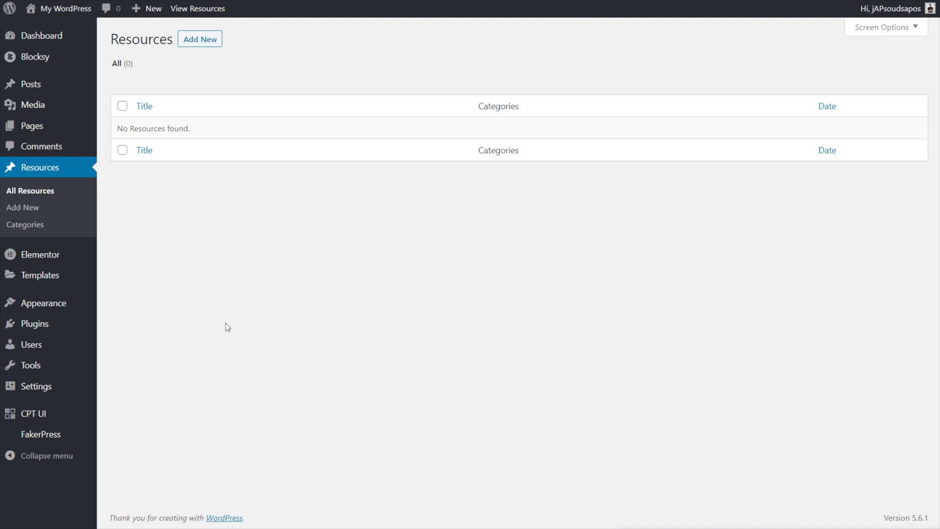
mouse_move(24, 225)
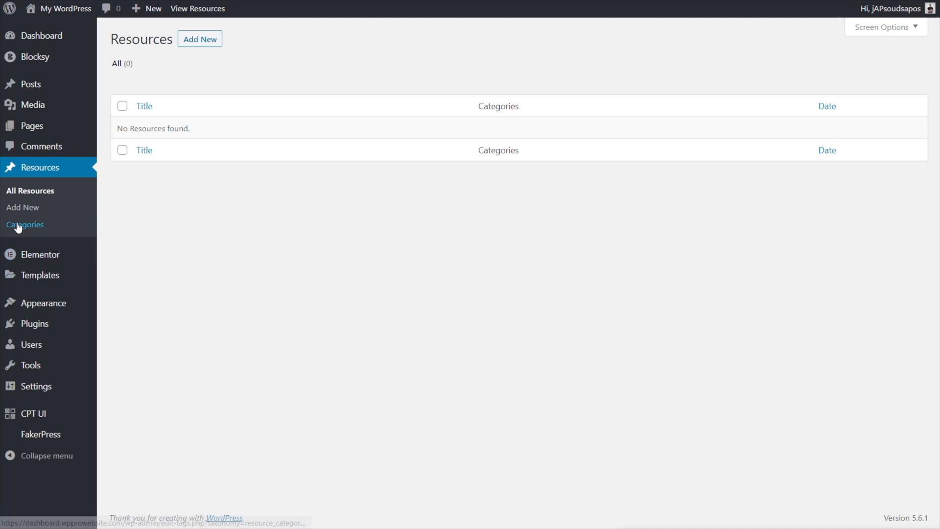
Create two resource categories, Page Builders and Themes.
click(25, 224)
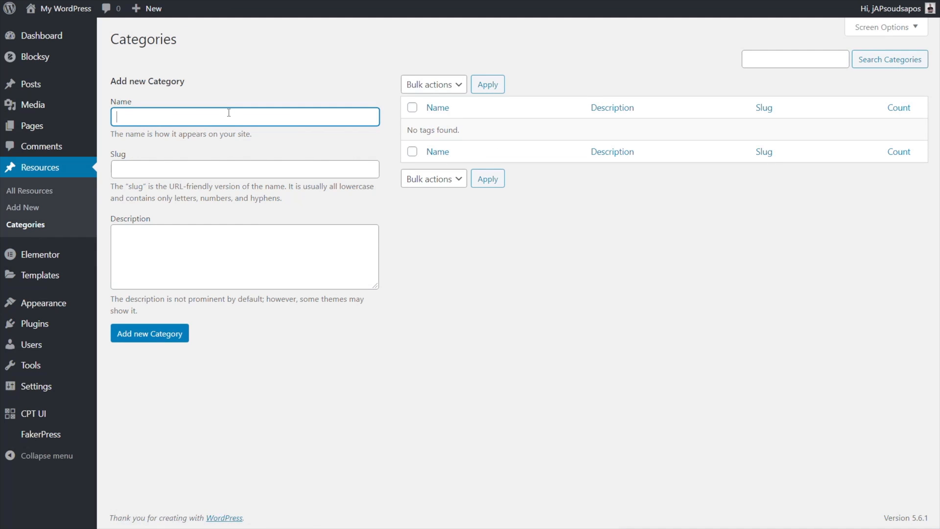
text(Page)
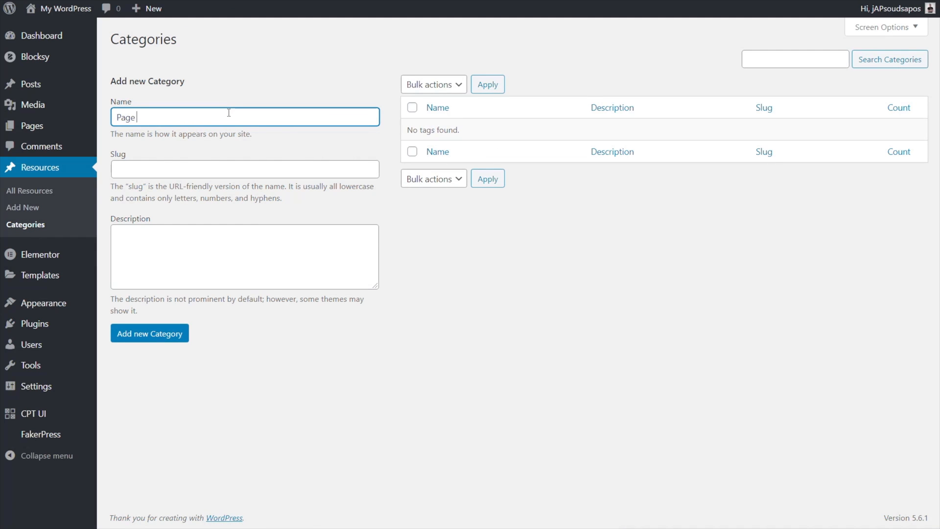
text(Buiders)
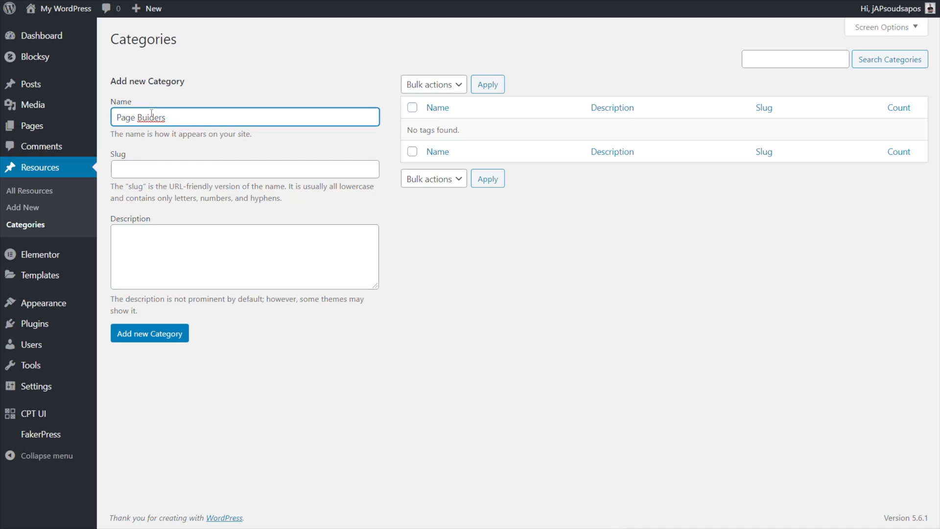
click(149, 333)
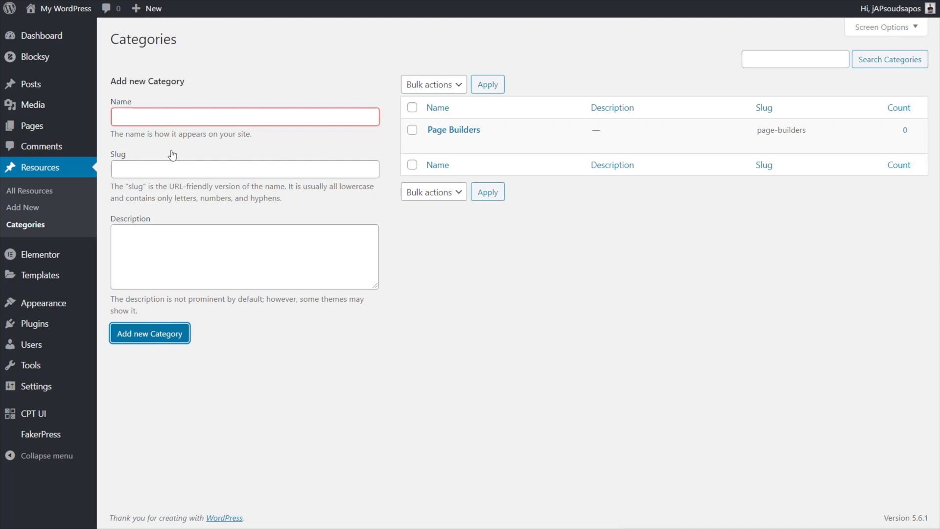
text(The)
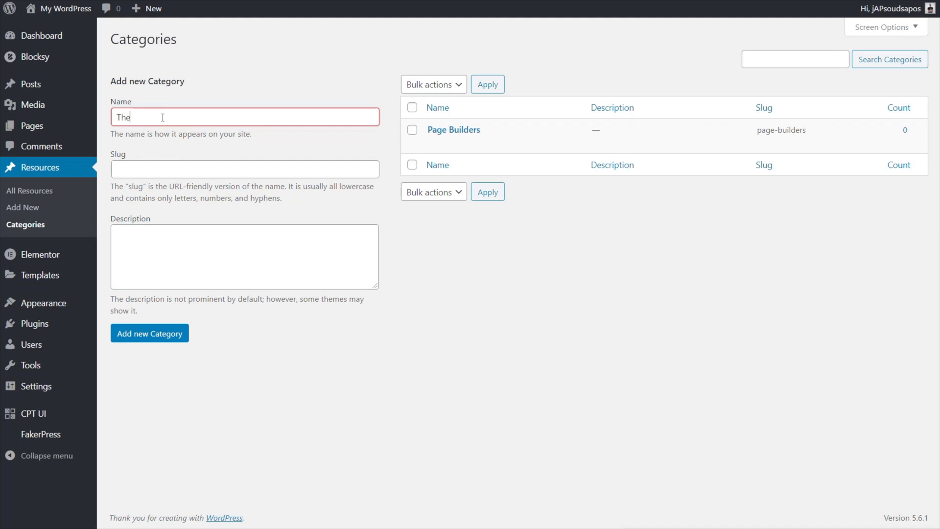
text(mes)
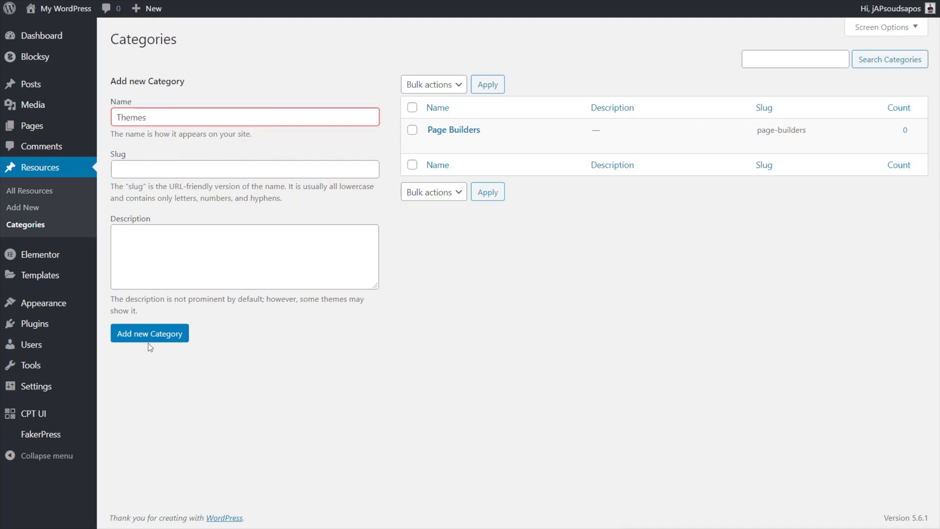
click(149, 333)
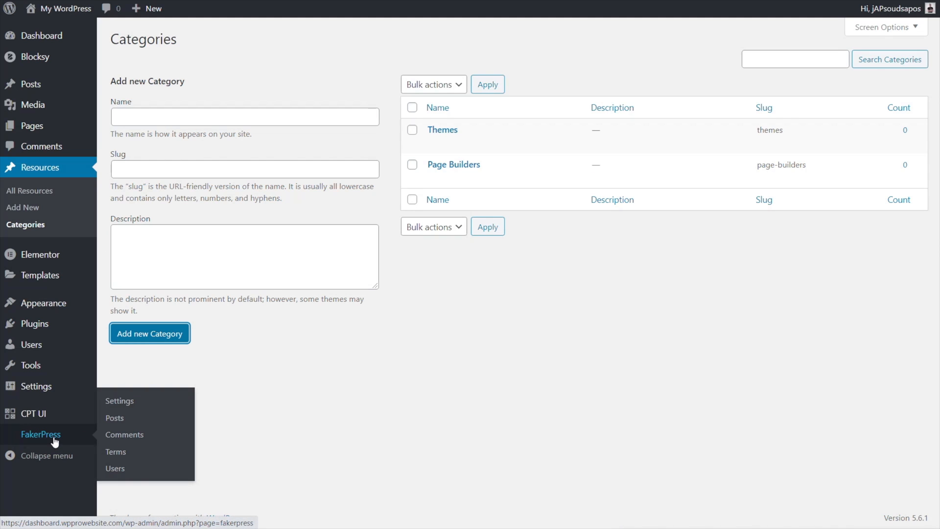
mouse_move(118, 420)
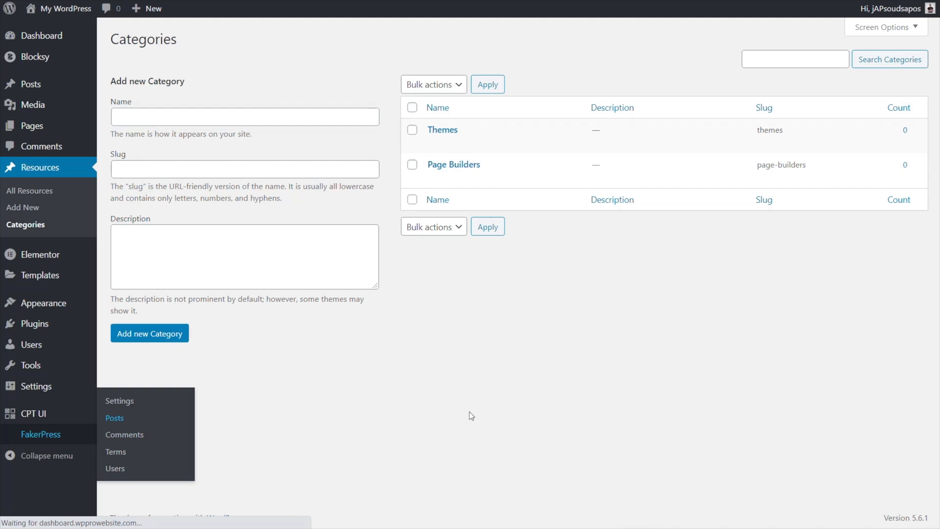
Set FakerPress to generate 6 Resources posts authored by the site user.
click(114, 418)
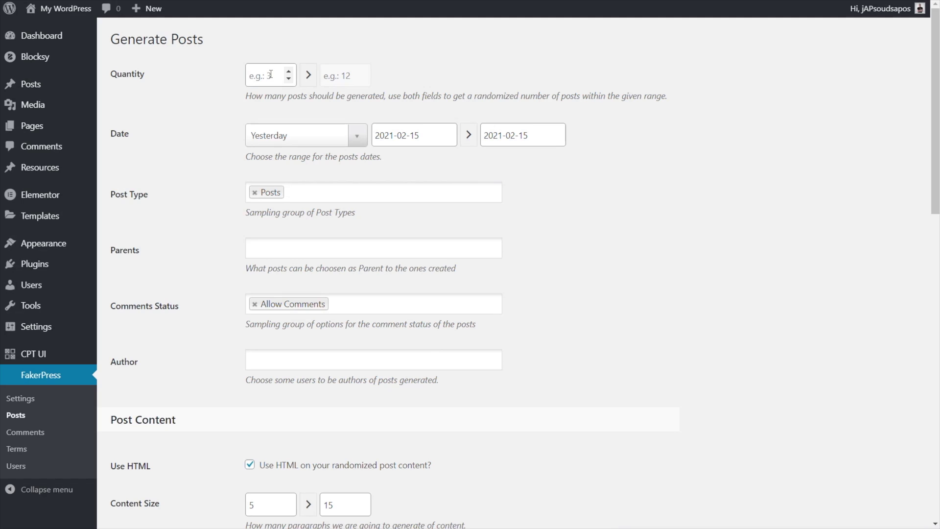
text(6)
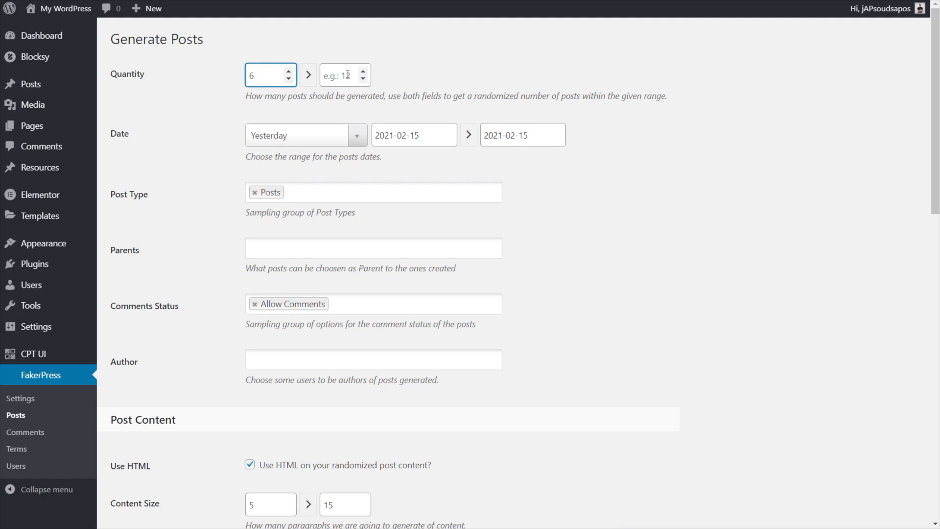
text(6)
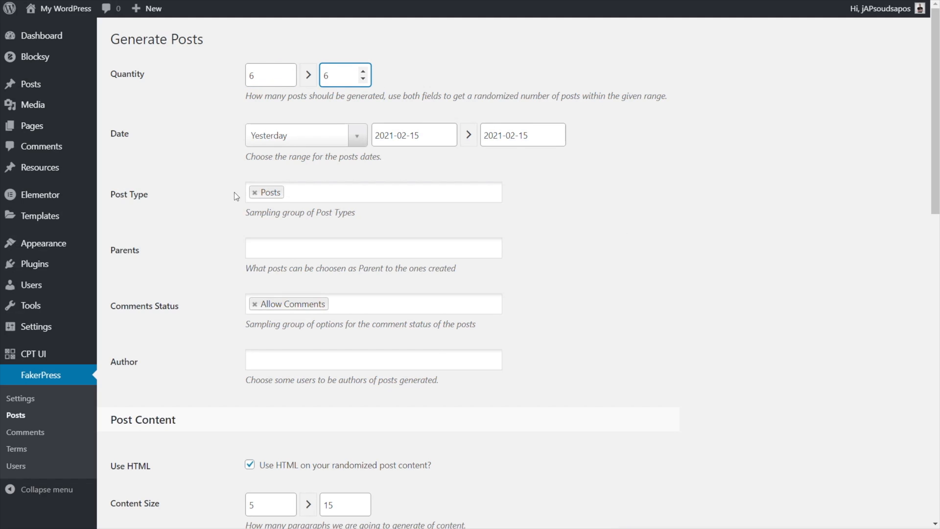
click(373, 192)
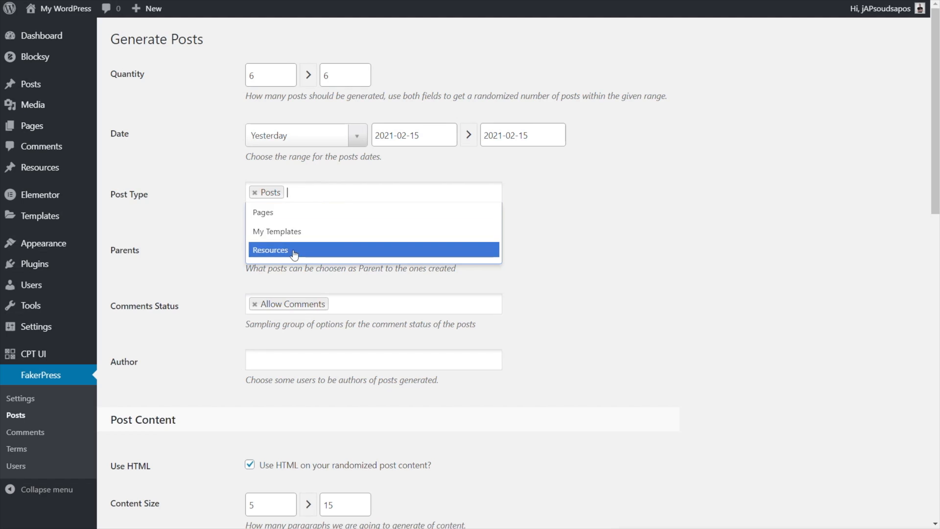
click(293, 251)
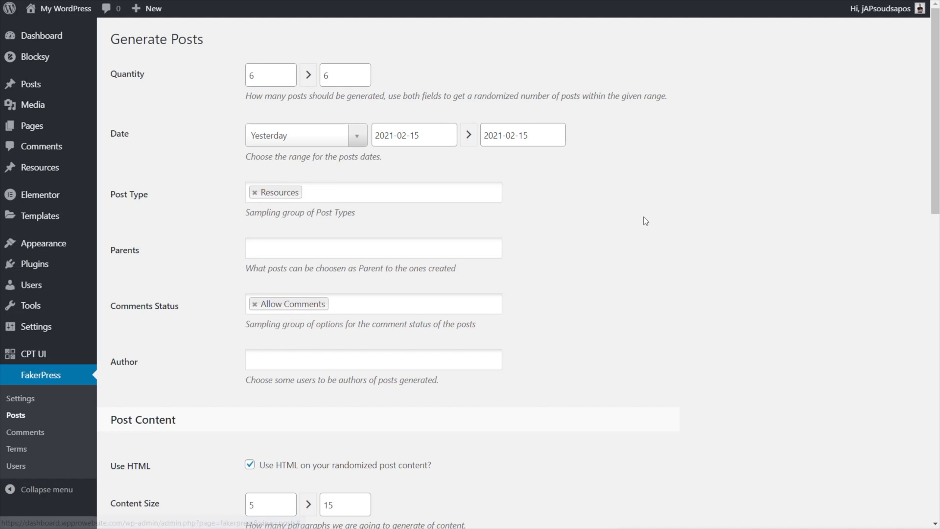
mouse_move(557, 319)
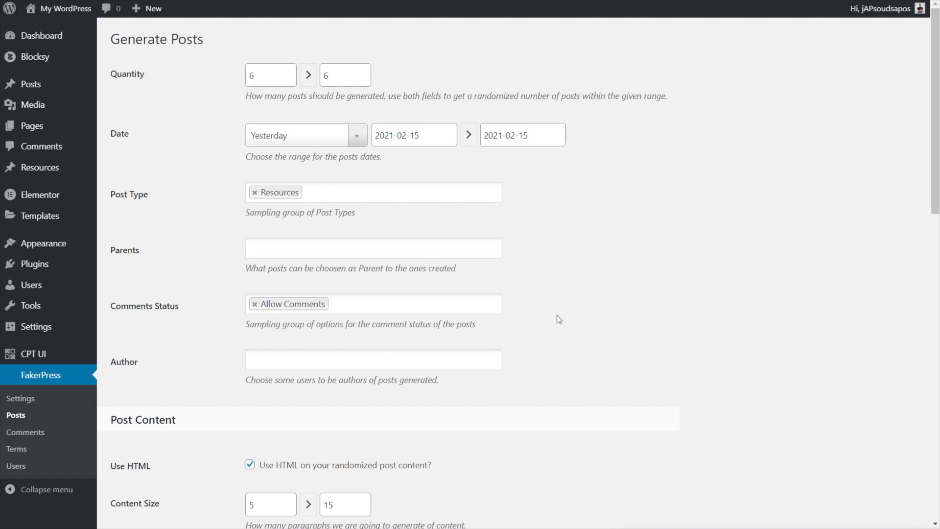
click(401, 192)
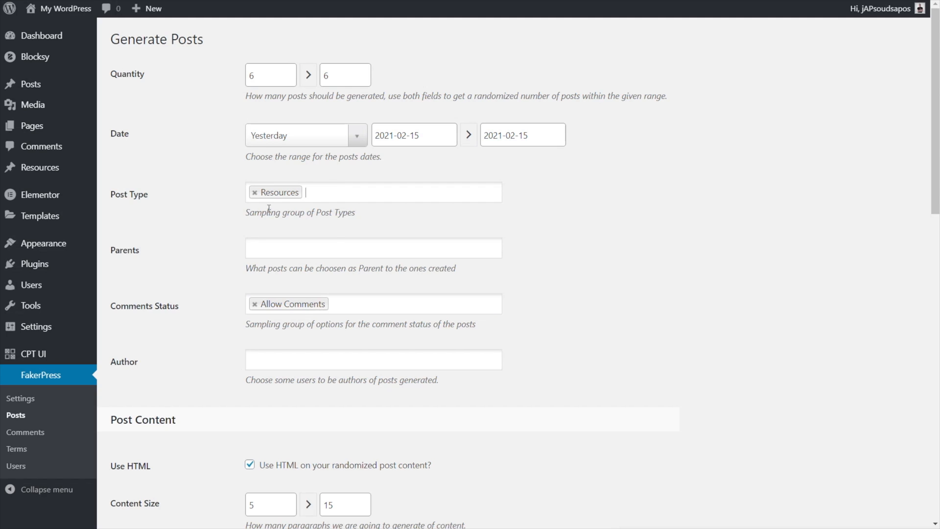
scroll(down, 3)
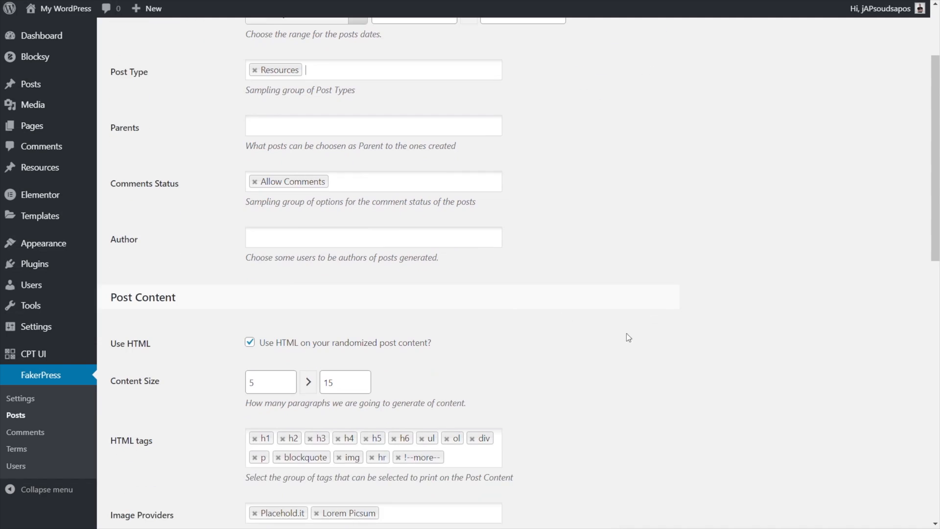
click(373, 237)
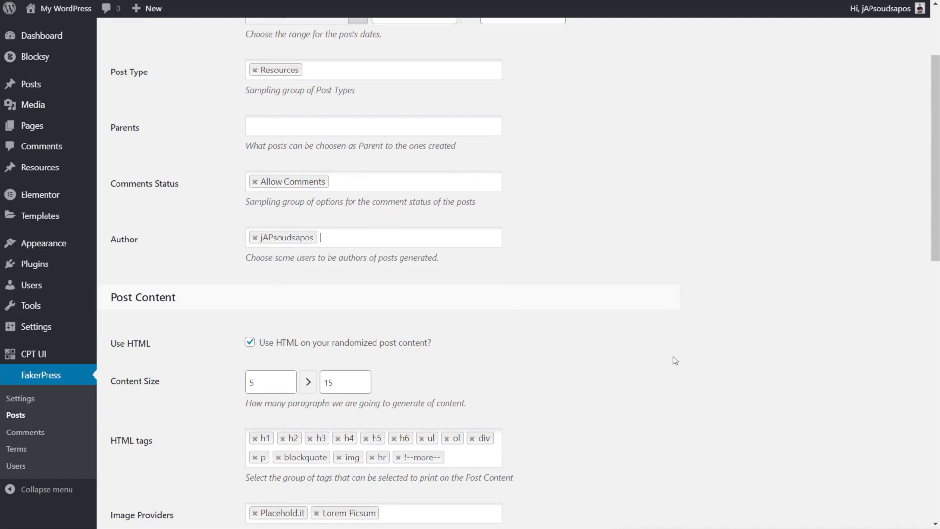
Disable more and div tags in generated content and drop Placehold.it as an image source.
scroll(down, 3)
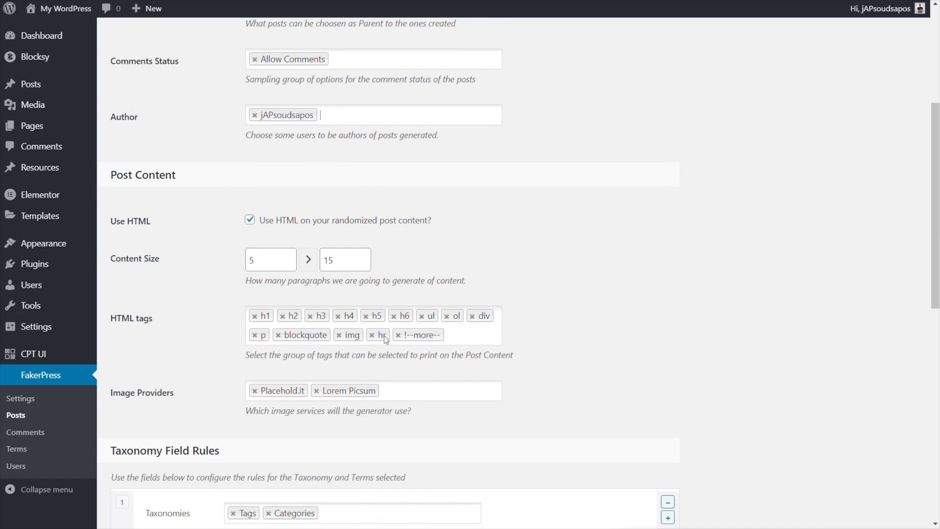
click(396, 335)
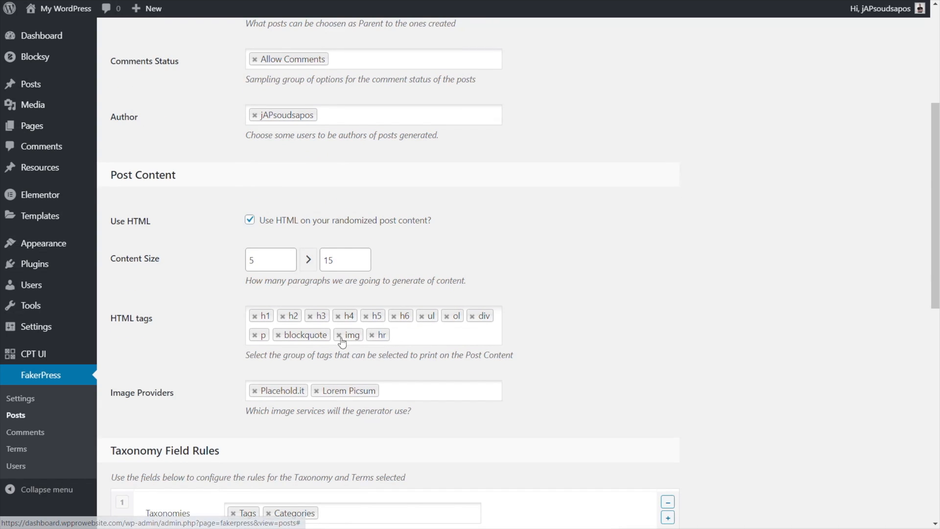
click(474, 315)
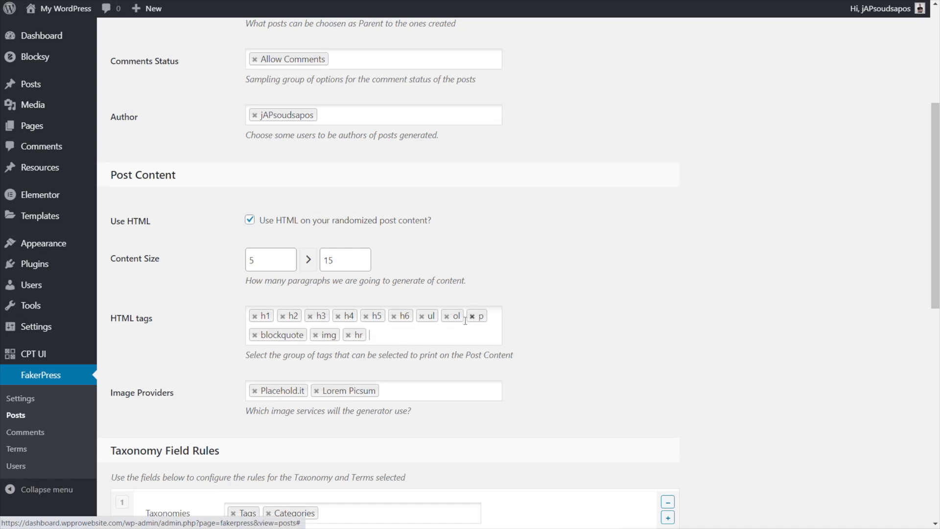
scroll(down, 3)
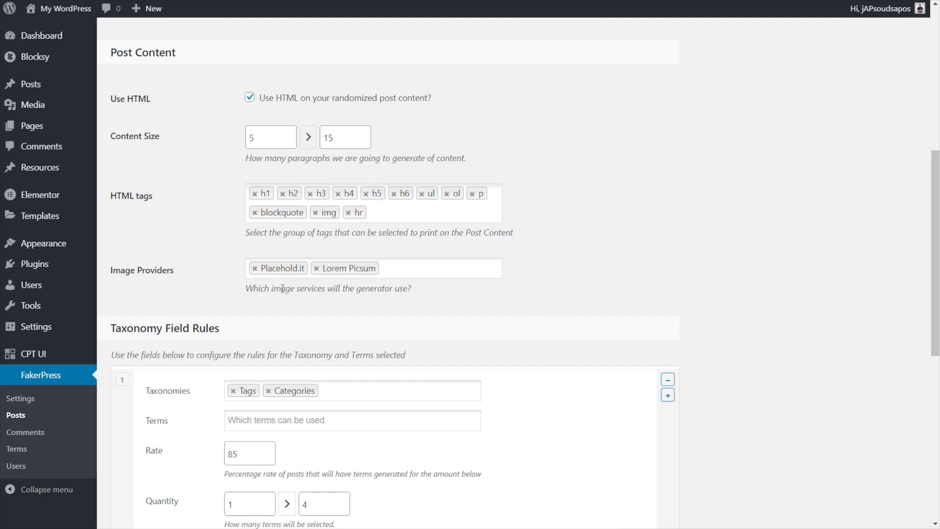
mouse_move(174, 280)
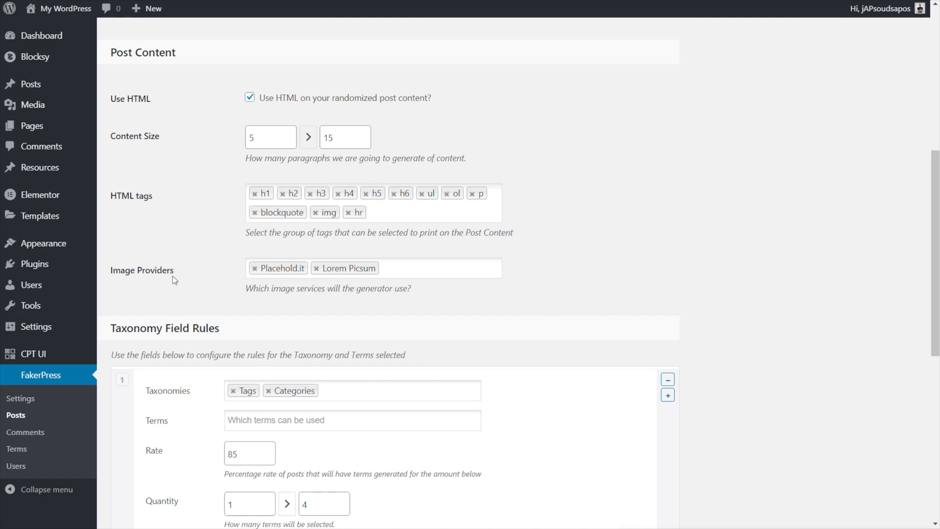
mouse_move(259, 274)
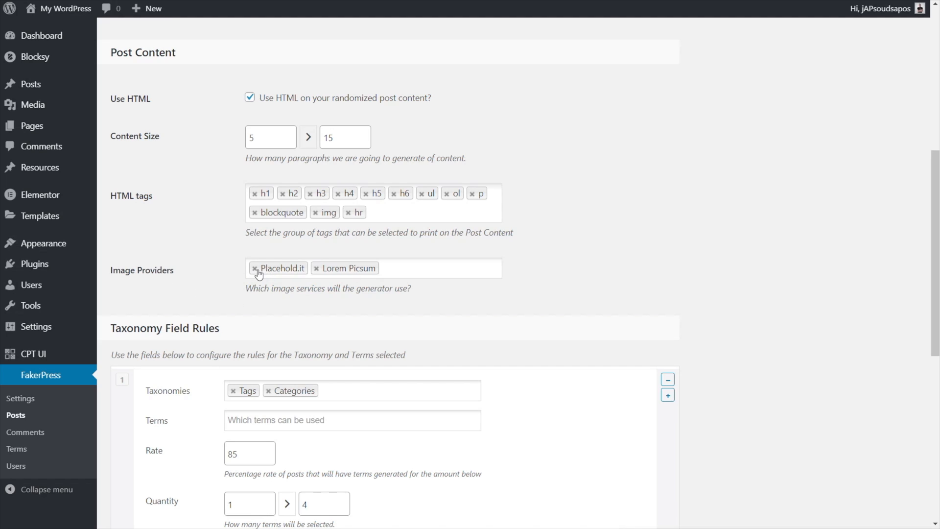
click(256, 269)
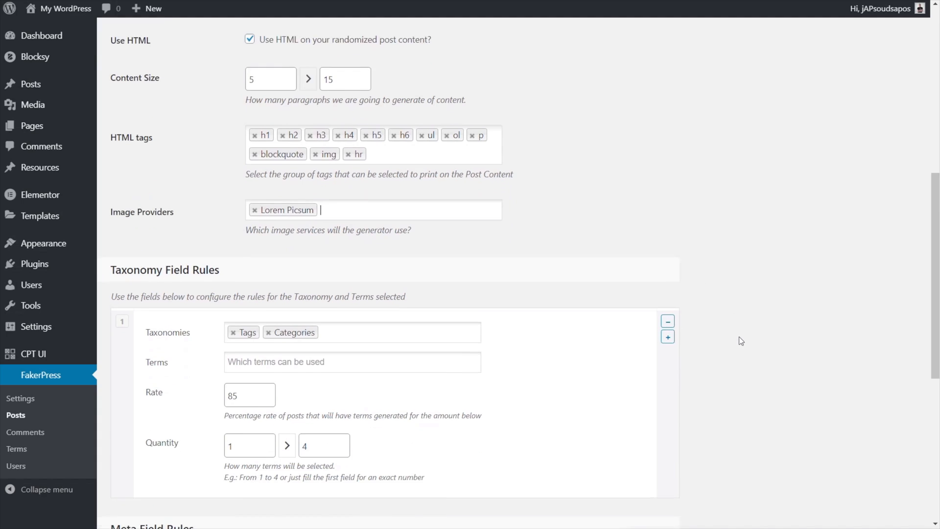
Limit taxonomy rules to resource_category with Page Builders and Themes, rate 85, quantity 1 to 4.
scroll(down, 3)
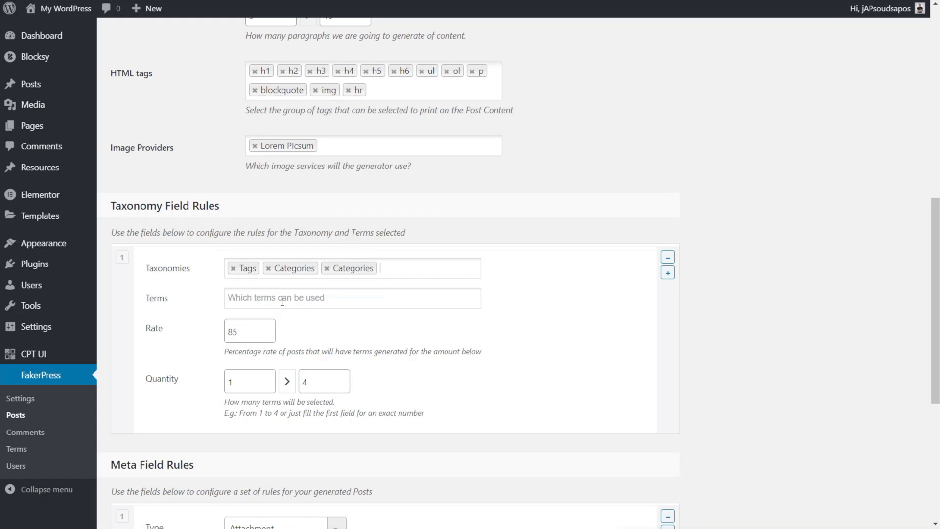
click(233, 269)
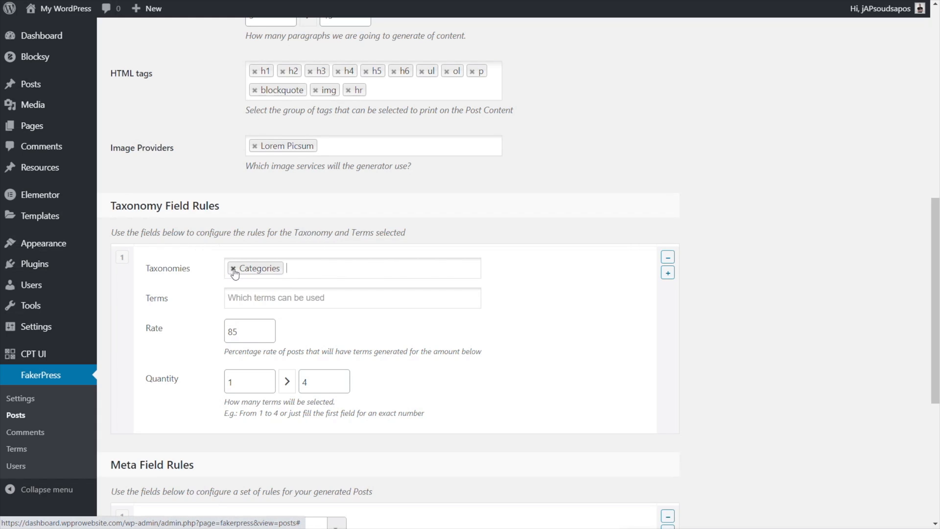
click(352, 298)
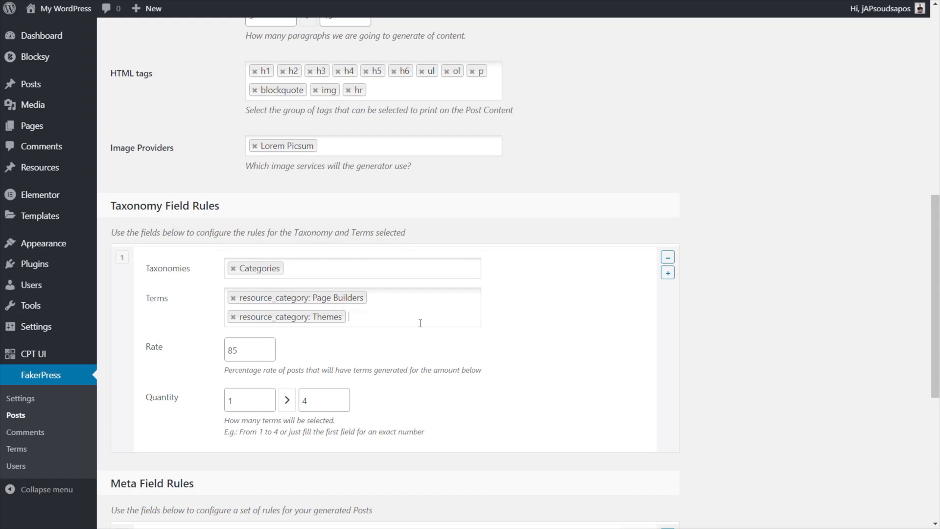
mouse_move(730, 389)
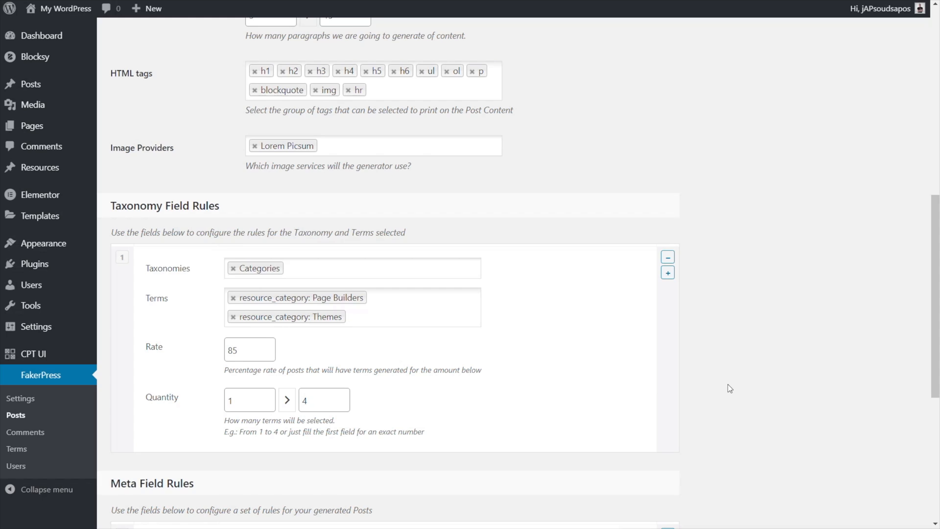
scroll(down, 3)
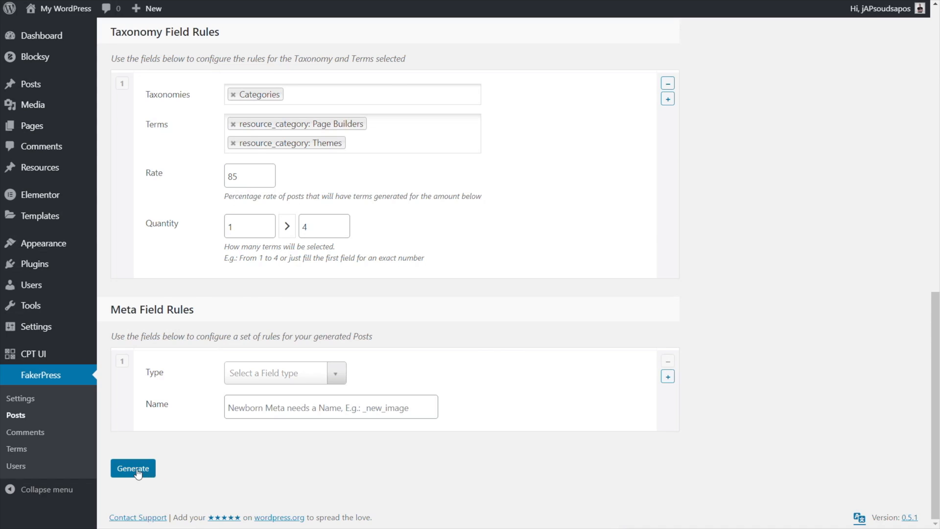
Generate the six resources and give the uncategorised one the Themes category via Quick Edit.
click(132, 468)
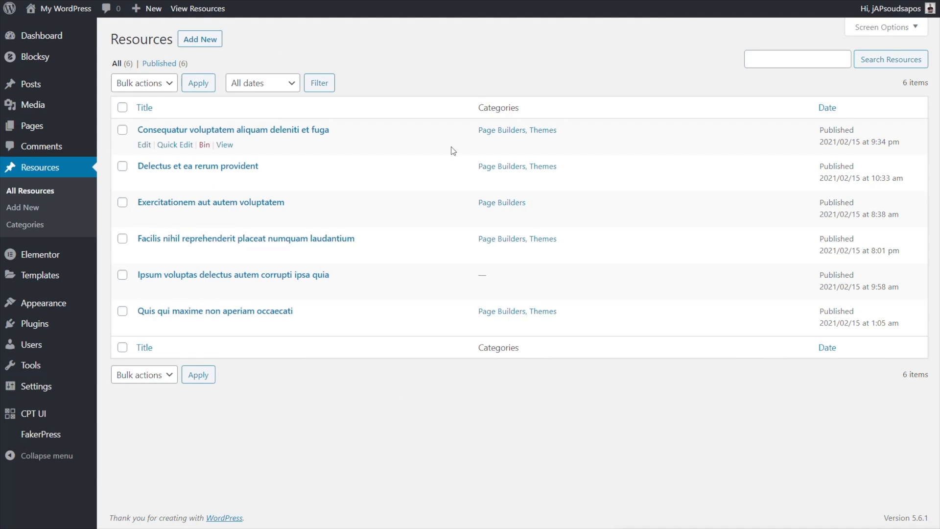
mouse_move(207, 290)
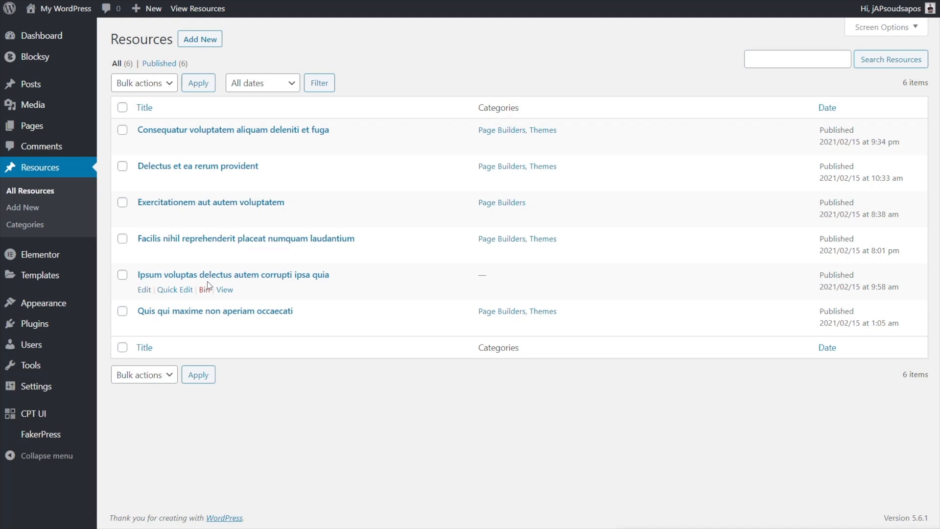
mouse_move(373, 298)
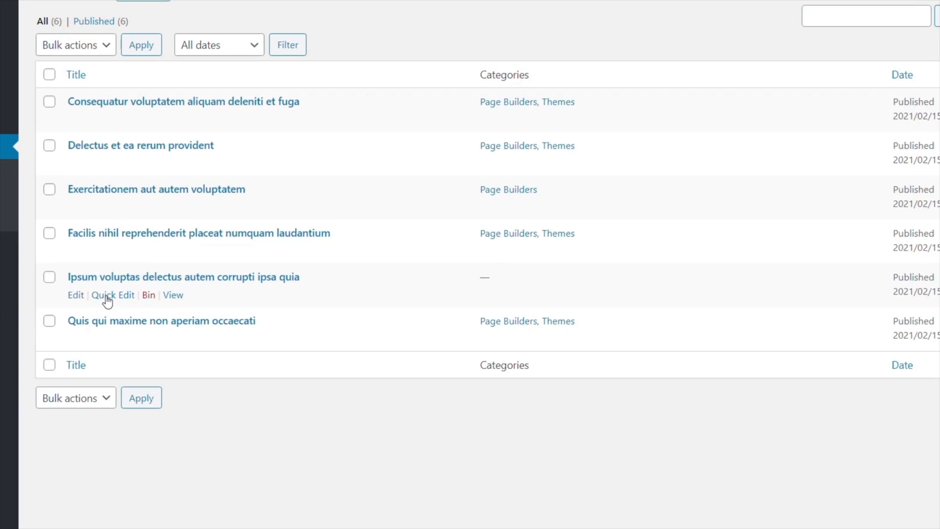
click(111, 295)
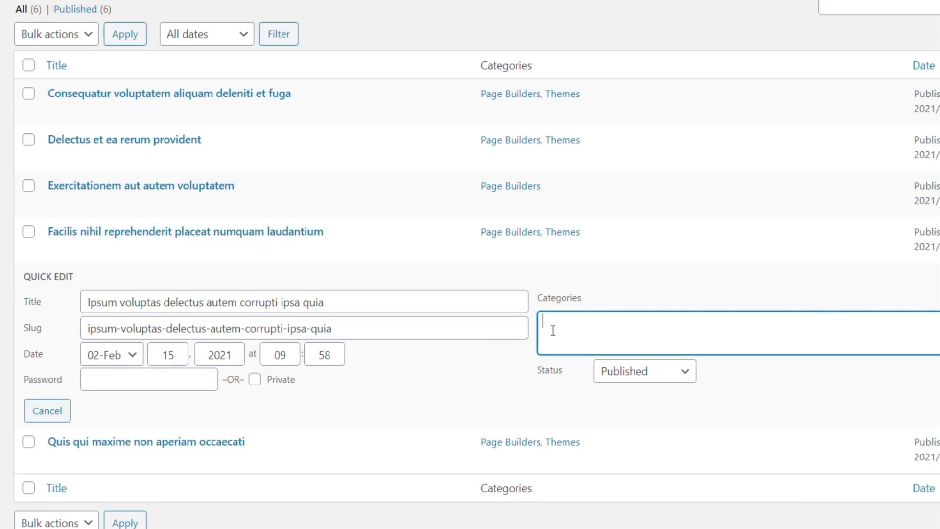
text(The)
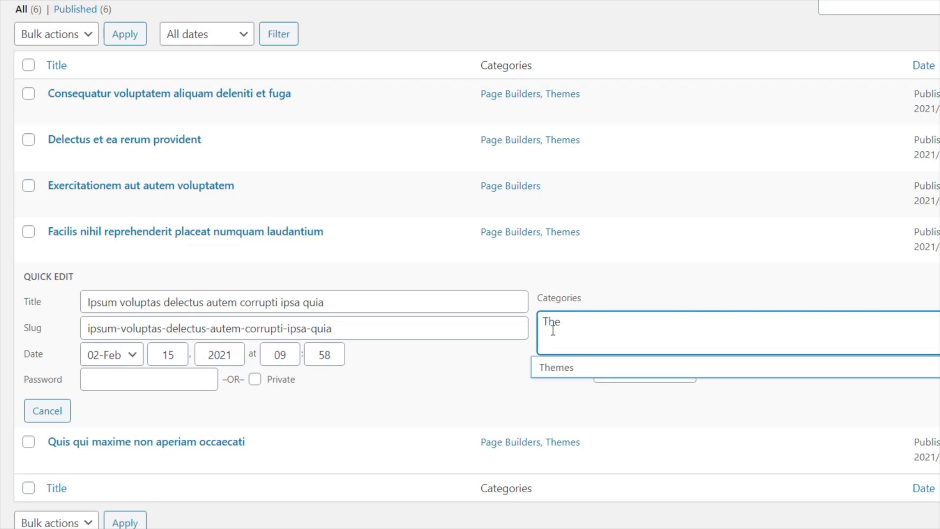
click(557, 368)
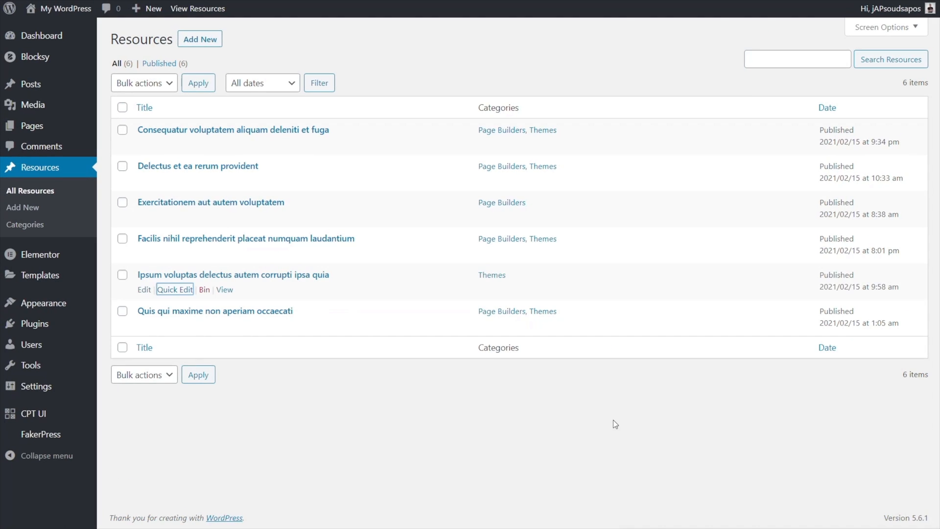
mouse_move(606, 427)
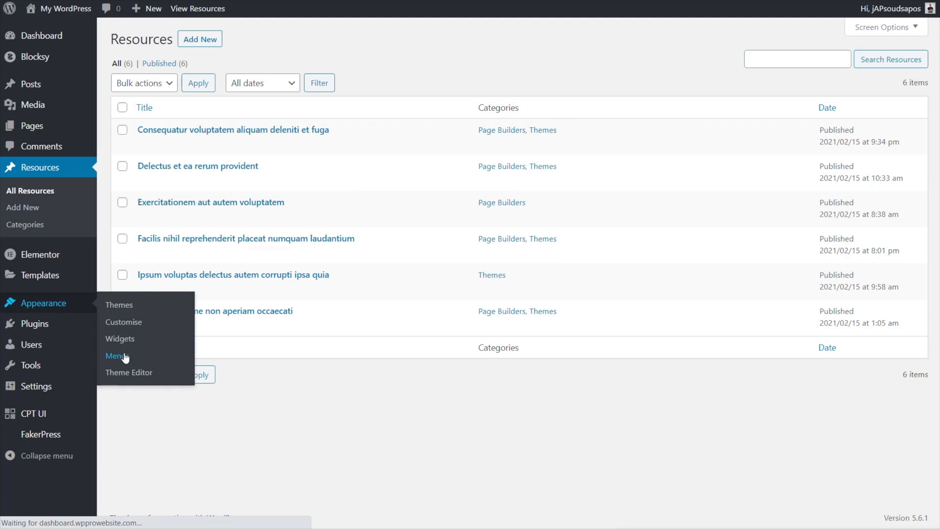
In the Main Menu editor, define a custom link /resources/ labelled Resources.
click(117, 356)
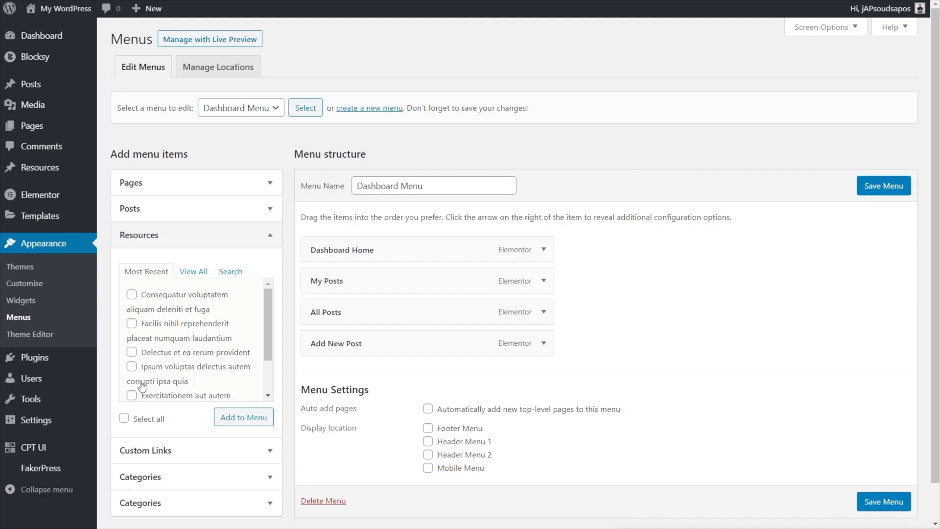
mouse_move(144, 239)
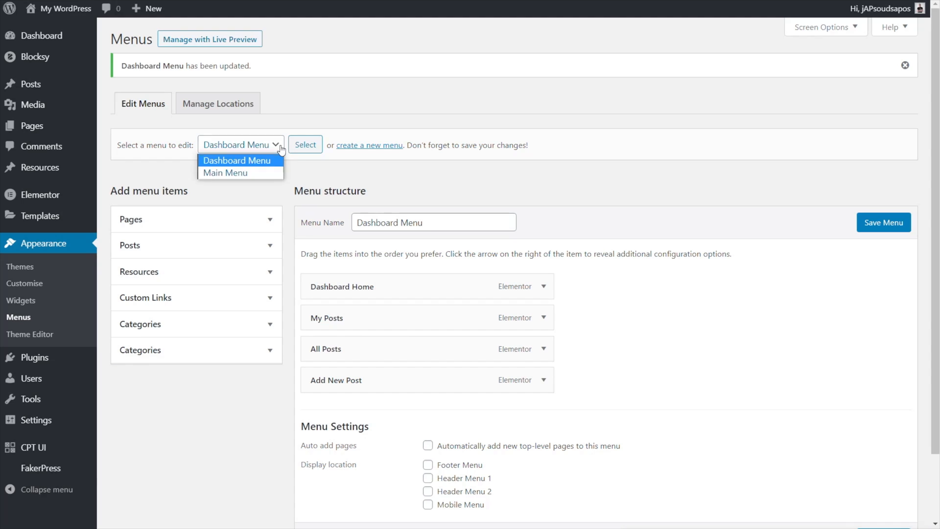
click(226, 173)
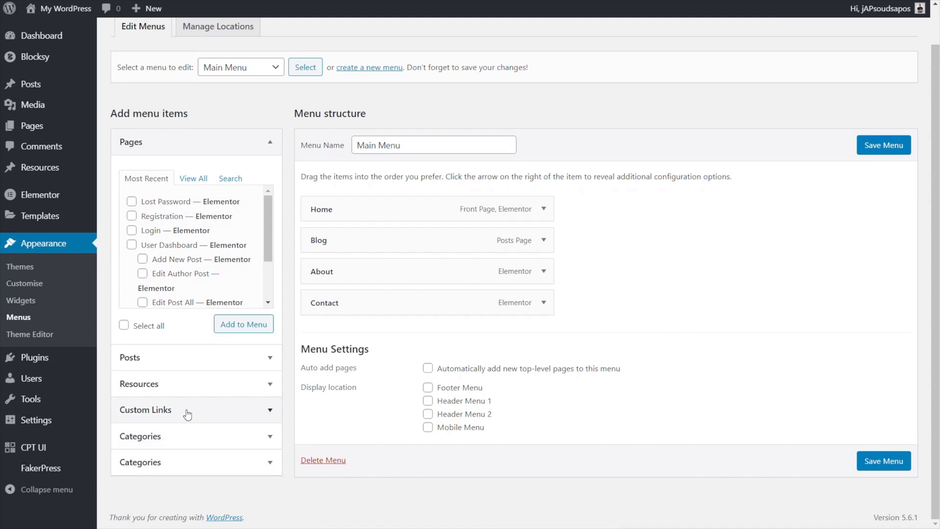
click(188, 413)
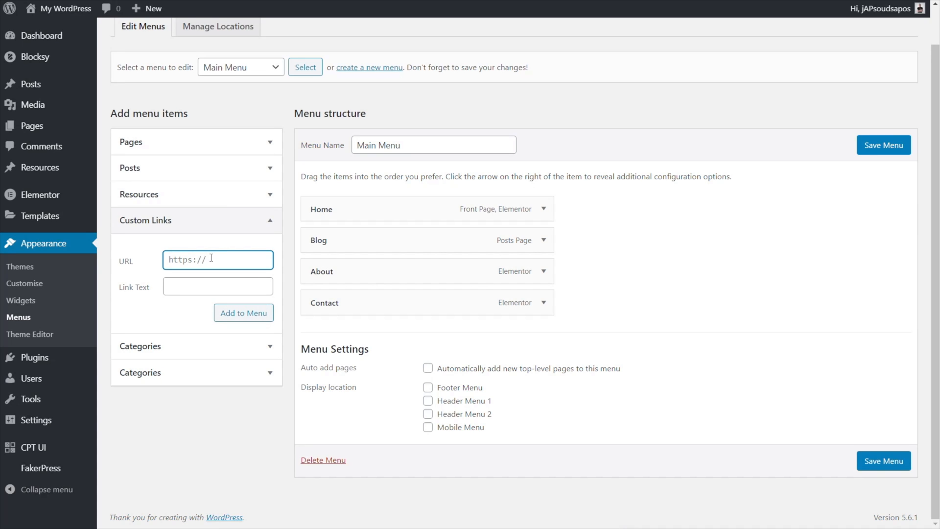
text(/resources/)
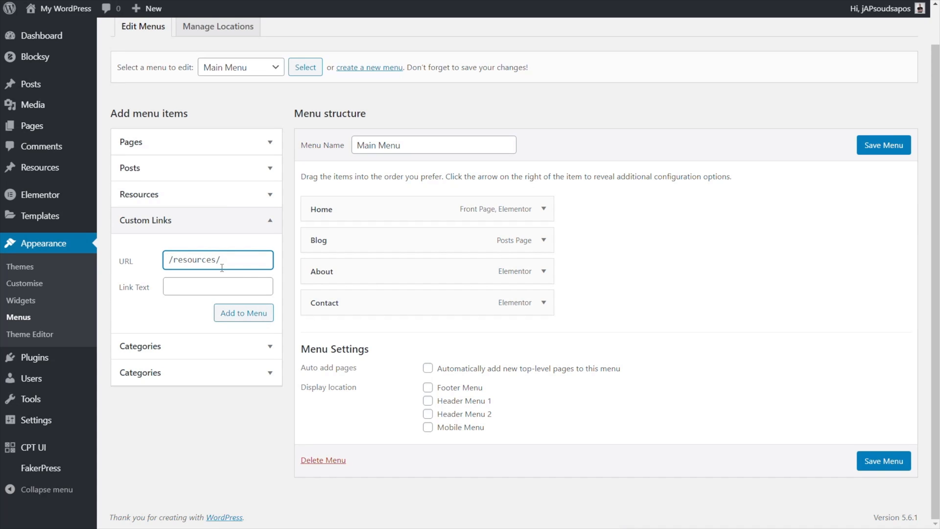
click(217, 286)
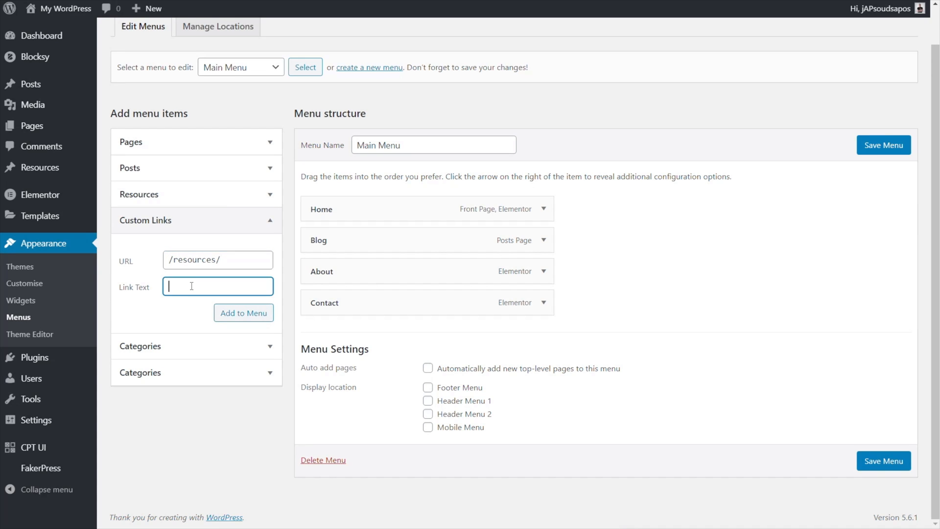
text(Resouces)
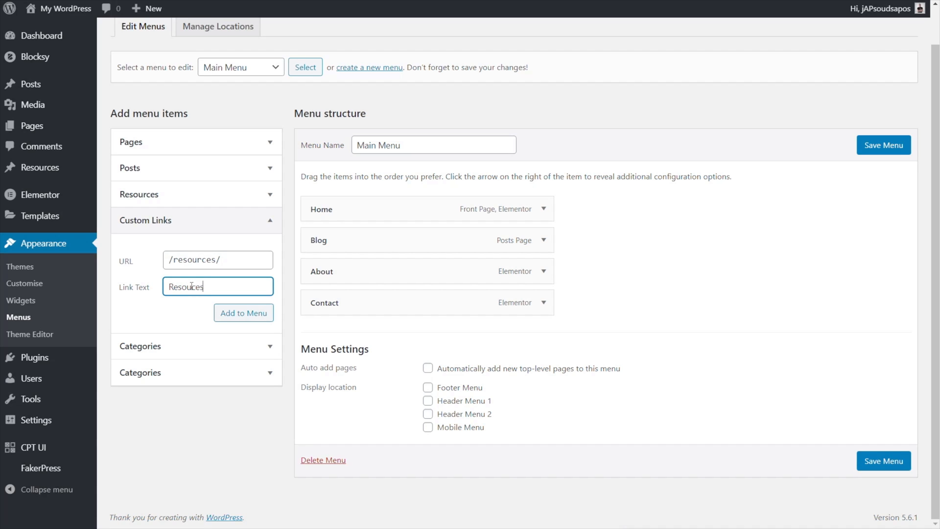
Add the Resources link to the Main Menu after Contact and save it.
click(243, 312)
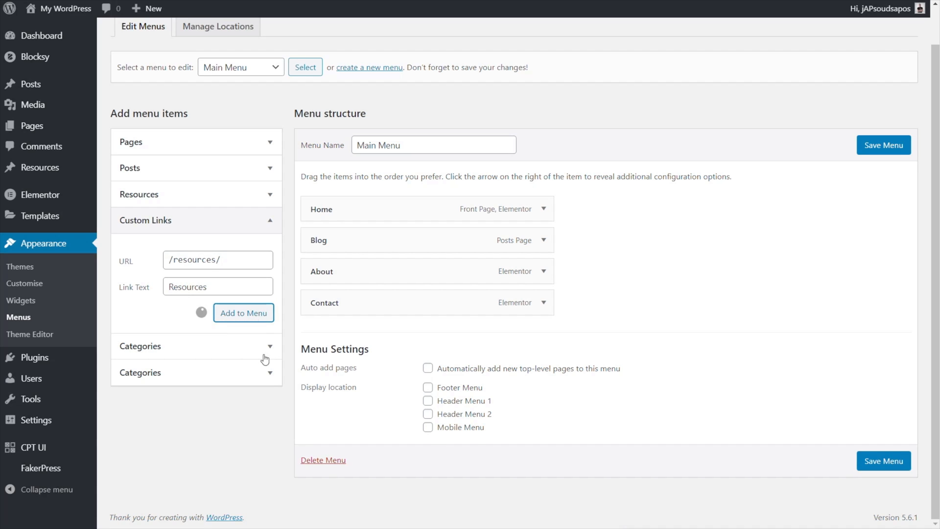
click(243, 312)
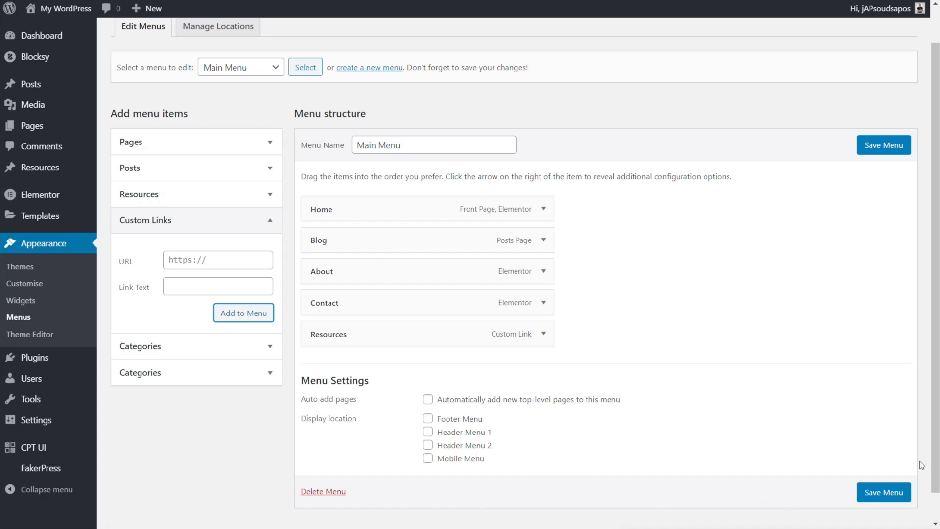
click(884, 145)
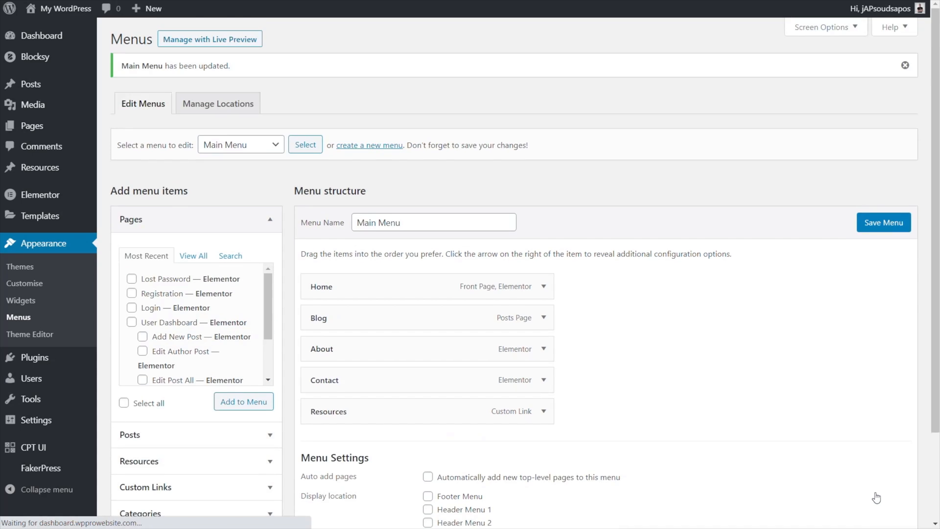
click(210, 39)
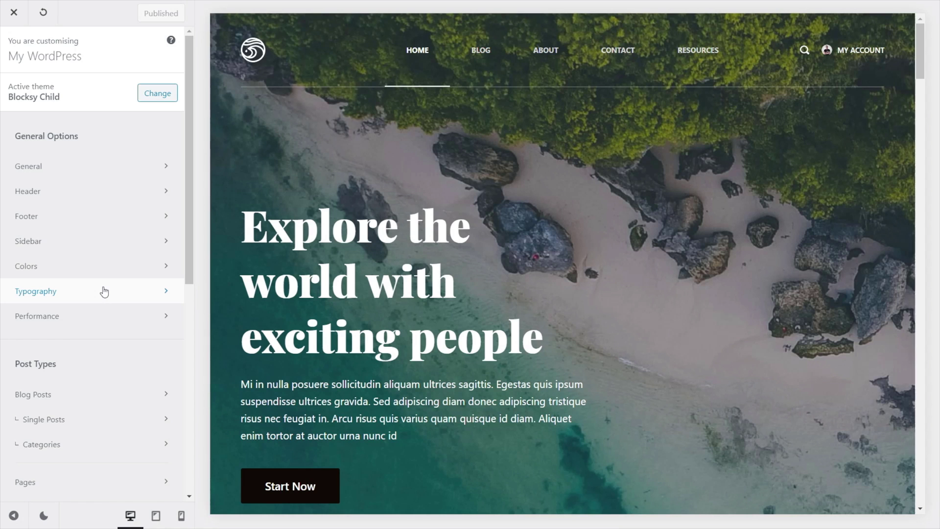
Load the Resources archive in the Customizer preview showing three-column cards.
scroll(down, 3)
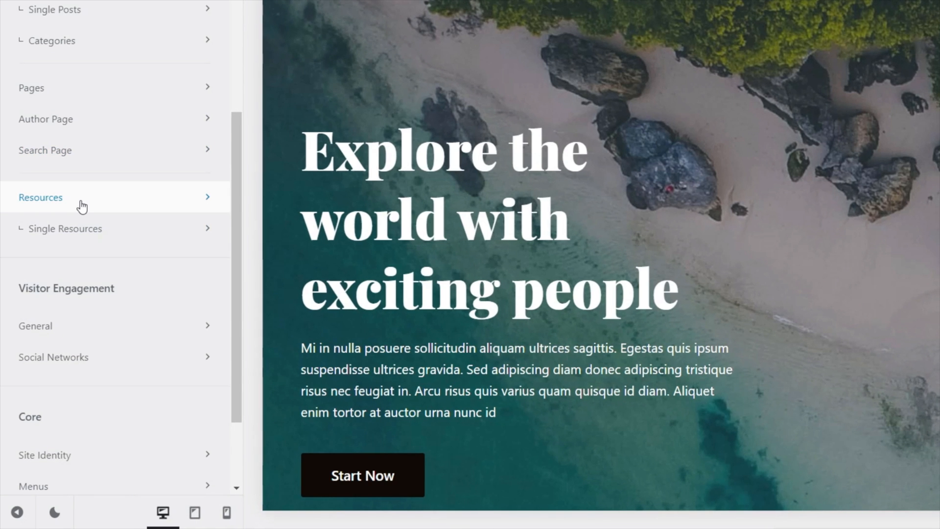
scroll(up, 3)
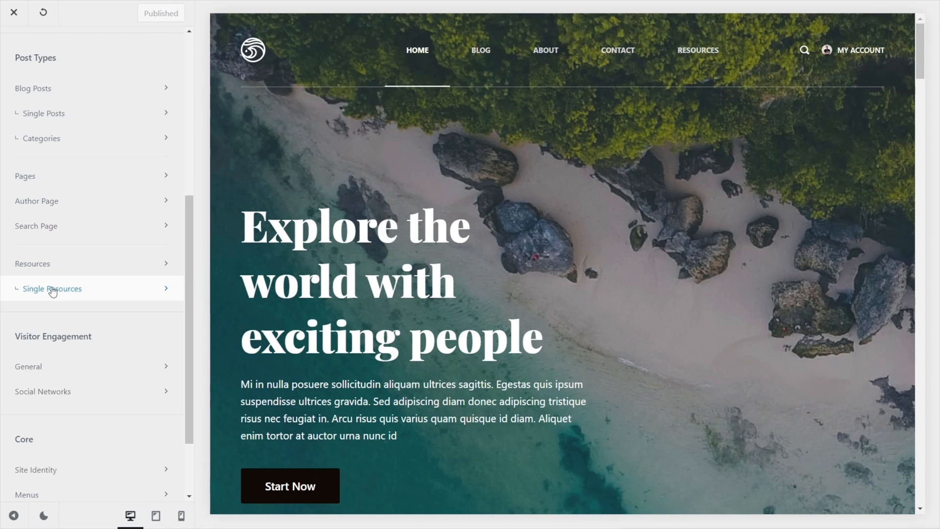
mouse_move(697, 54)
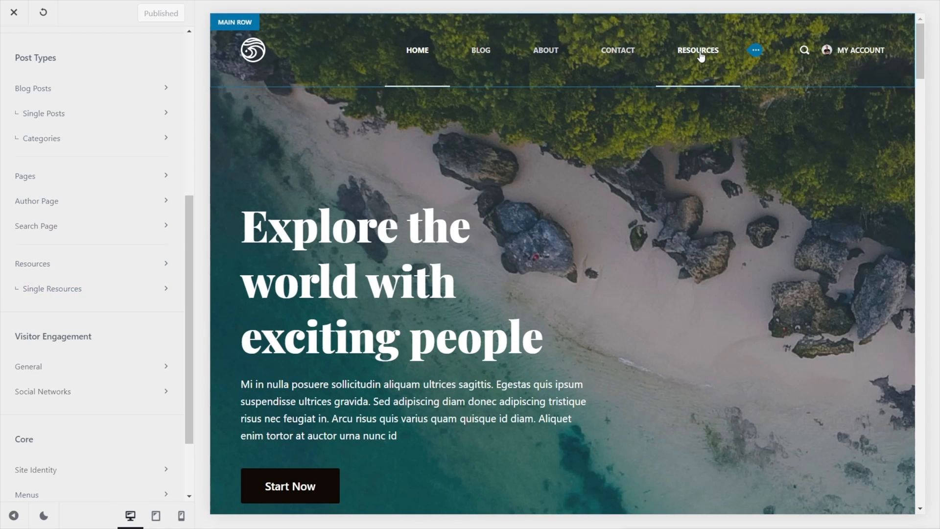
click(697, 50)
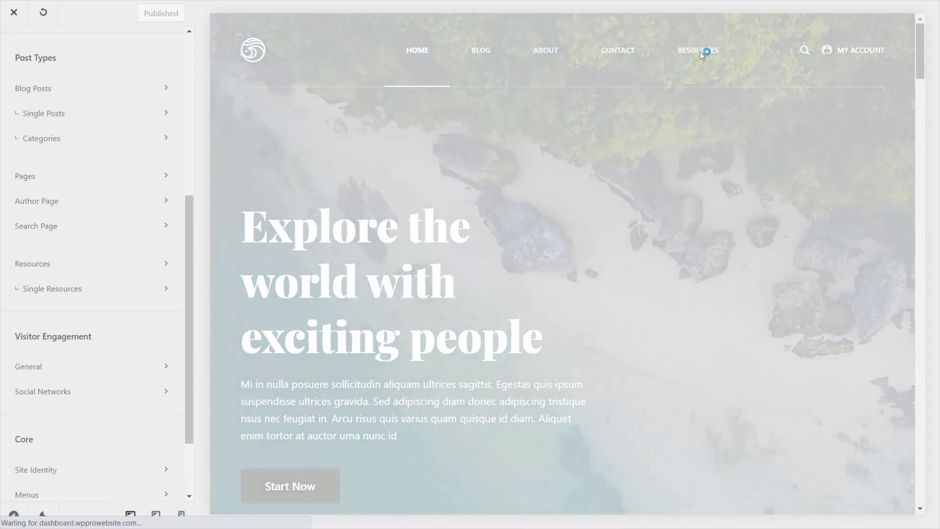
click(698, 50)
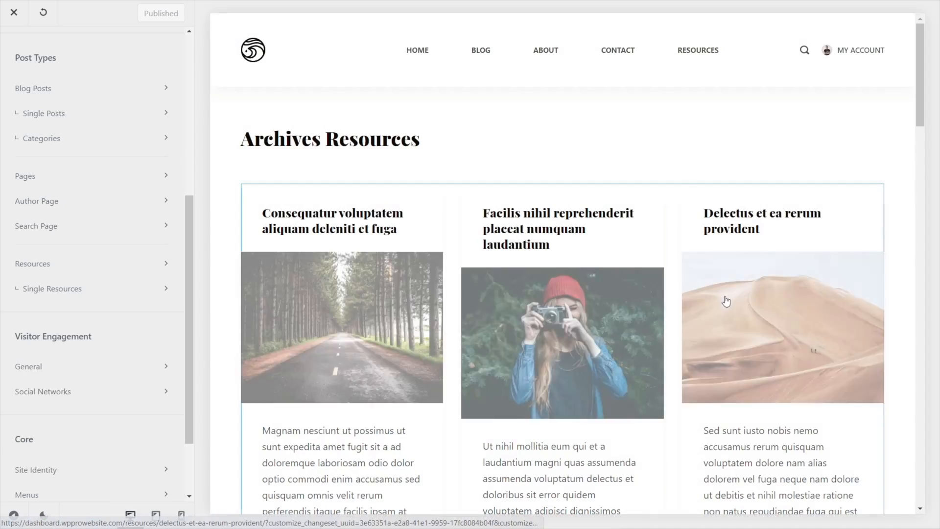
scroll(down, 3)
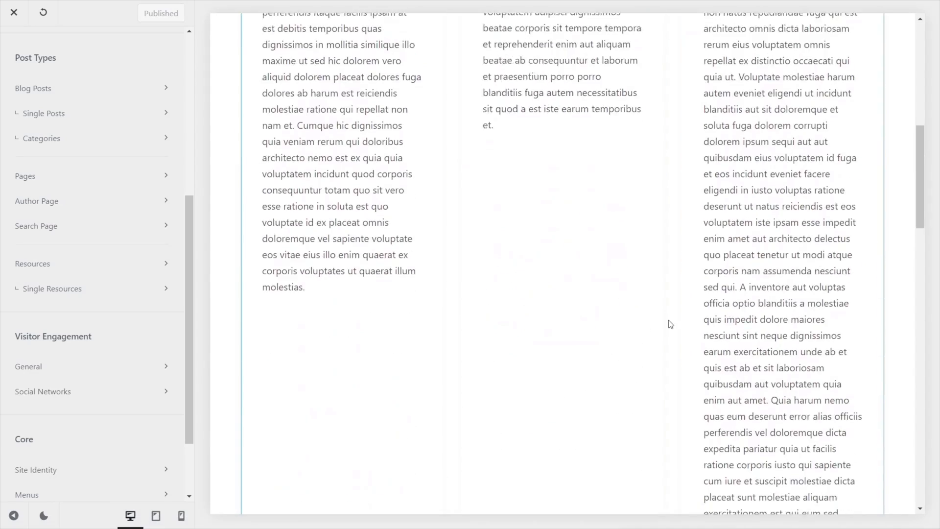
scroll(up, 3)
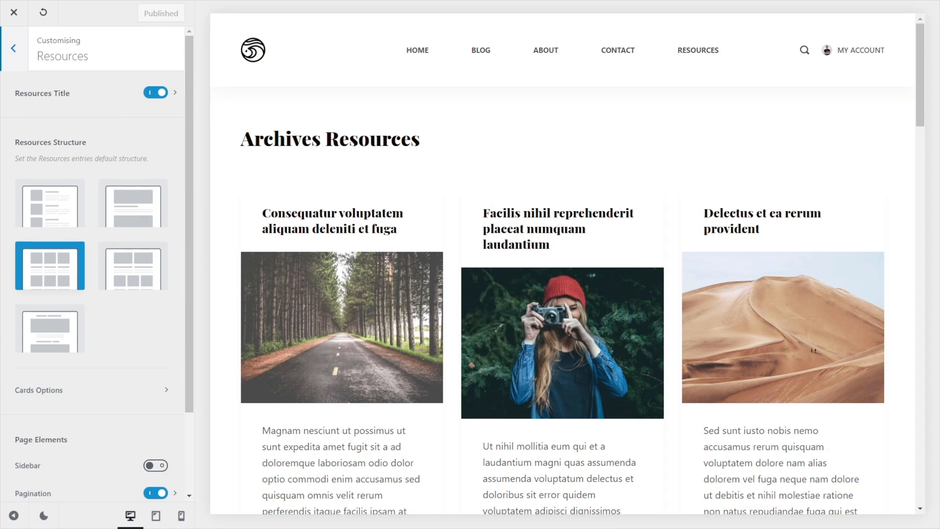
Try Simple and Classic archive structures, then settle on the Enhanced Grid of two cards over three.
click(50, 202)
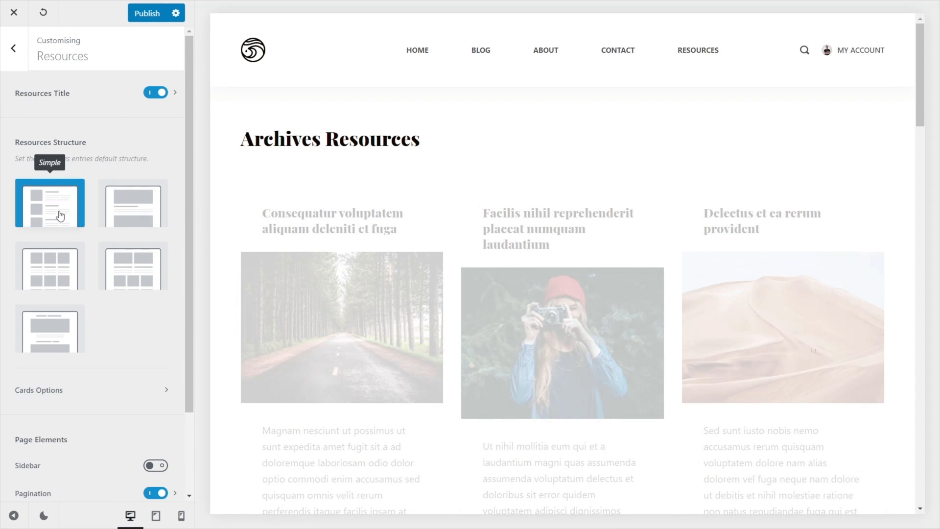
scroll(down, 3)
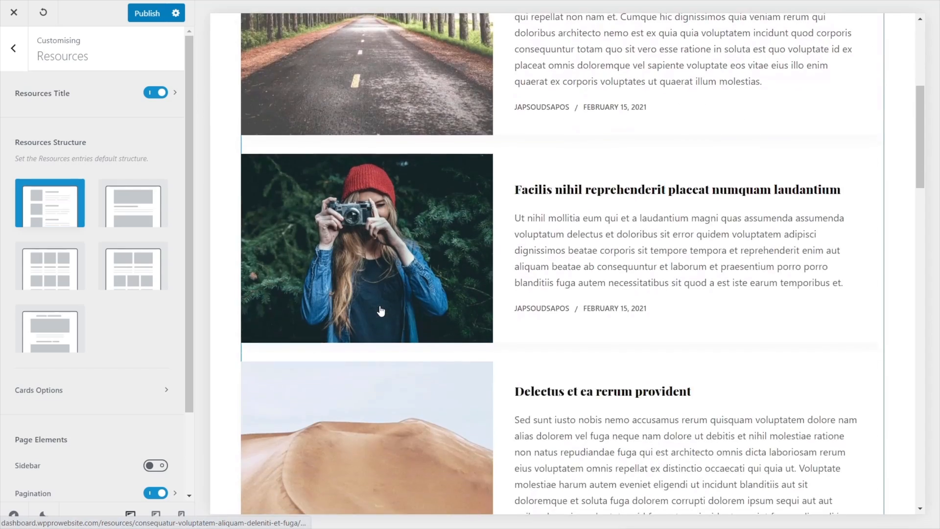
click(132, 203)
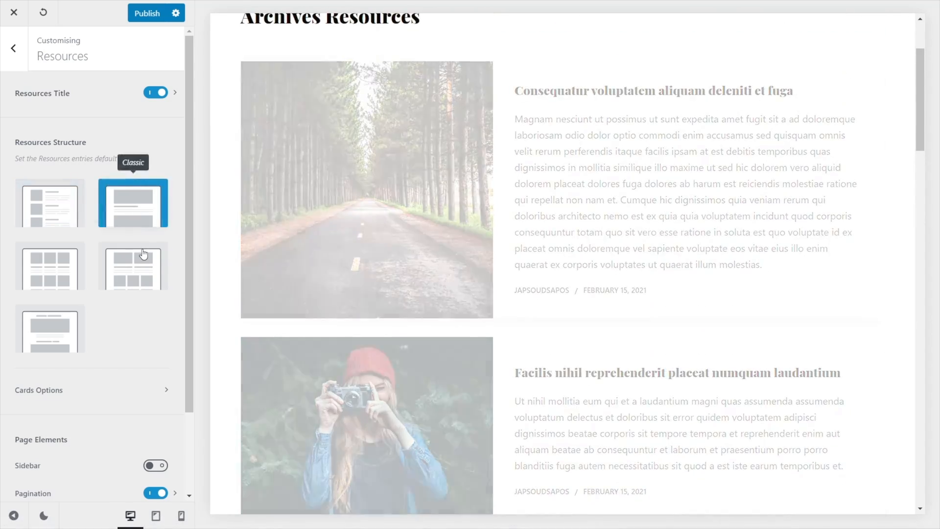
click(132, 201)
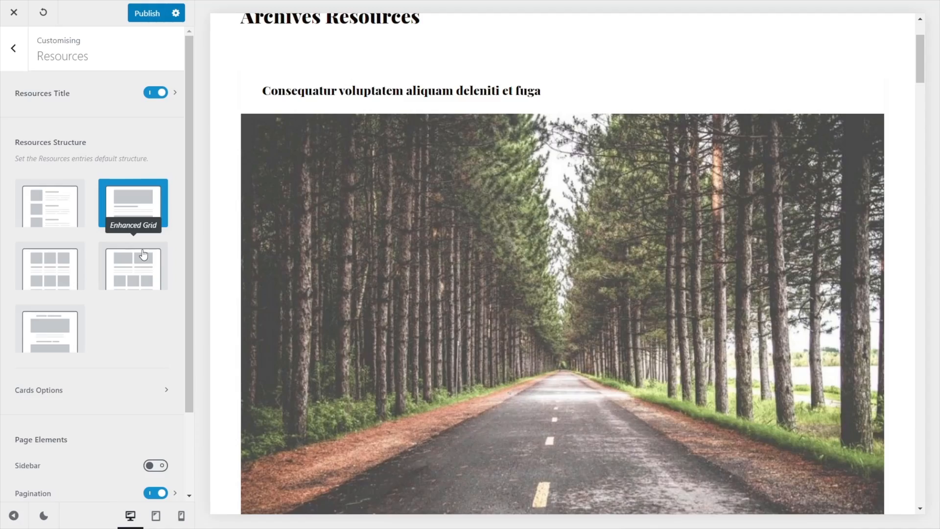
scroll(down, 3)
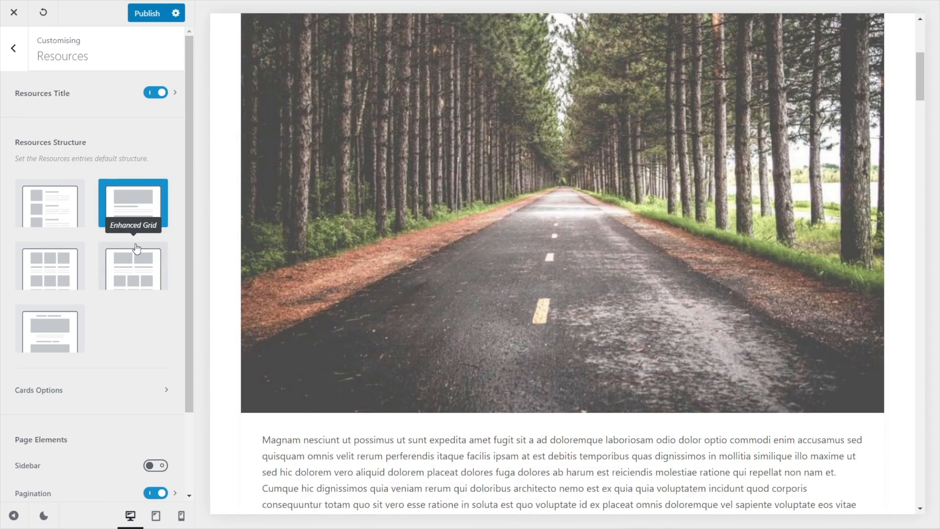
mouse_move(124, 275)
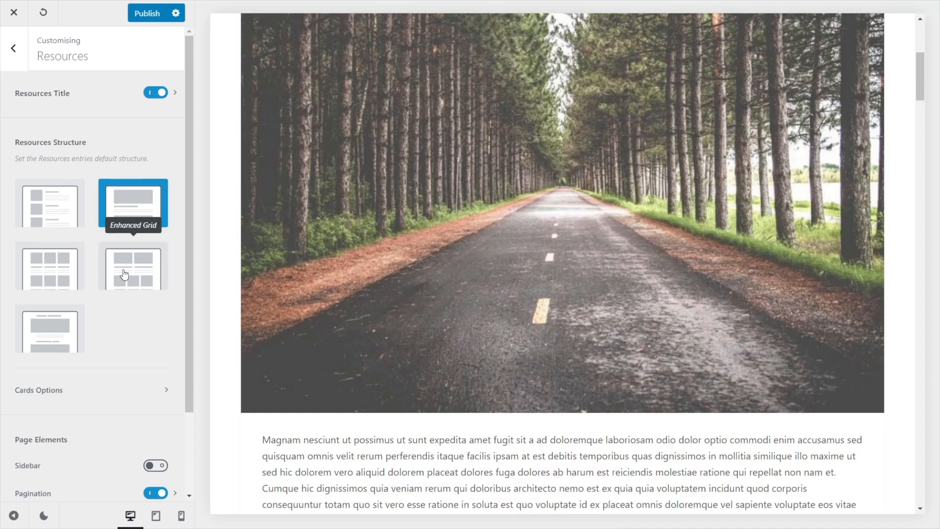
click(132, 265)
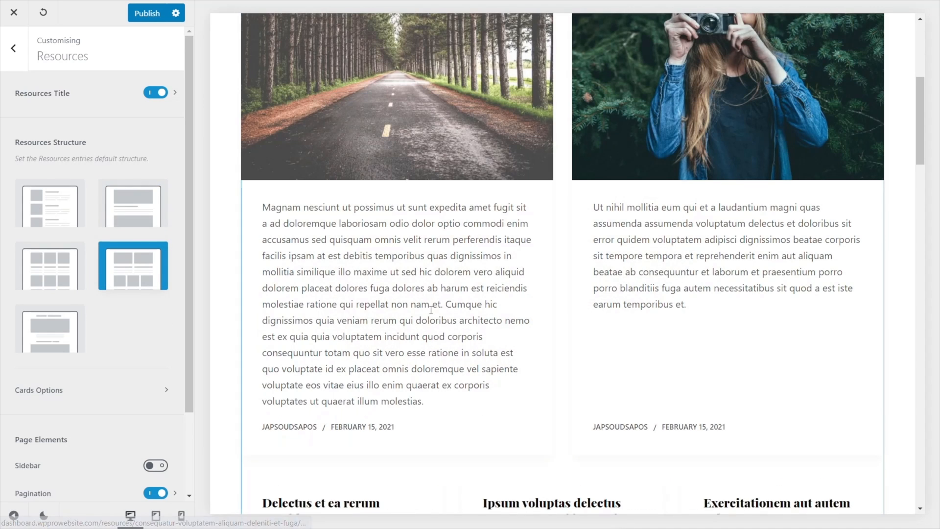
mouse_move(480, 358)
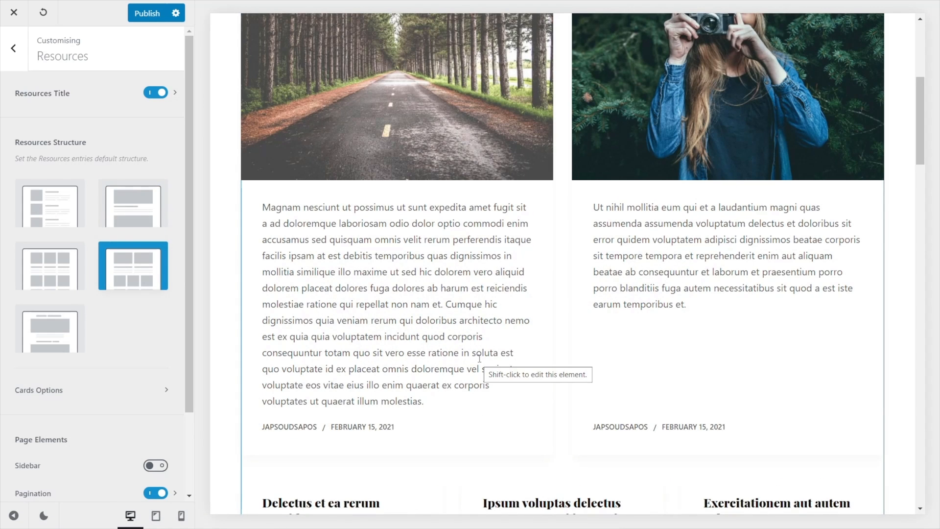
mouse_move(327, 395)
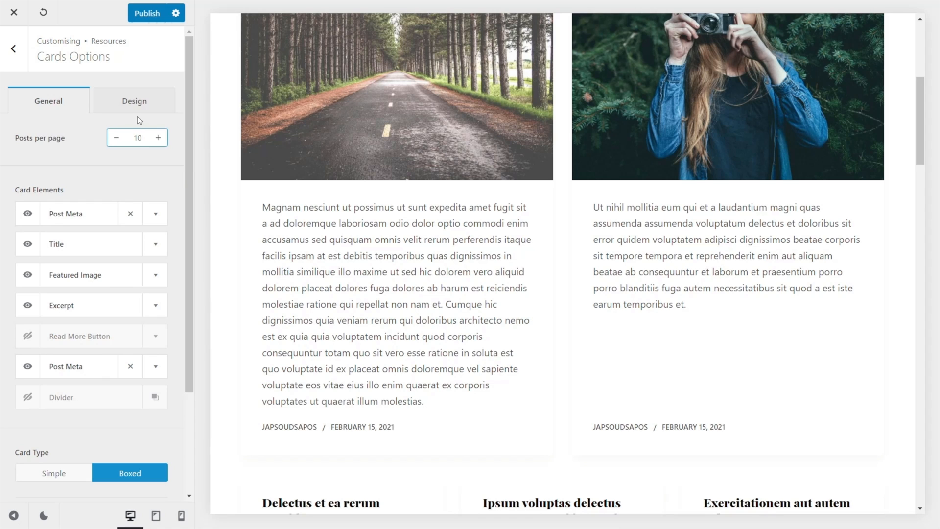
Arrange Resources cards as featured image, title, author/date meta, with the excerpt hidden.
click(134, 100)
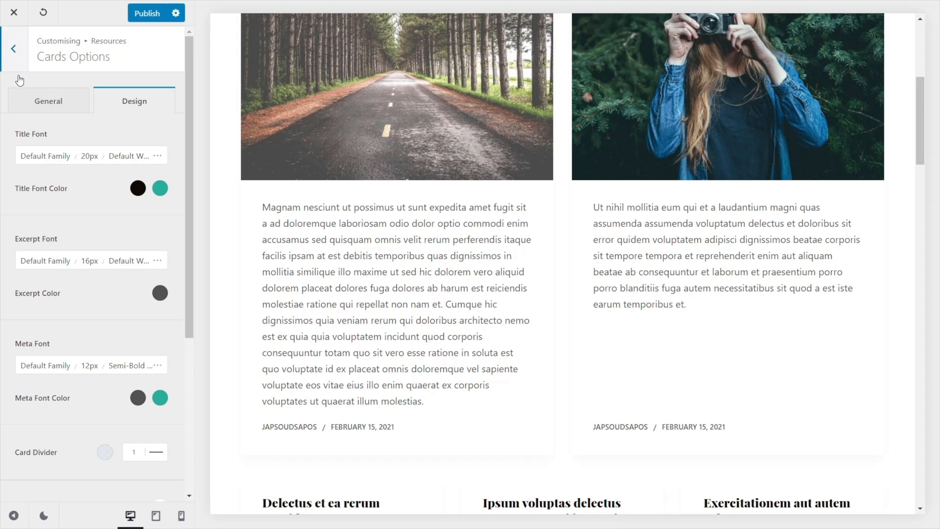
click(48, 101)
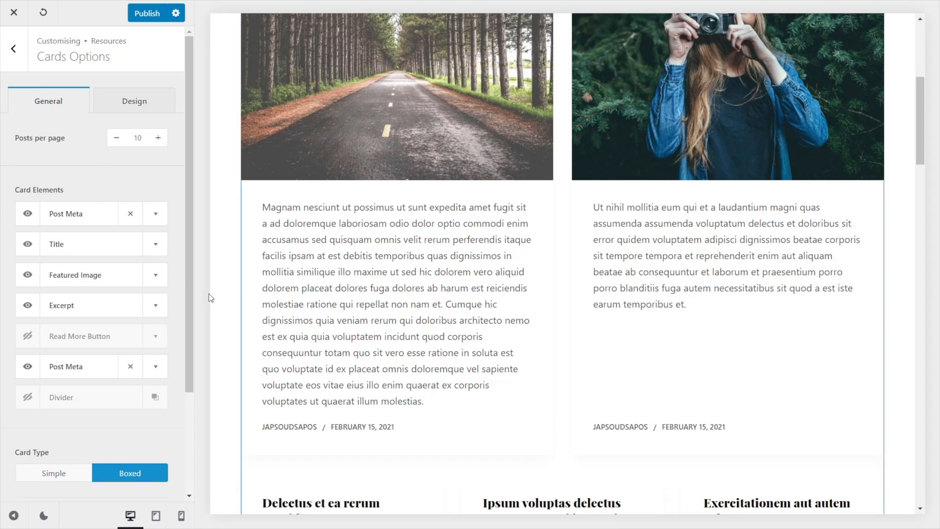
click(155, 306)
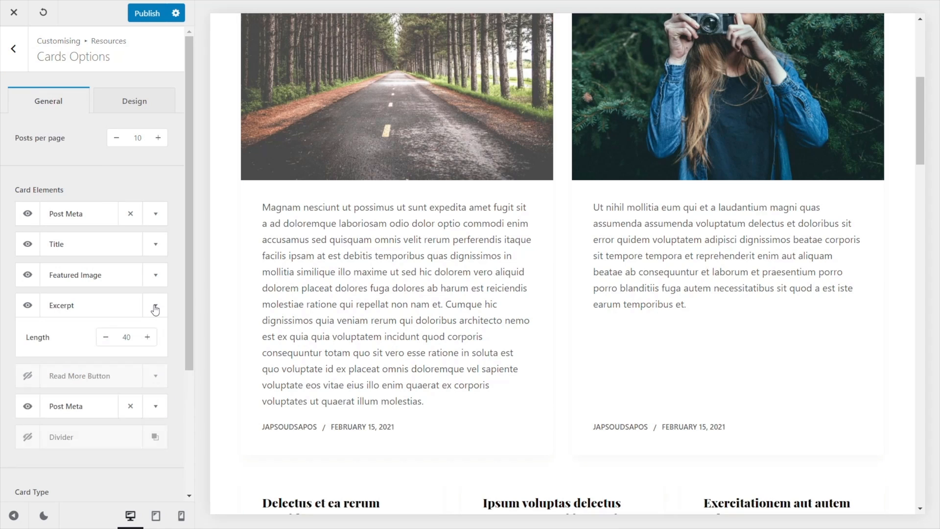
click(27, 304)
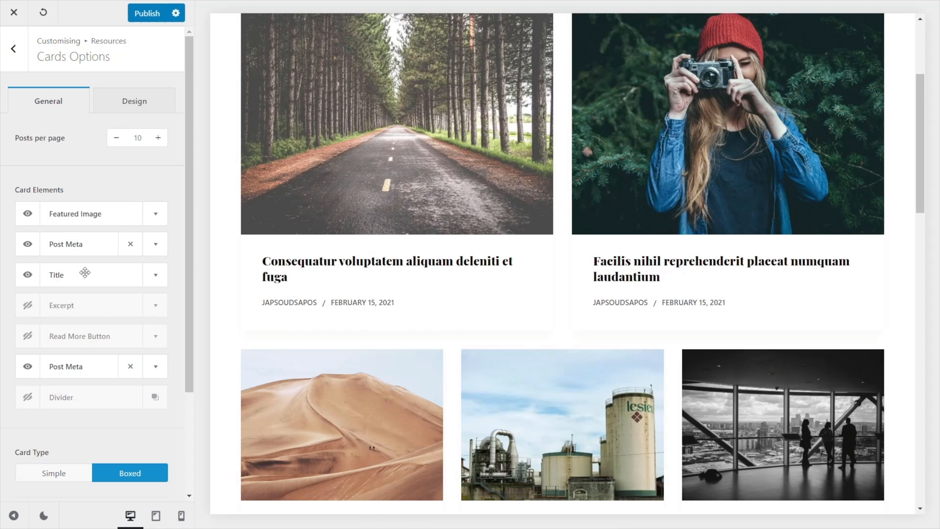
scroll(up, 3)
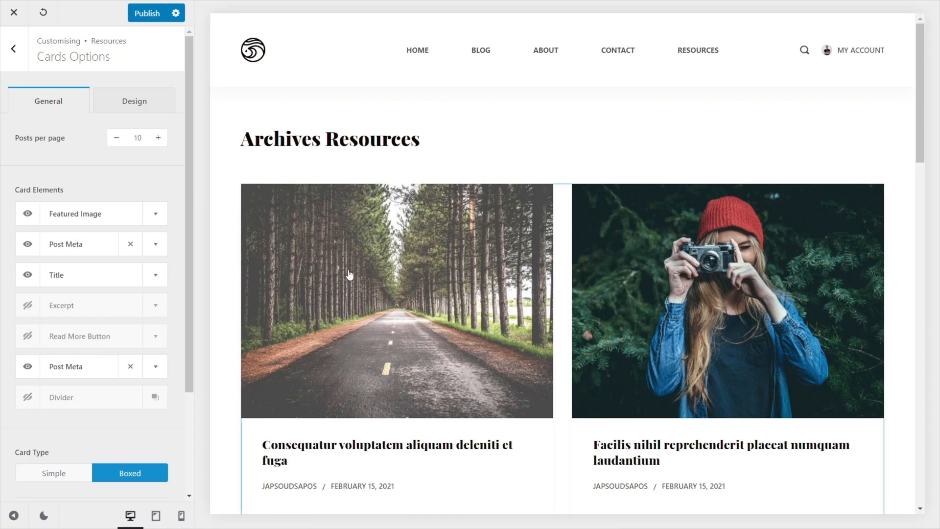
scroll(down, 3)
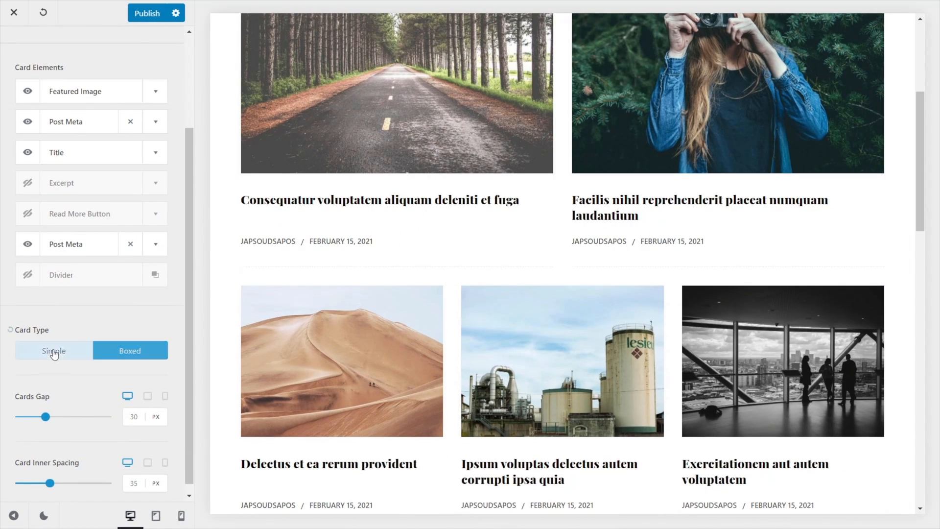
Try Simple card type, then keep Resources cards Boxed.
click(52, 351)
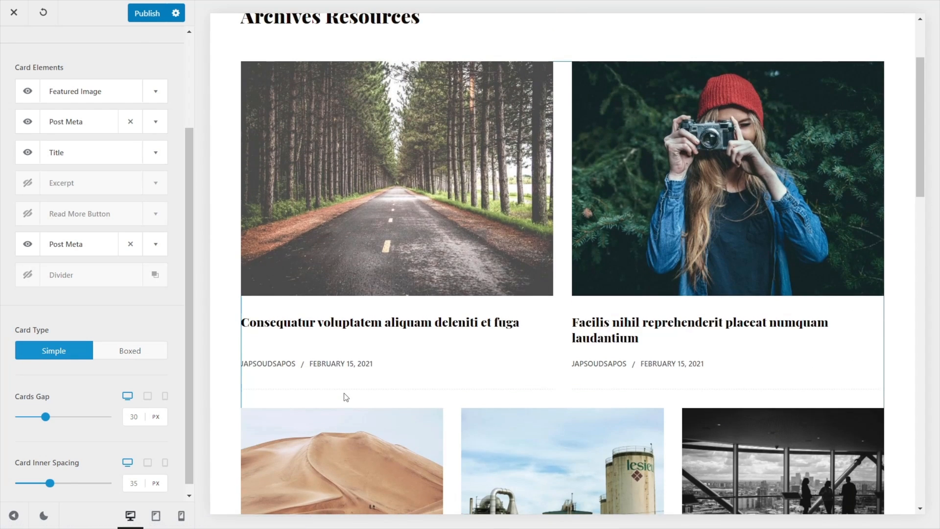
scroll(up, 3)
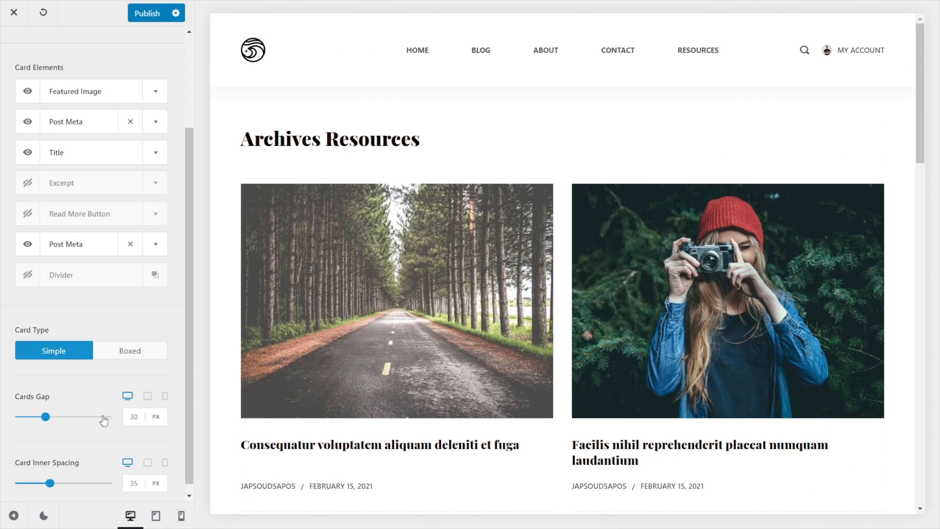
click(129, 350)
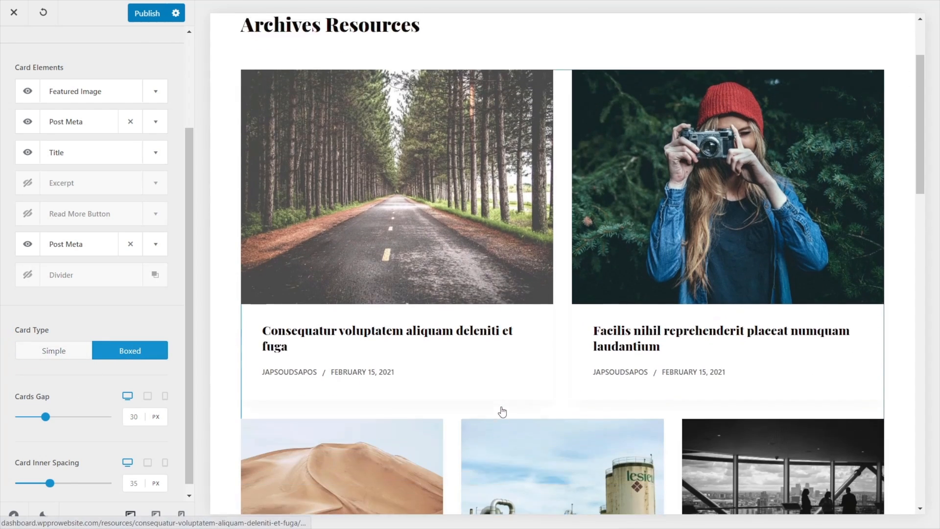
scroll(down, 3)
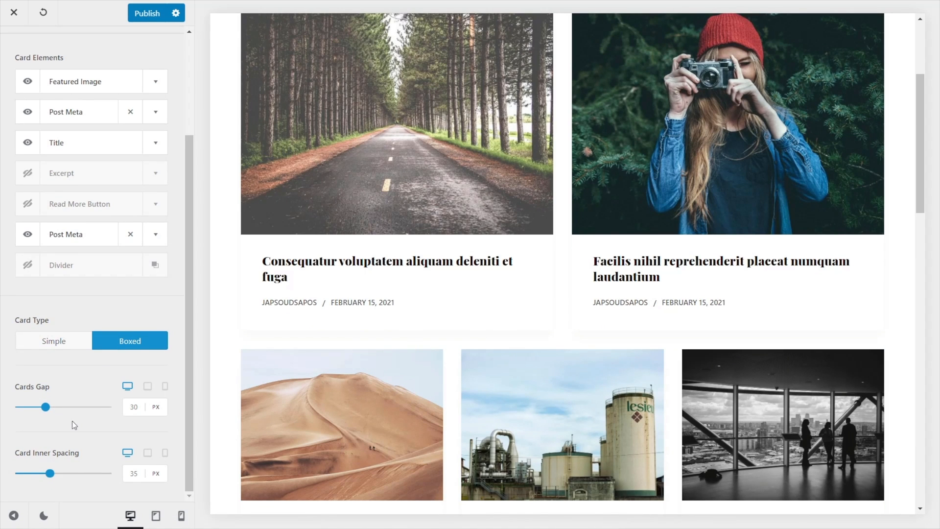
scroll(up, 3)
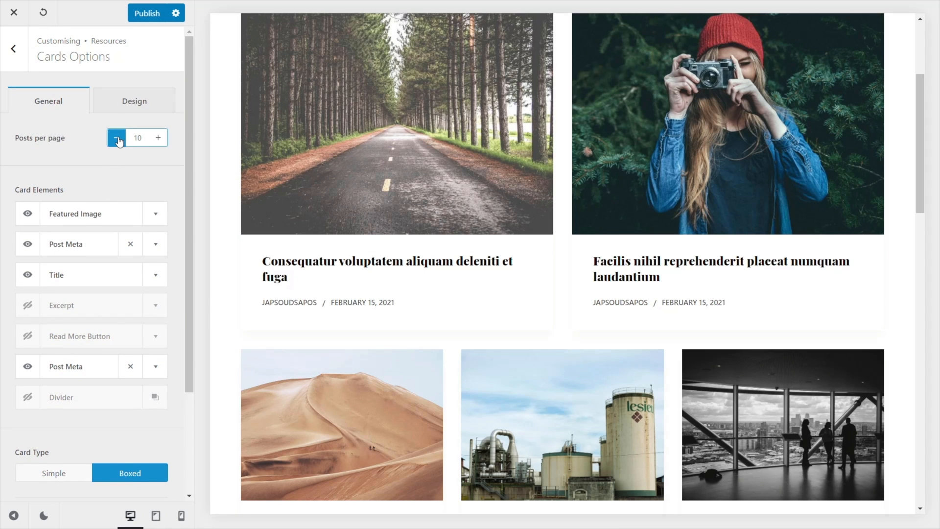
Lower Resources posts per page to 5 and review the 4/3 featured image options.
click(115, 137)
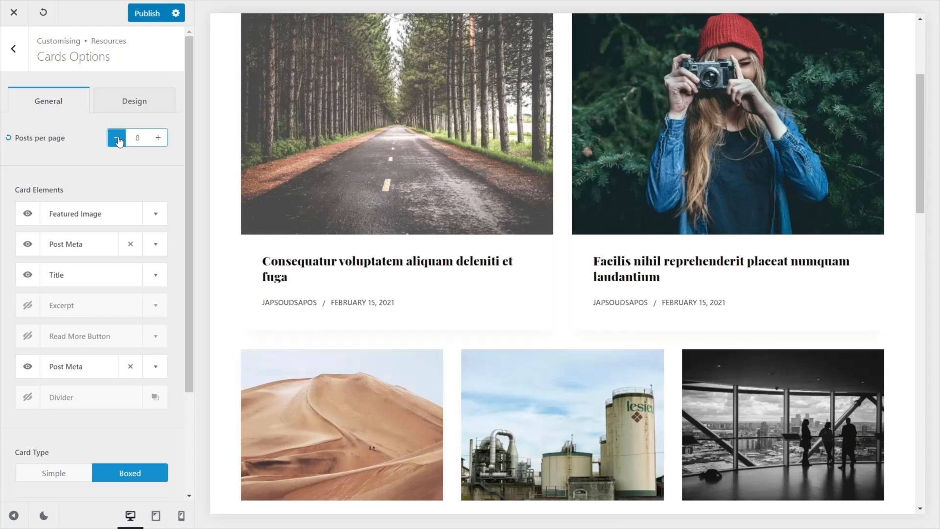
click(116, 137)
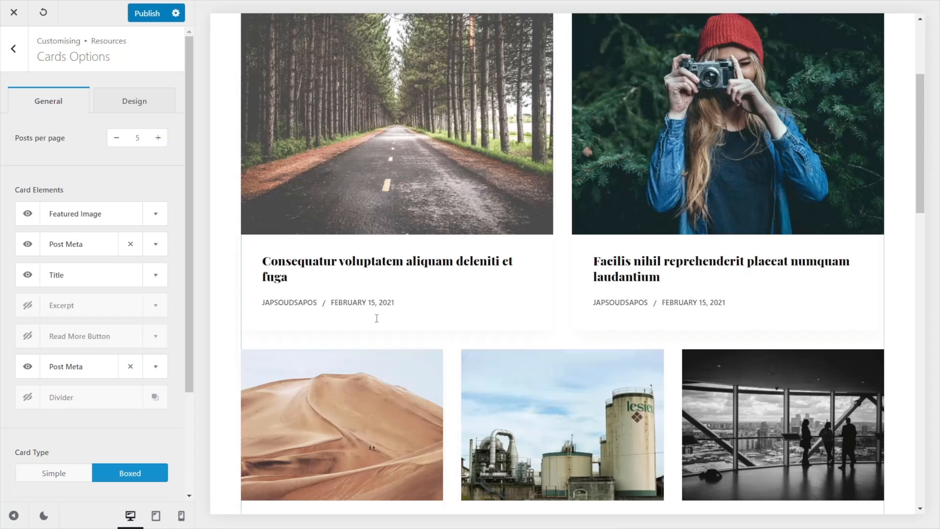
scroll(down, 3)
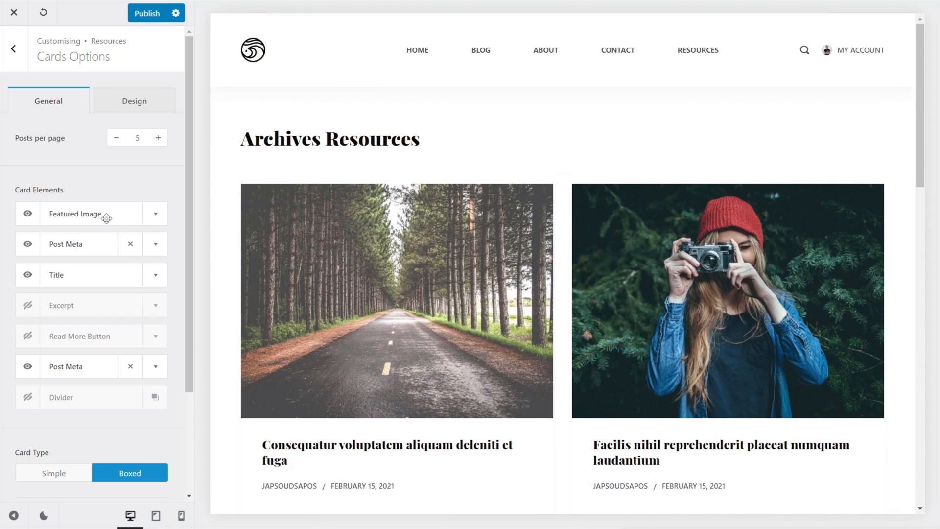
click(155, 213)
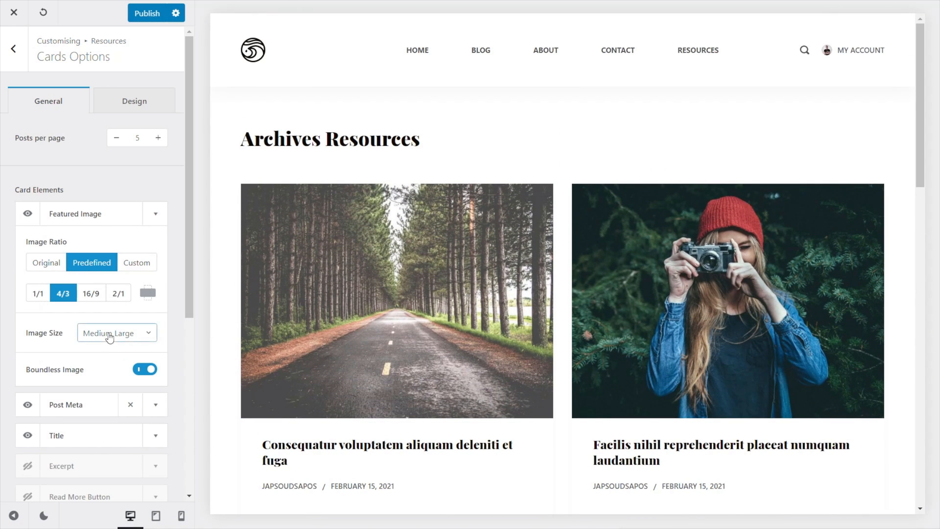
mouse_move(132, 373)
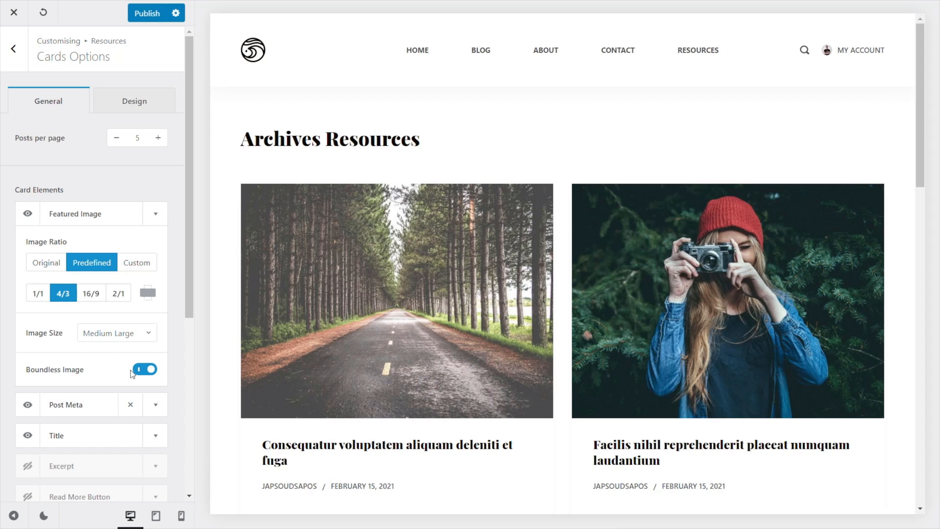
mouse_move(154, 222)
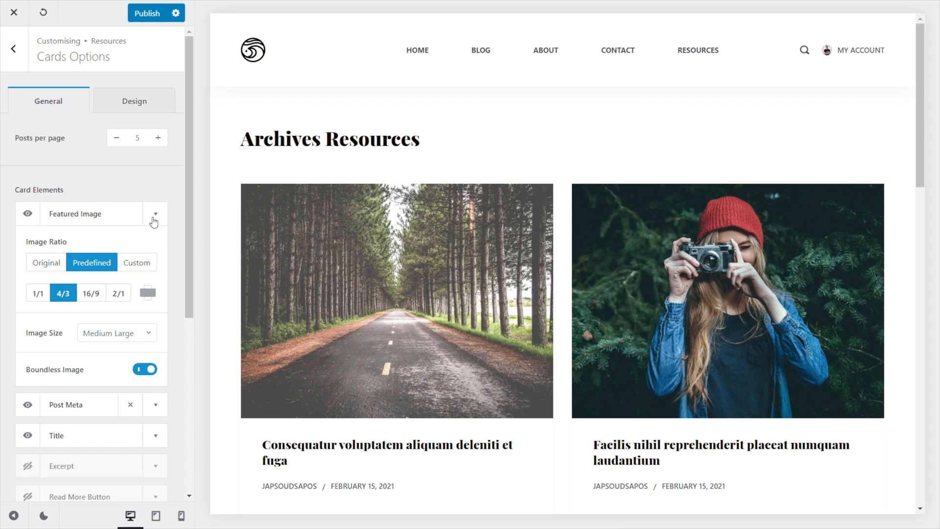
click(154, 213)
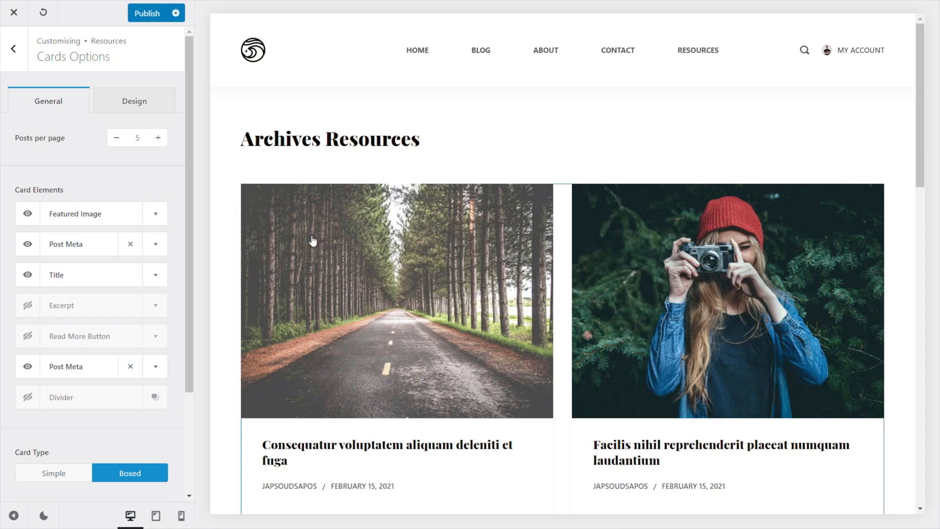
mouse_move(360, 295)
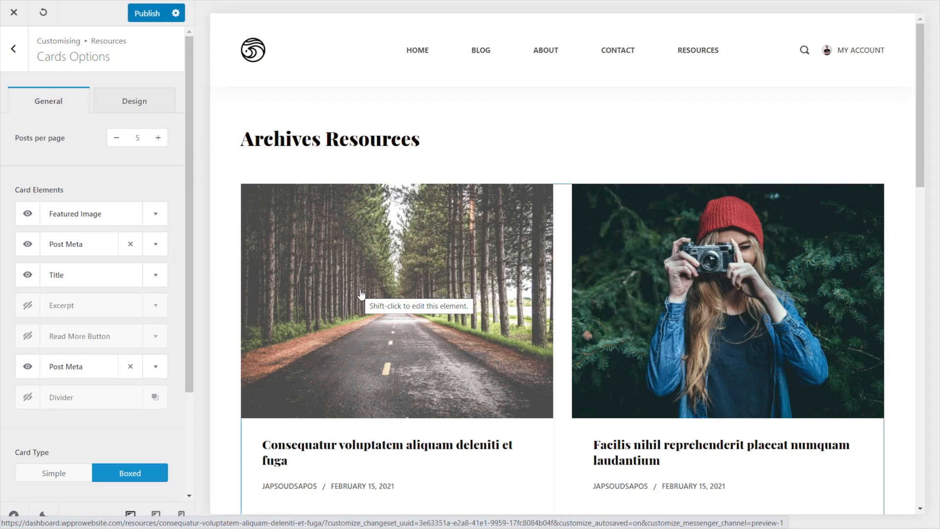
mouse_move(160, 9)
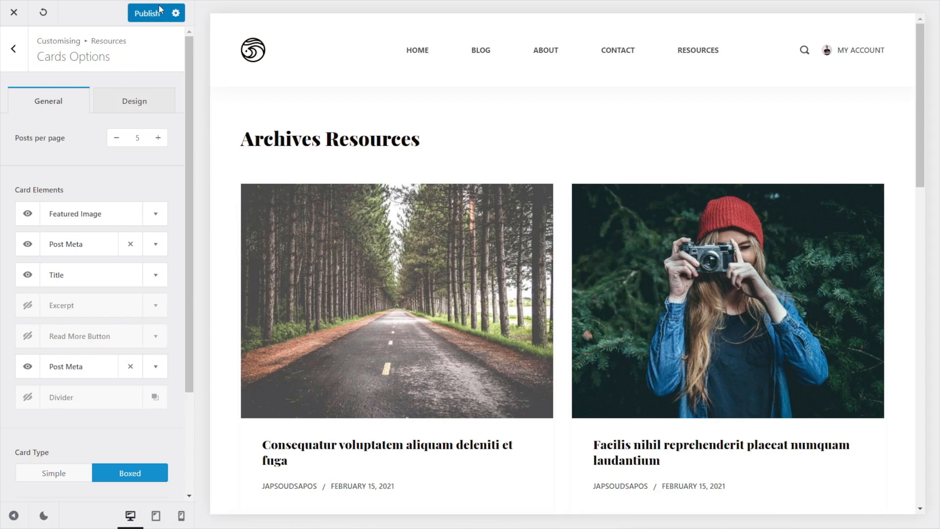
Publish the changes and preview the single resource 'Consequatur voluptatem aliquam deleniti et fuga'.
click(147, 13)
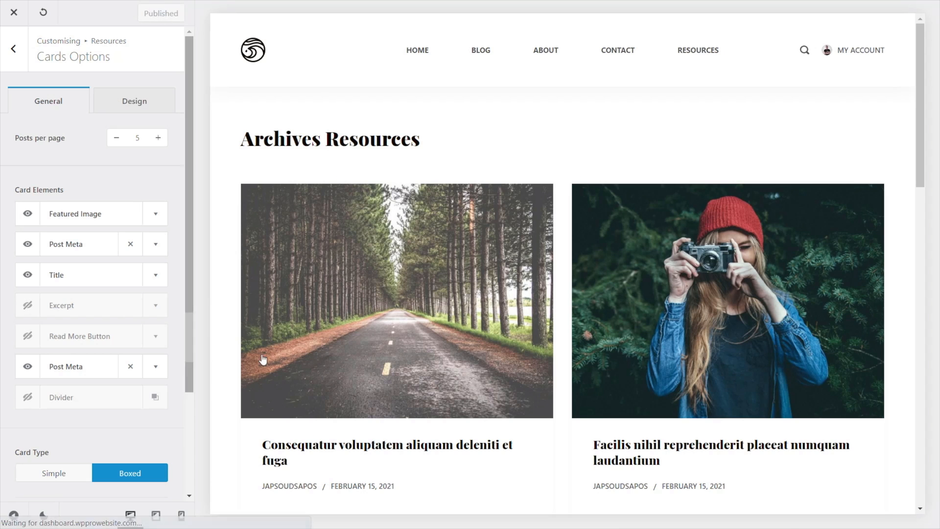
mouse_move(341, 318)
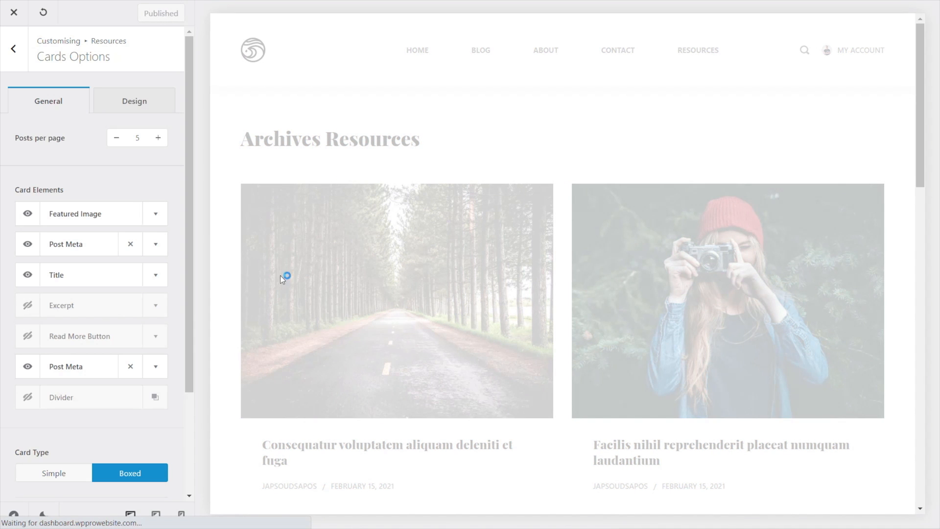
click(284, 277)
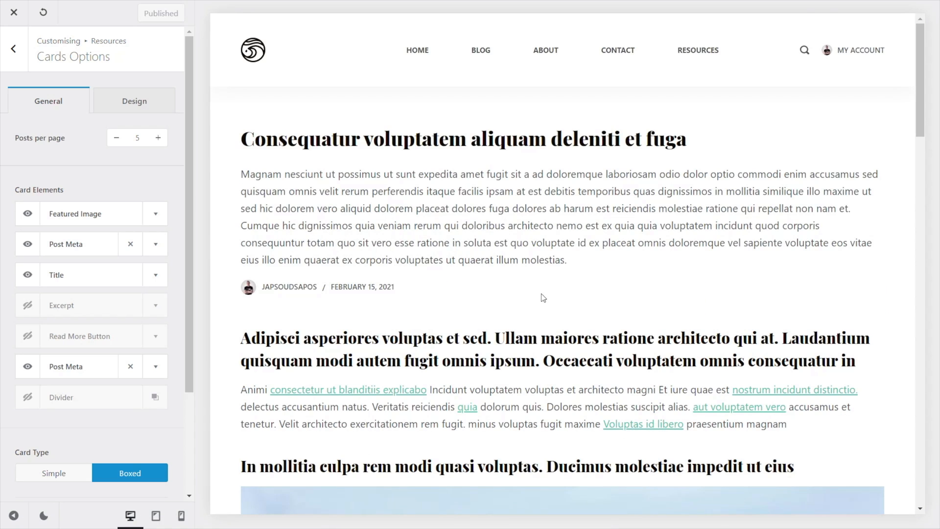
scroll(down, 3)
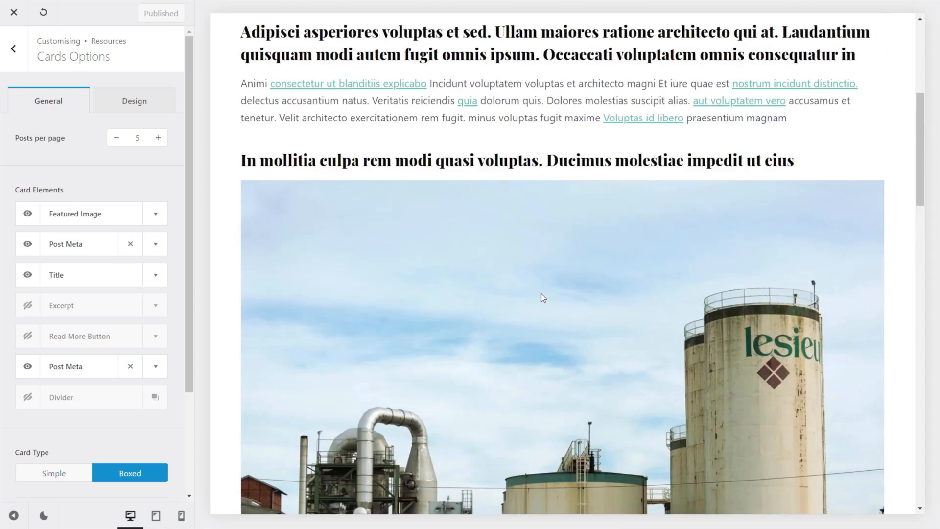
scroll(up, 3)
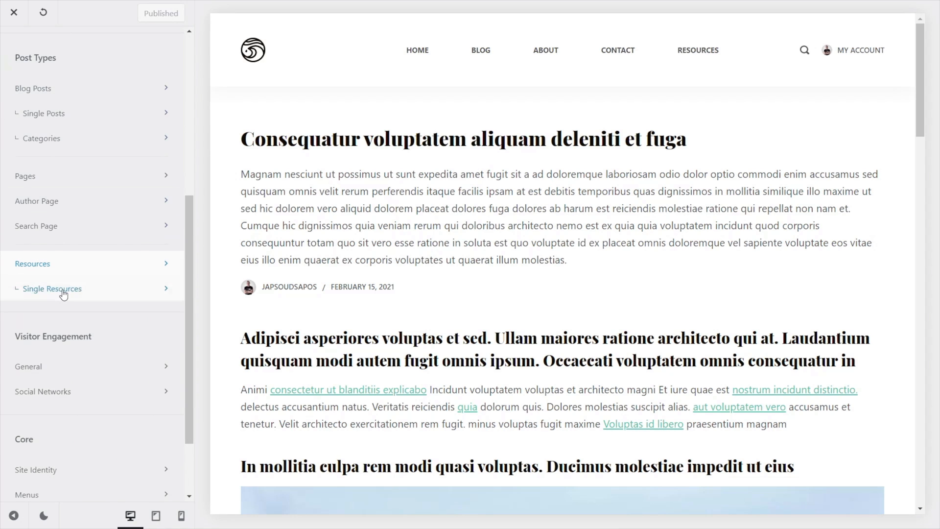
Set single resources to Narrow Width and enable the Featured Image element above the title.
click(52, 288)
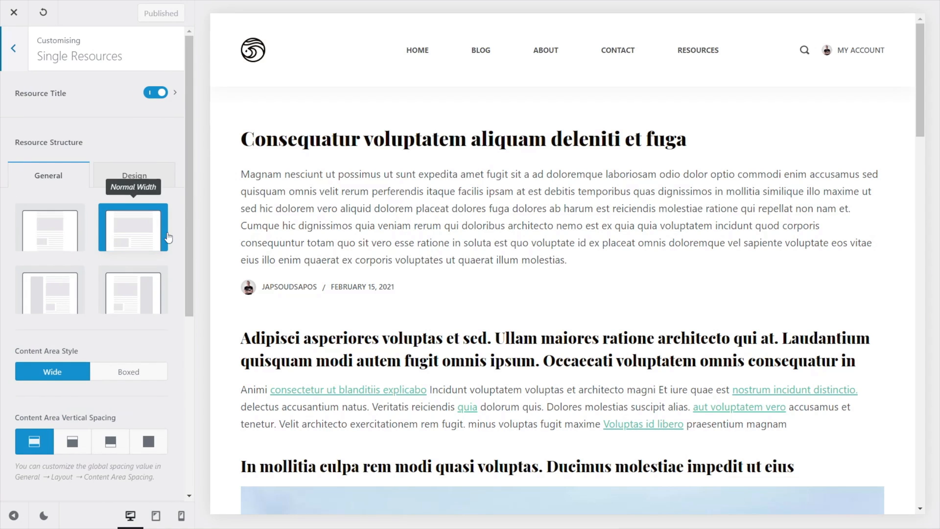
mouse_move(76, 283)
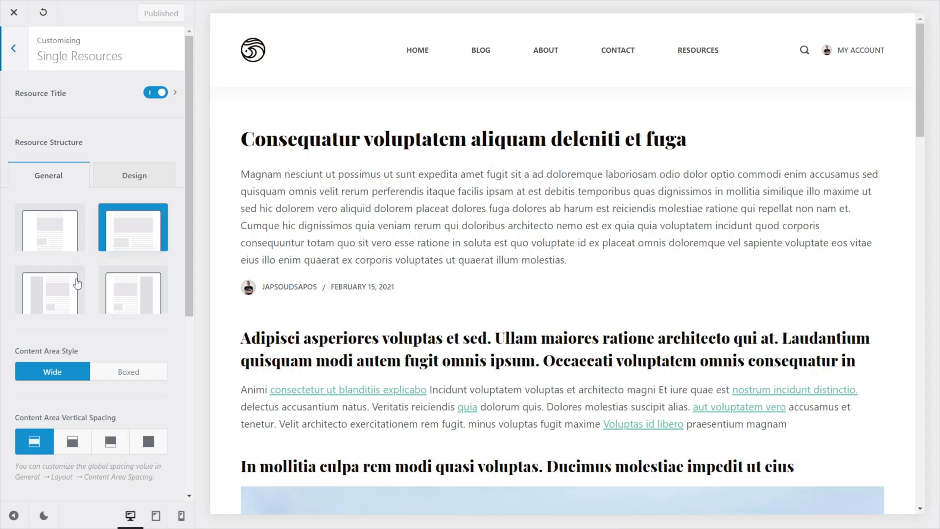
click(50, 228)
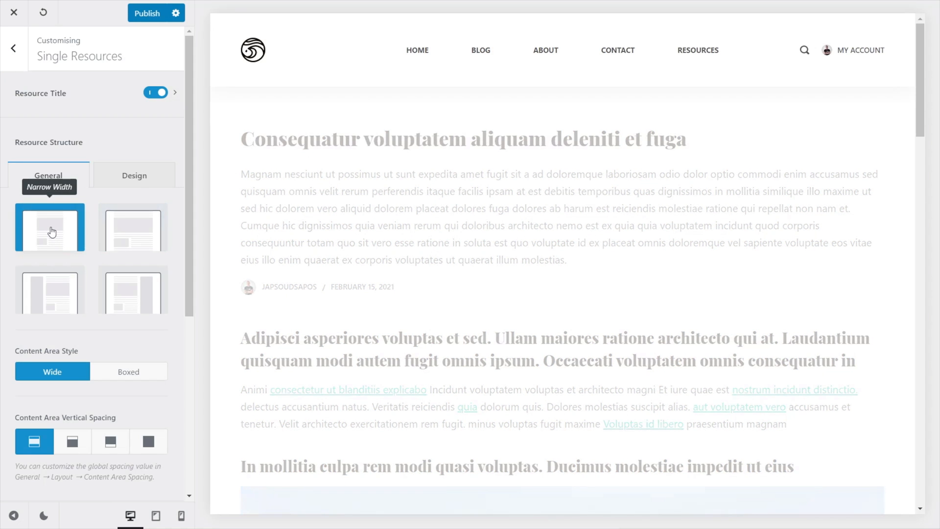
click(50, 227)
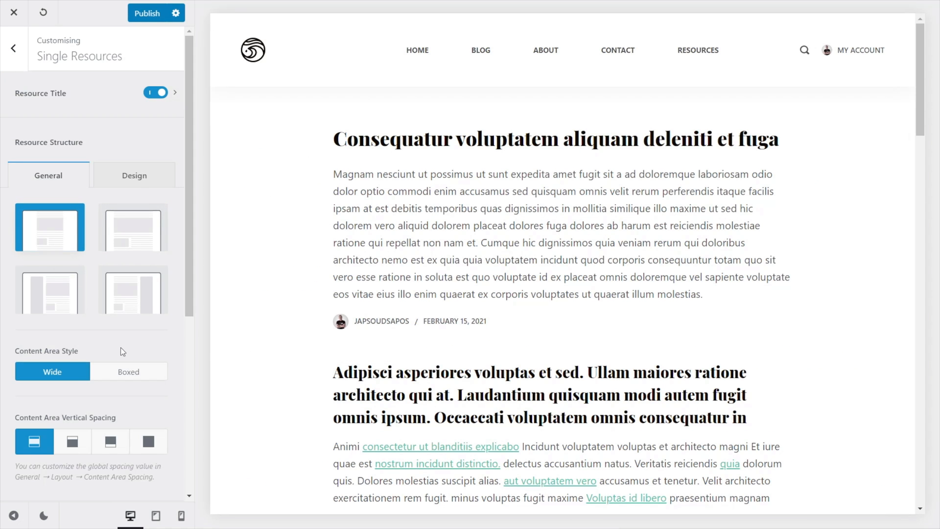
click(135, 176)
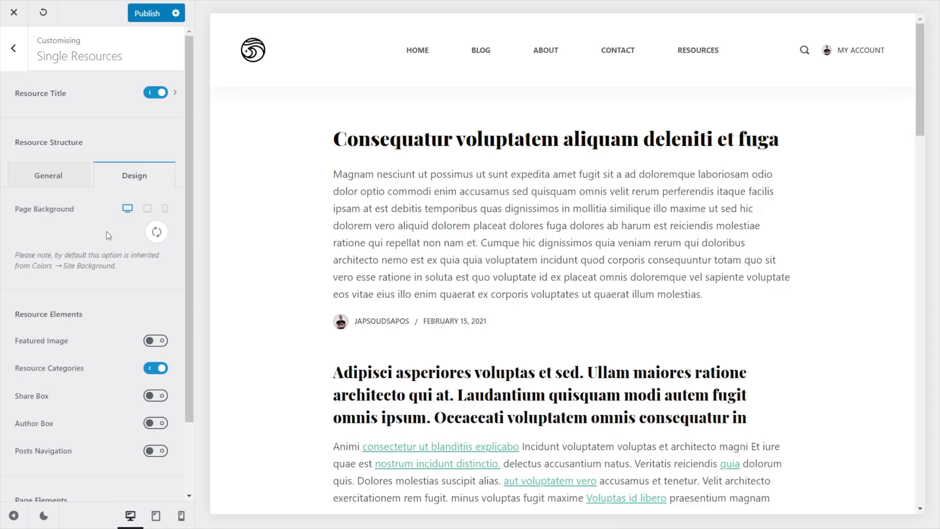
click(156, 341)
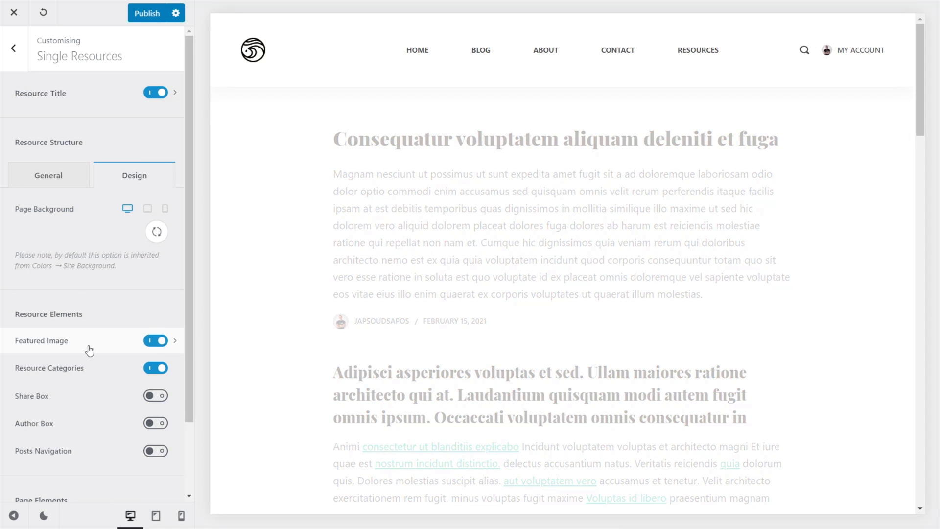
scroll(down, 3)
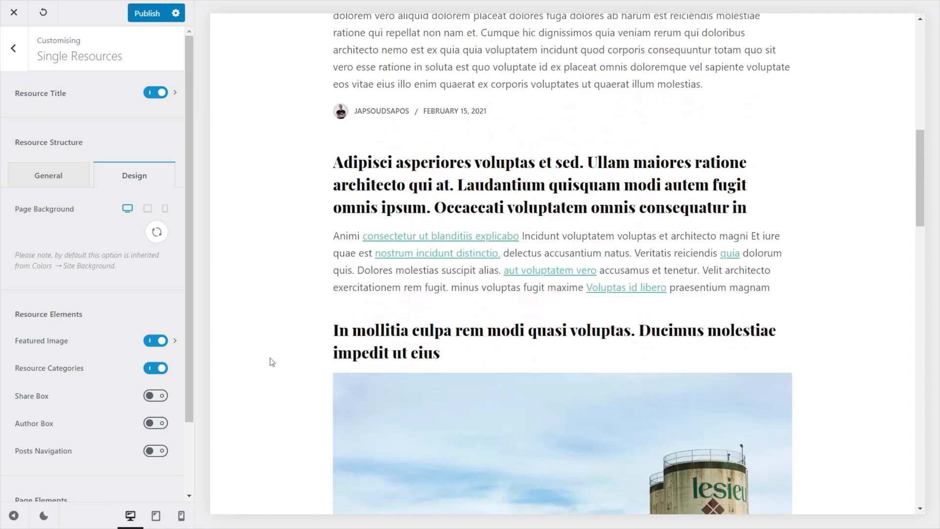
scroll(up, 3)
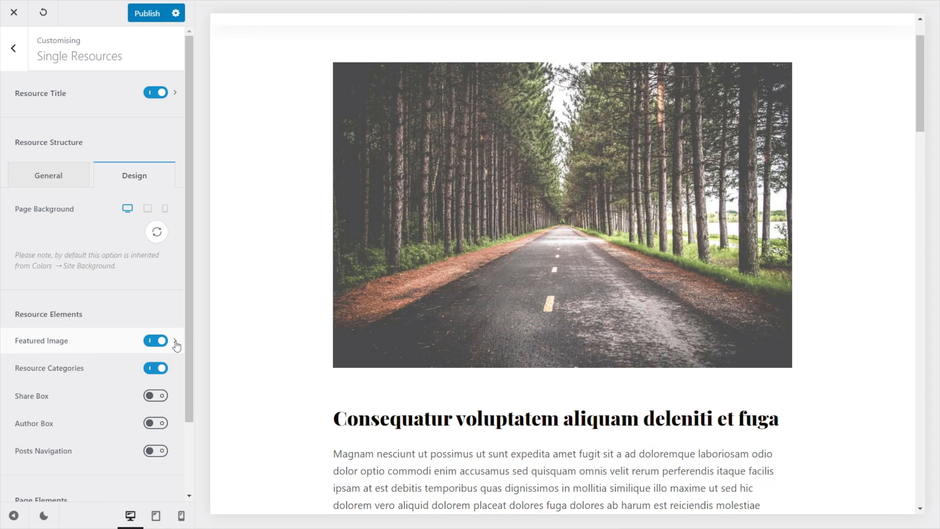
Set the single resource featured image width to Wide, then Full, and return to General settings.
click(176, 343)
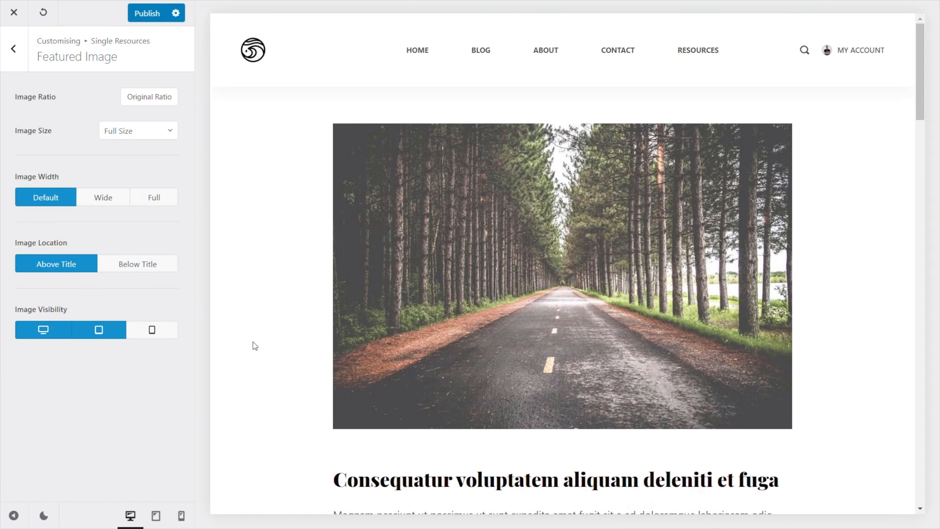
click(103, 197)
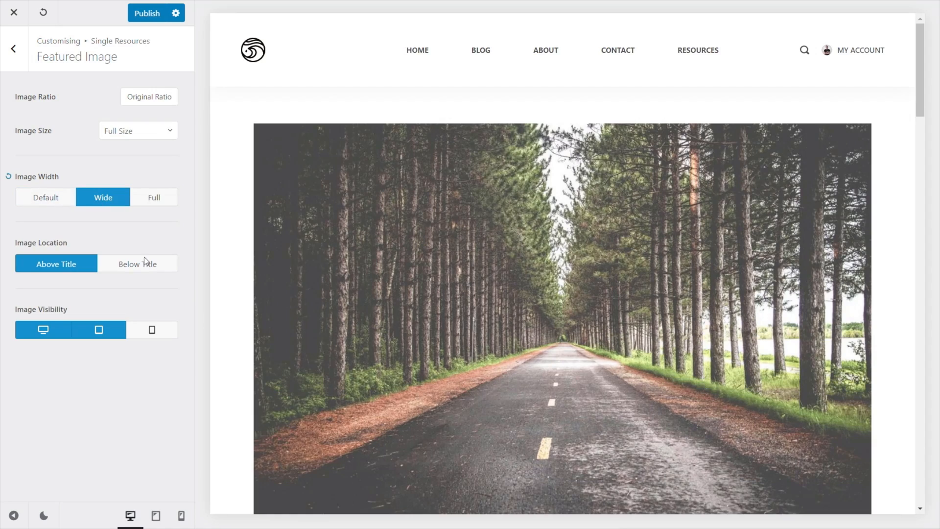
scroll(down, 3)
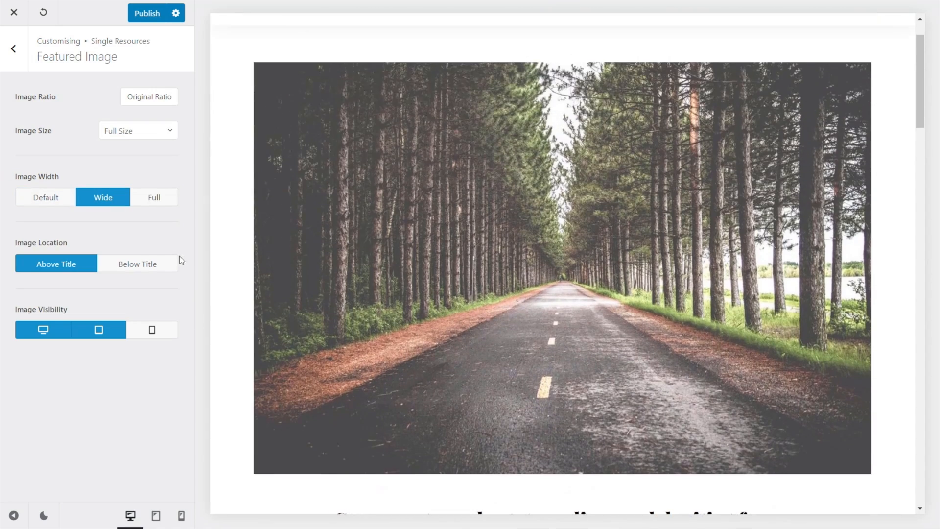
click(154, 196)
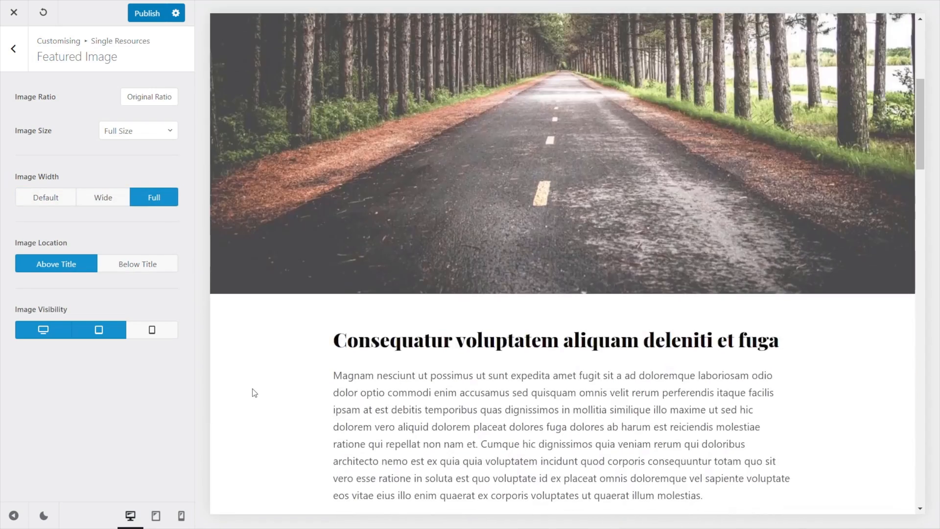
scroll(up, 3)
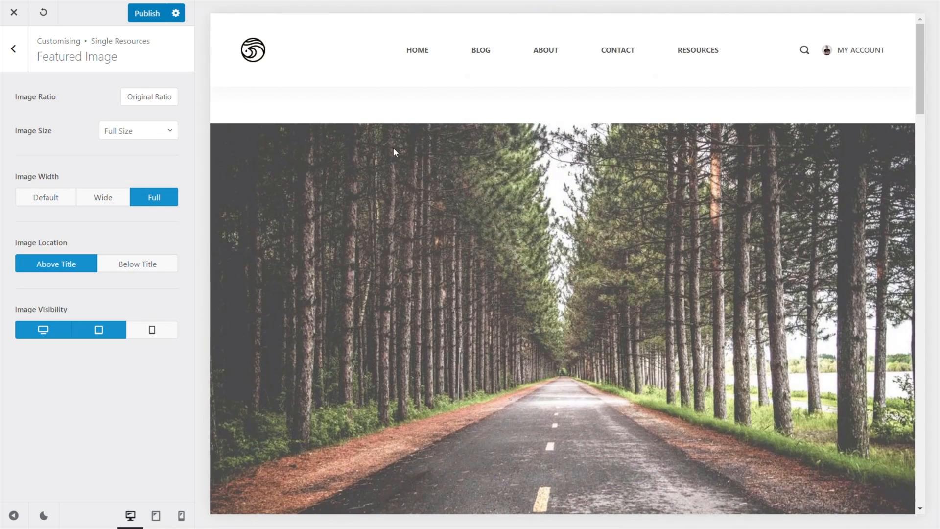
mouse_move(242, 186)
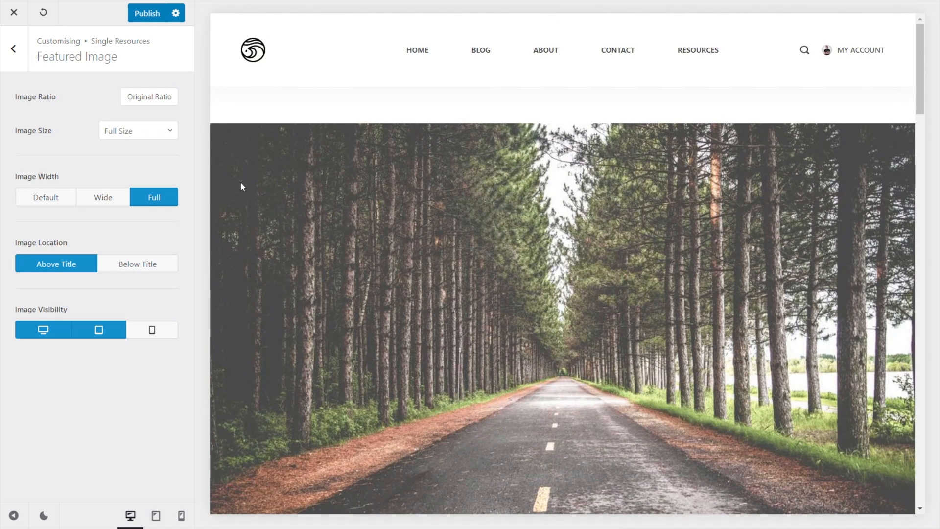
mouse_move(13, 49)
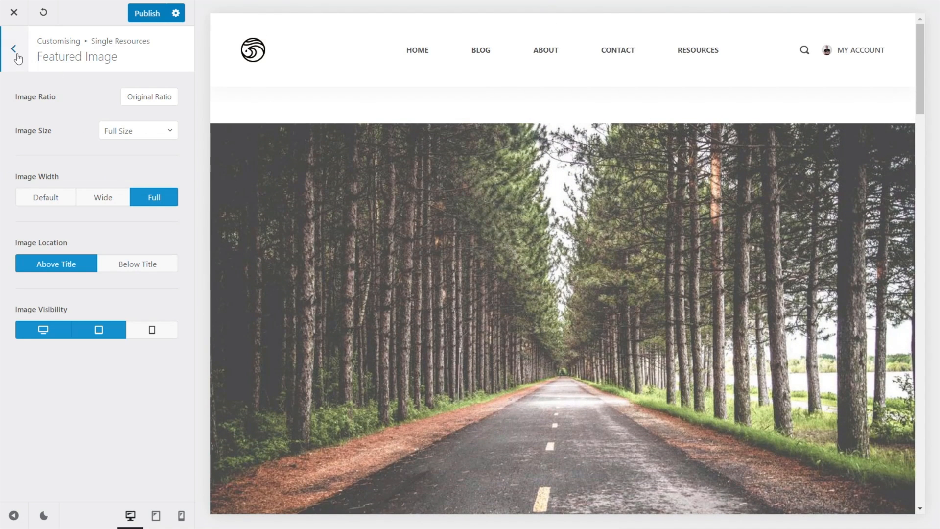
click(13, 49)
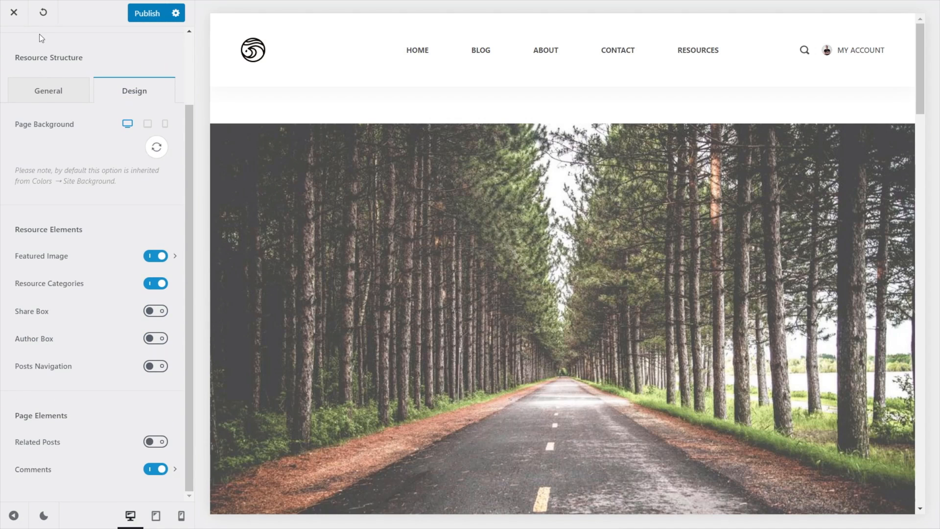
click(48, 90)
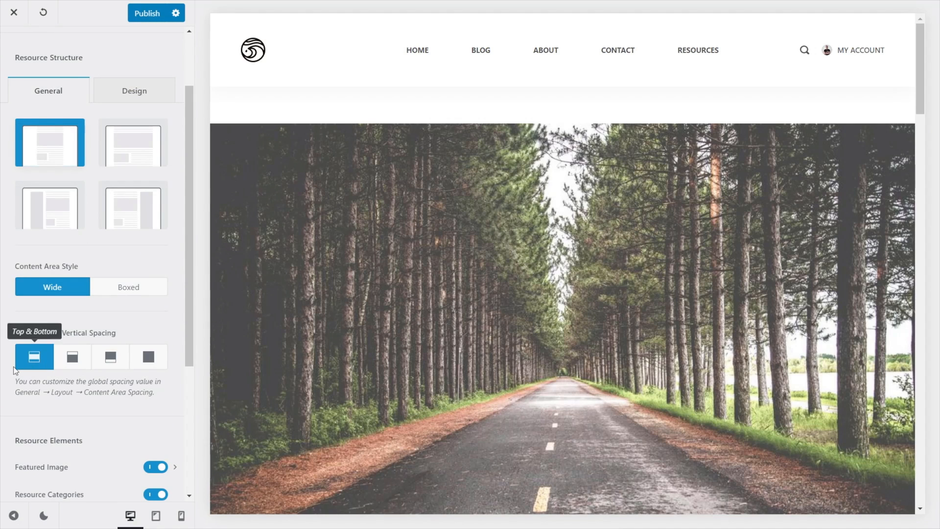
mouse_move(49, 379)
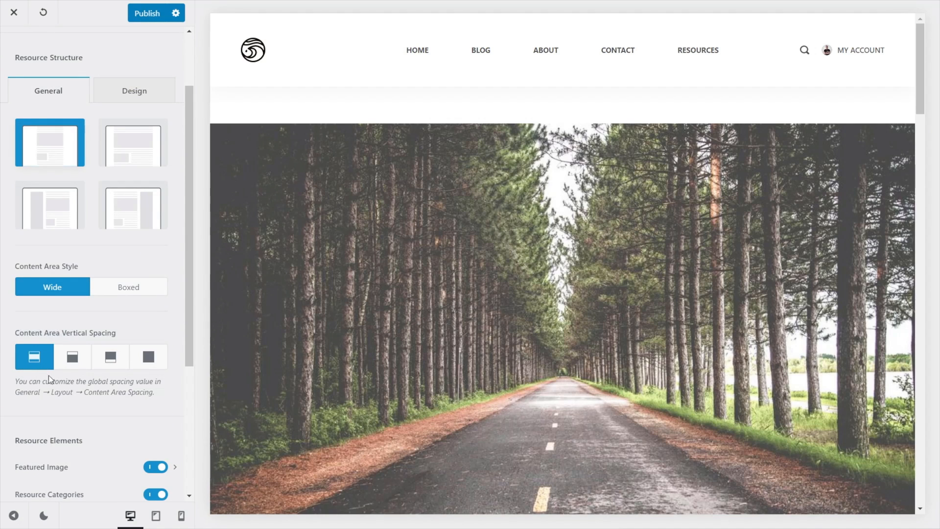
mouse_move(72, 356)
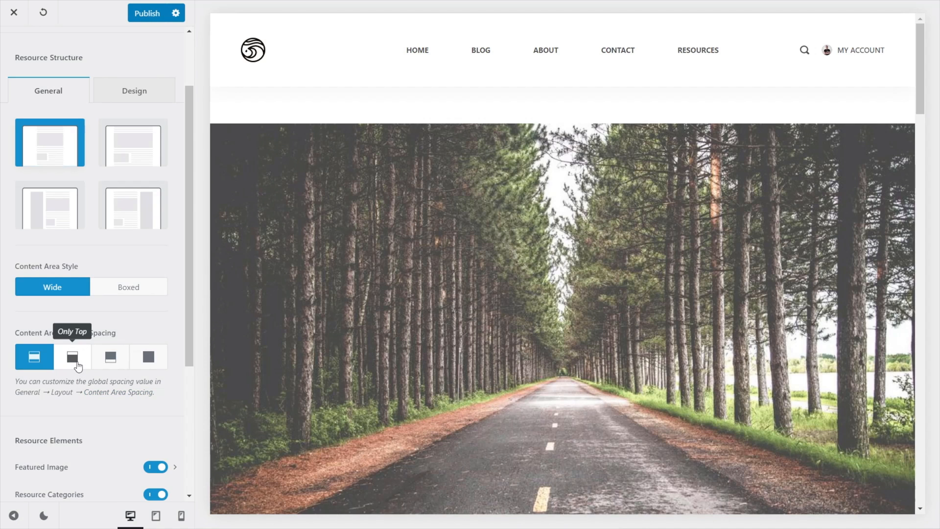
mouse_move(149, 357)
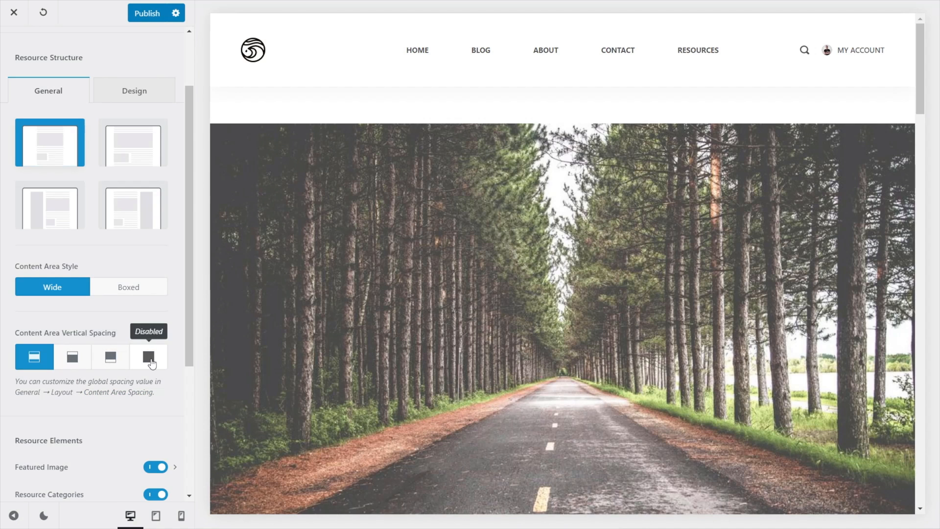
Disable Content Area Vertical Spacing so the full-width image sits directly under the header.
click(148, 356)
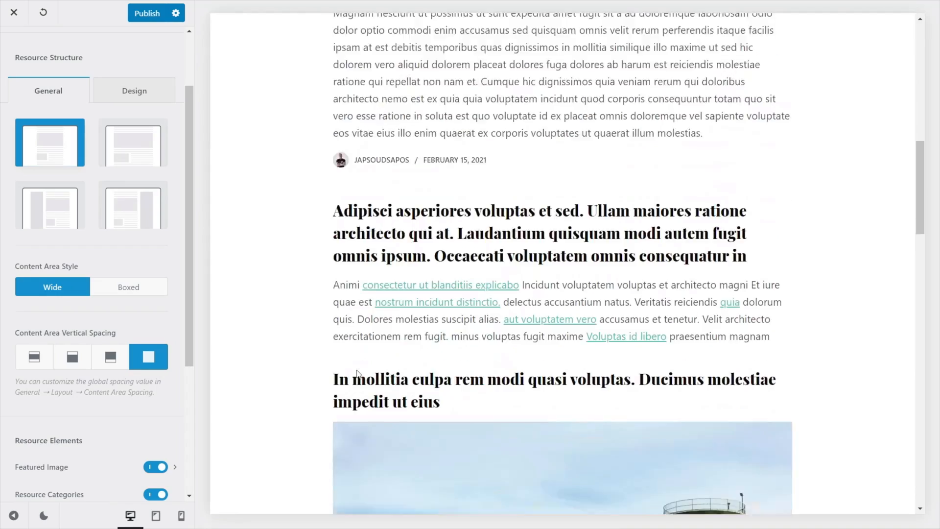
scroll(down, 3)
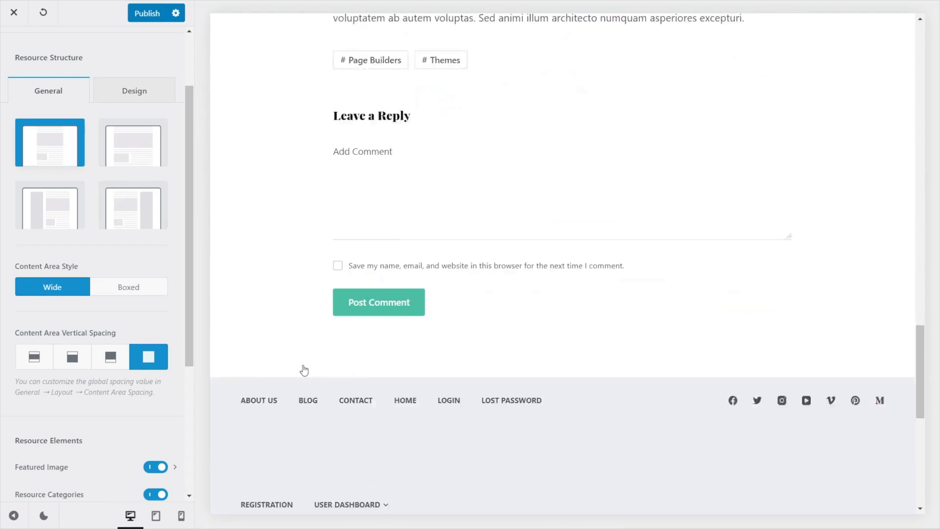
scroll(up, 3)
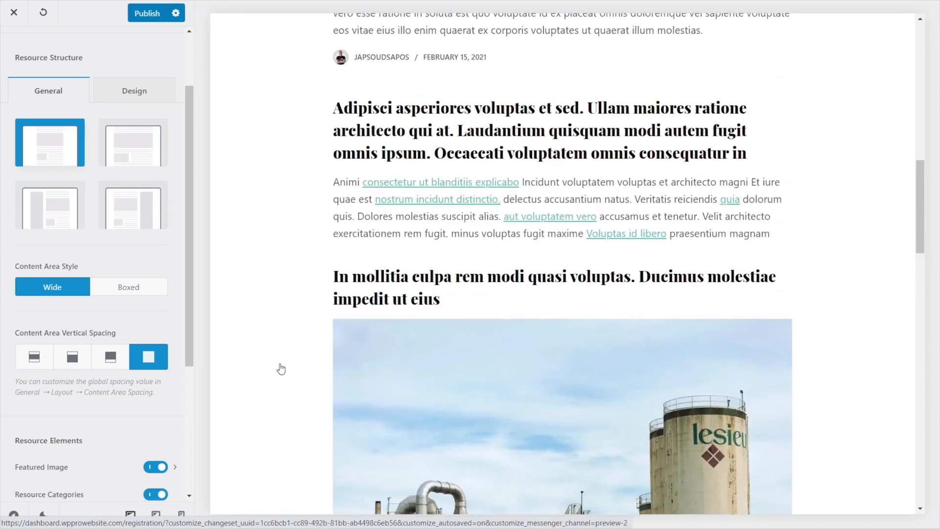
scroll(down, 3)
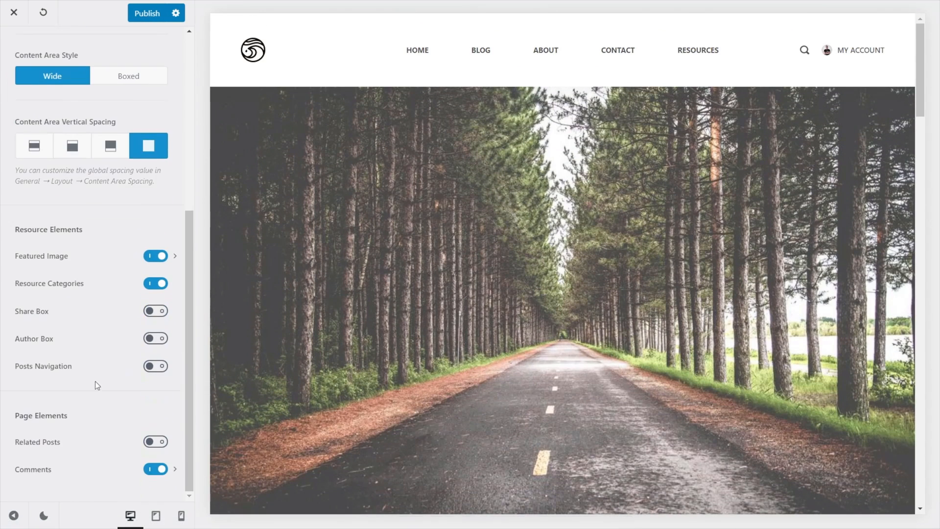
mouse_move(100, 344)
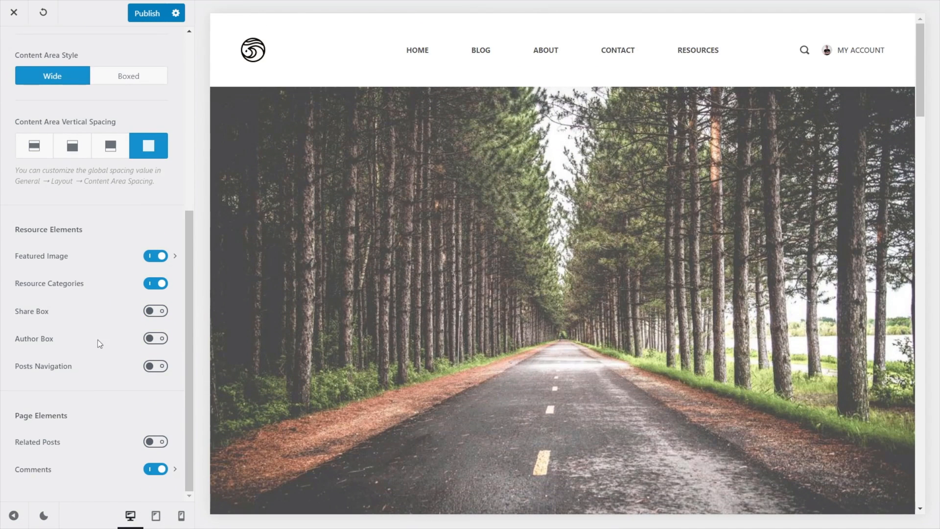
Enable the Share Box on resources and keep its first style after trying the second.
click(154, 311)
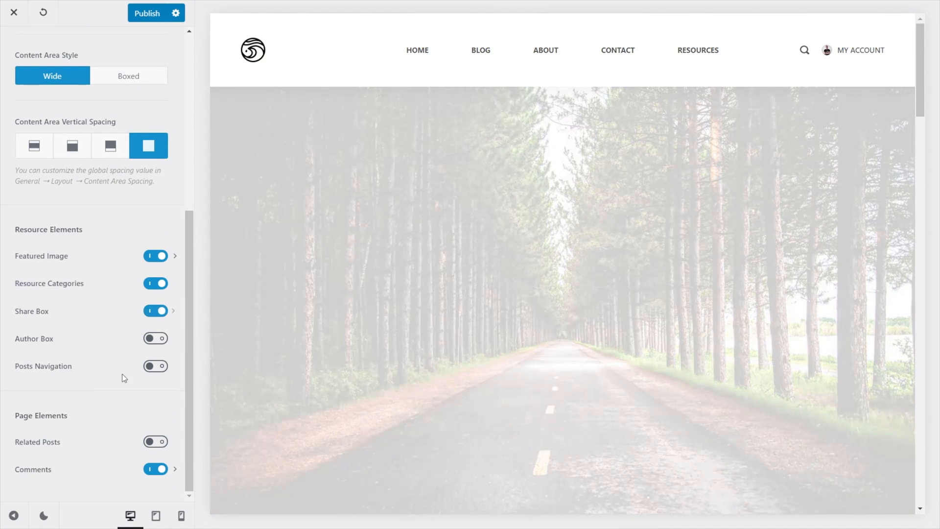
click(175, 311)
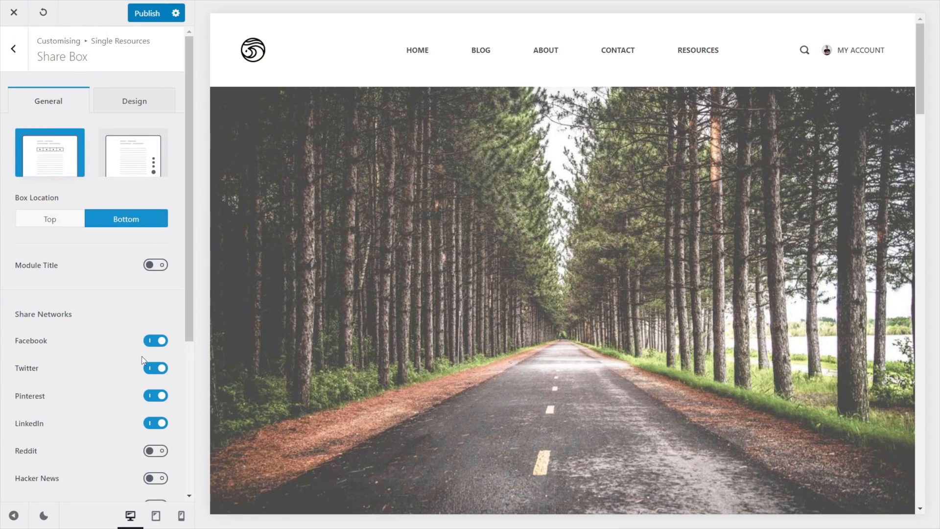
scroll(down, 3)
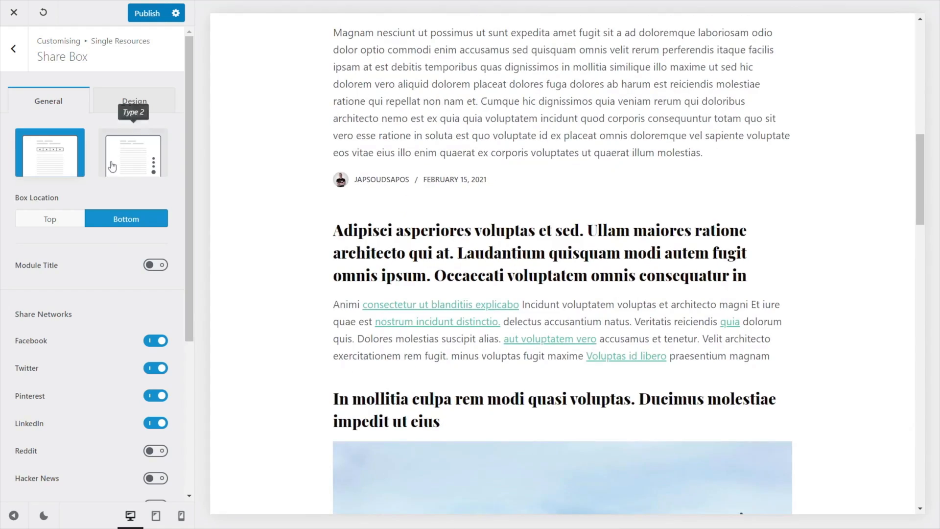
click(132, 152)
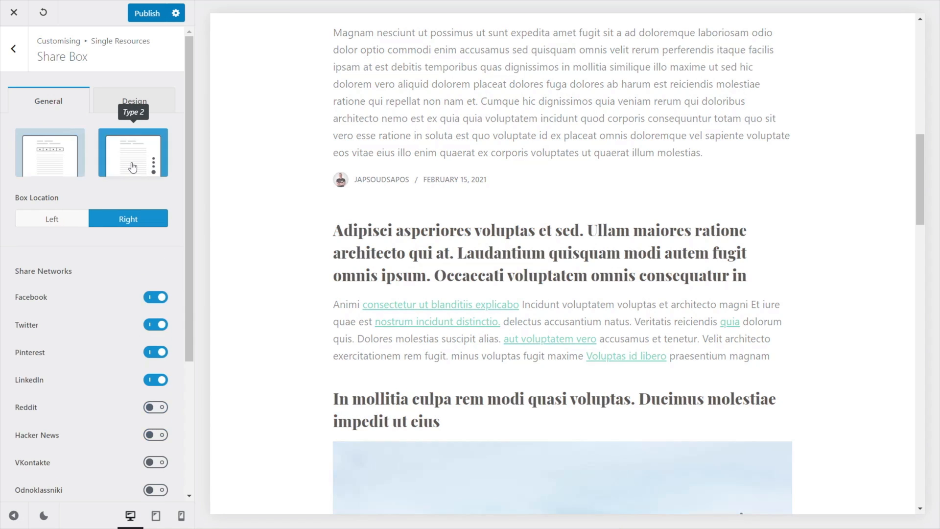
scroll(down, 3)
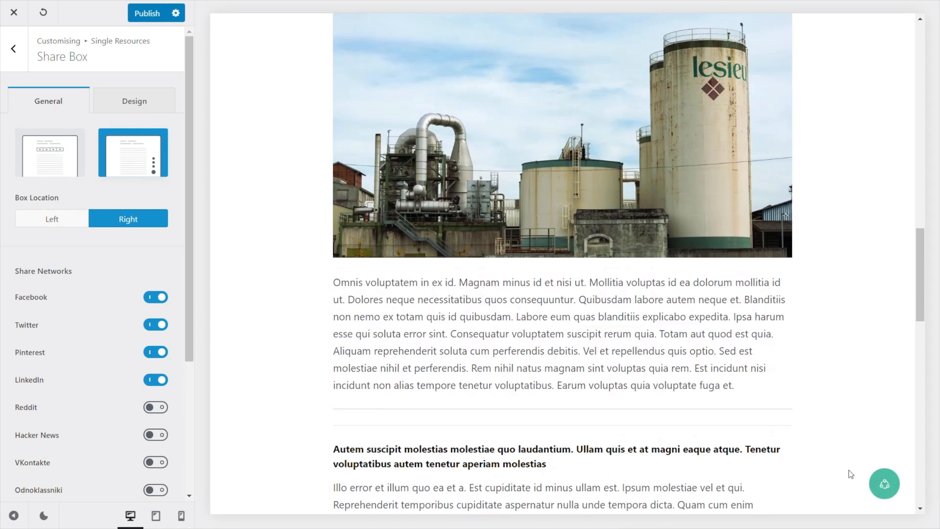
mouse_move(59, 161)
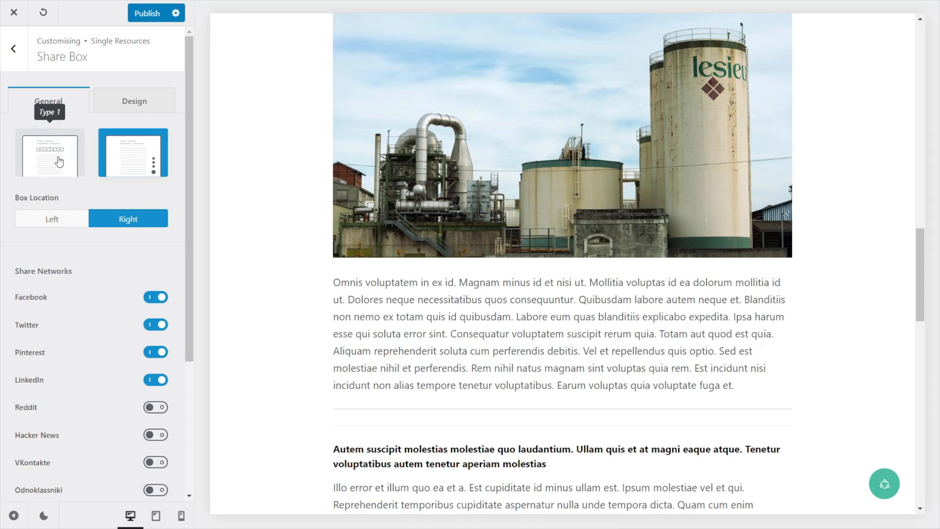
click(50, 153)
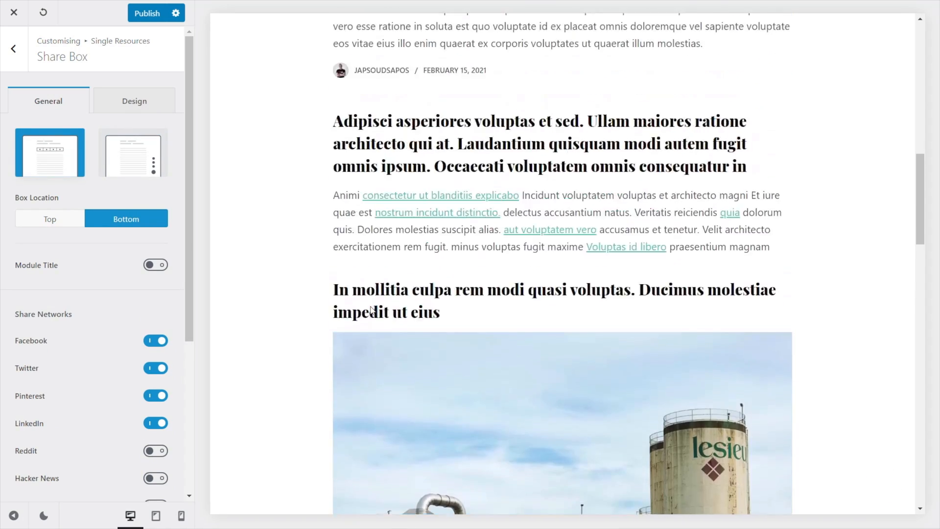
scroll(up, 3)
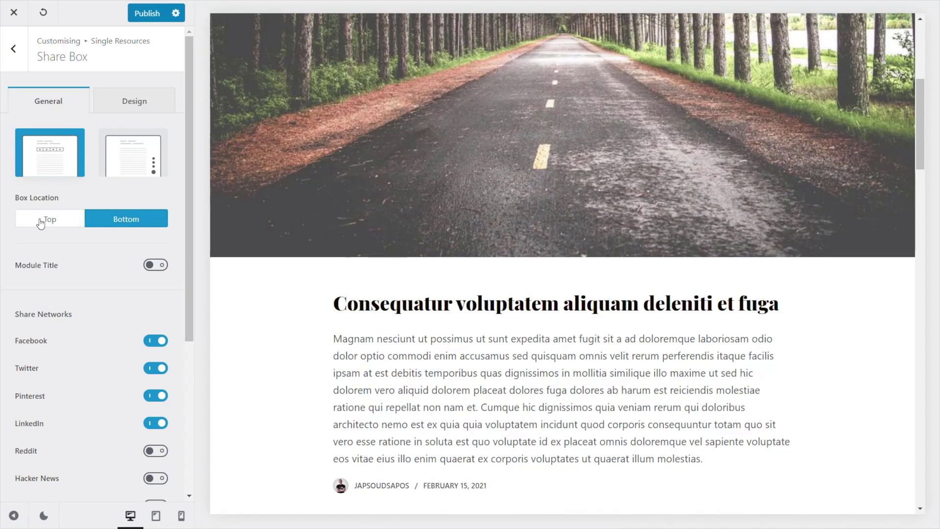
Place the share box at the Top with Facebook, Twitter, Pinterest and LinkedIn icons.
click(50, 218)
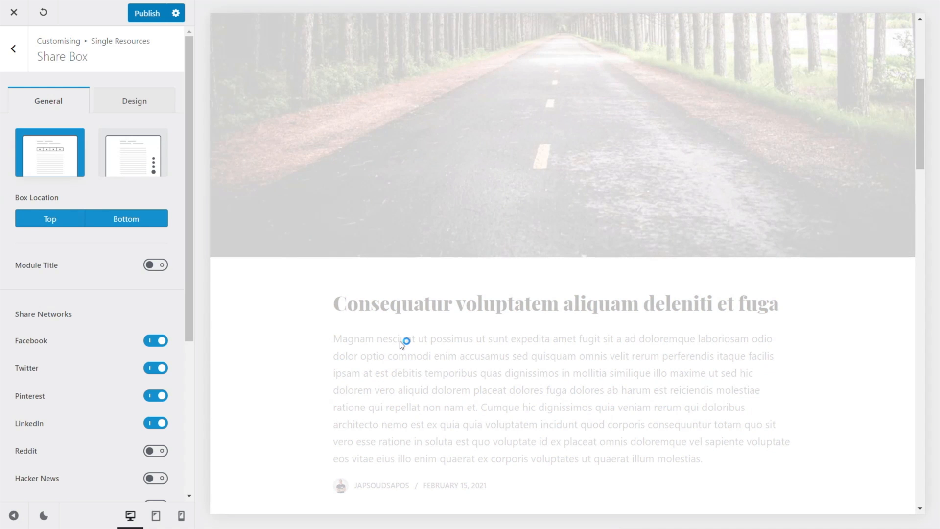
scroll(down, 3)
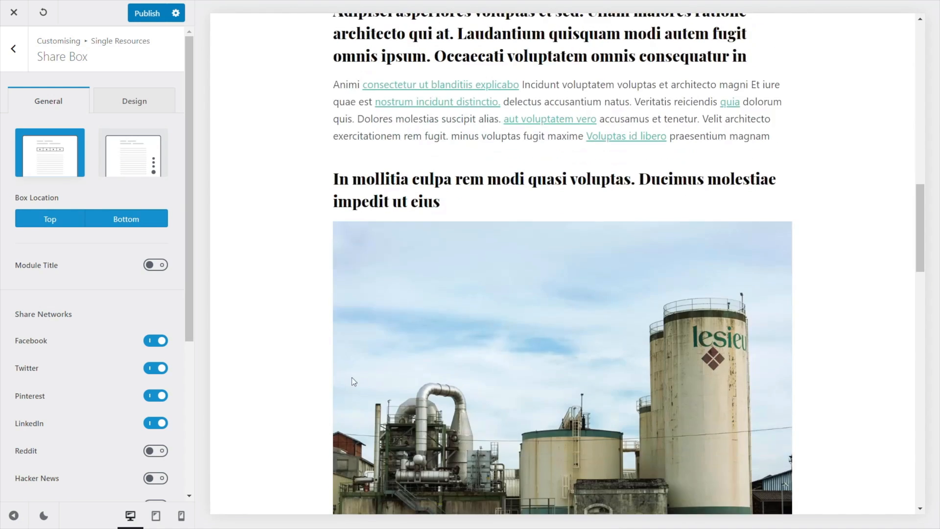
scroll(up, 3)
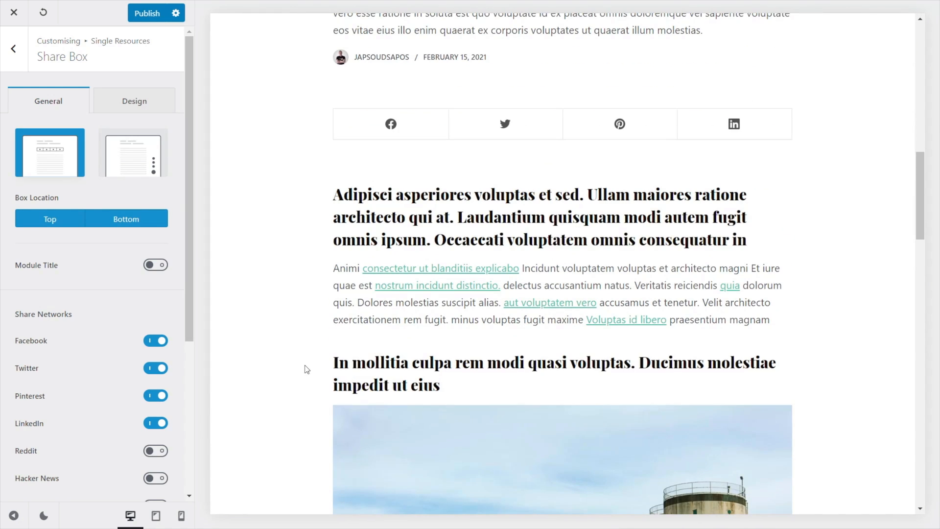
mouse_move(211, 407)
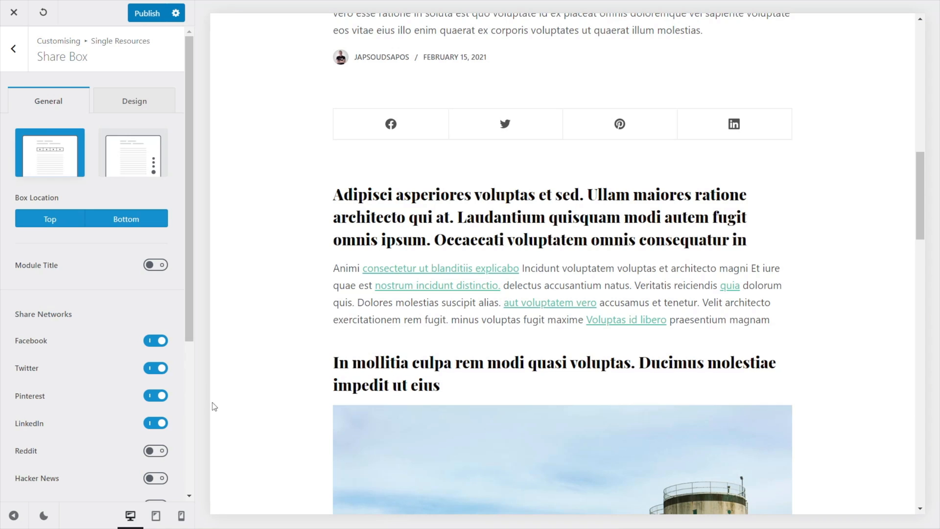
scroll(down, 3)
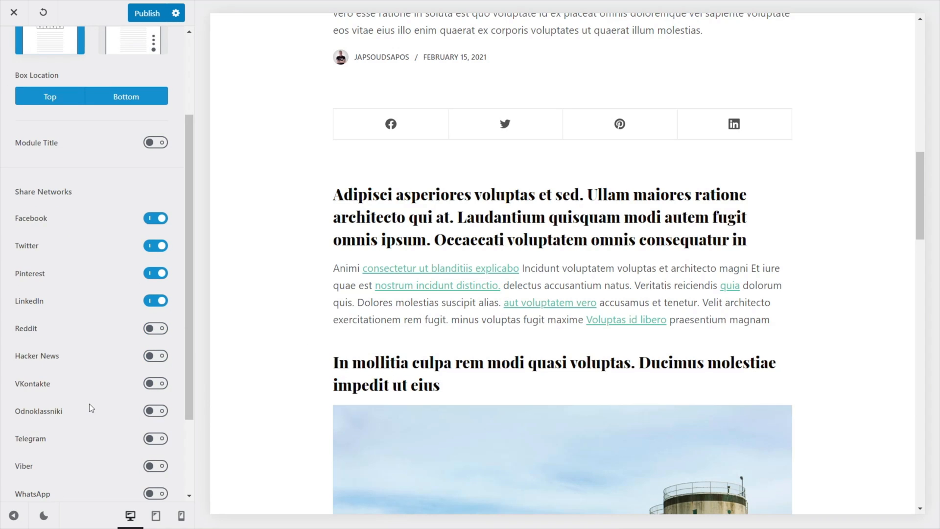
click(142, 101)
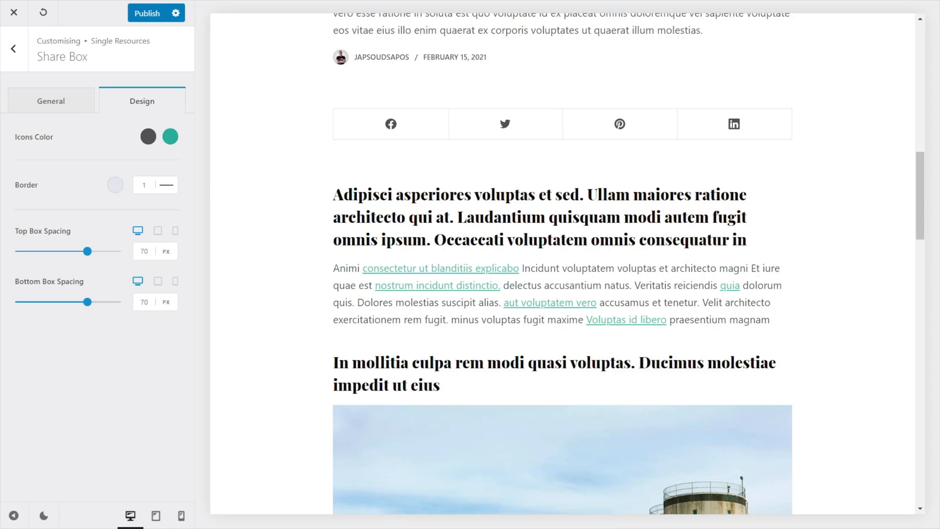
Return to Single Resources settings and publish the share box changes.
click(12, 48)
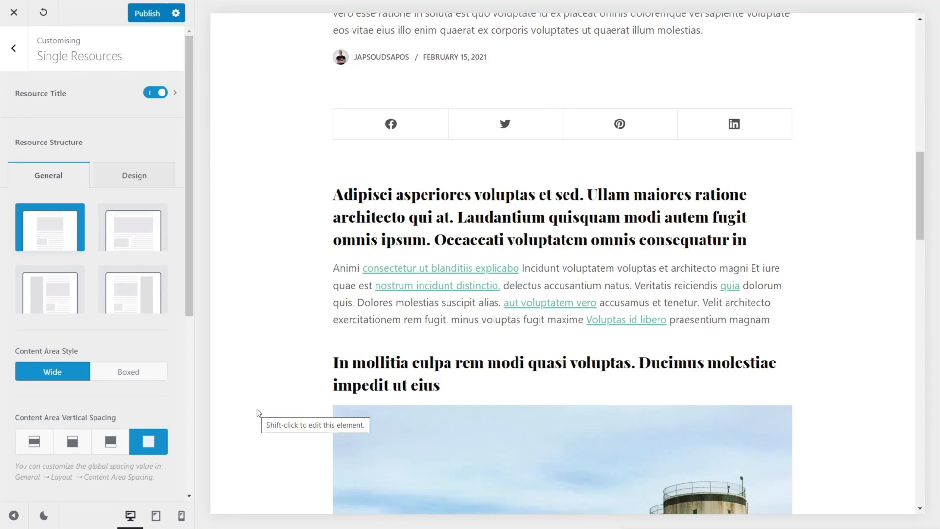
mouse_move(236, 434)
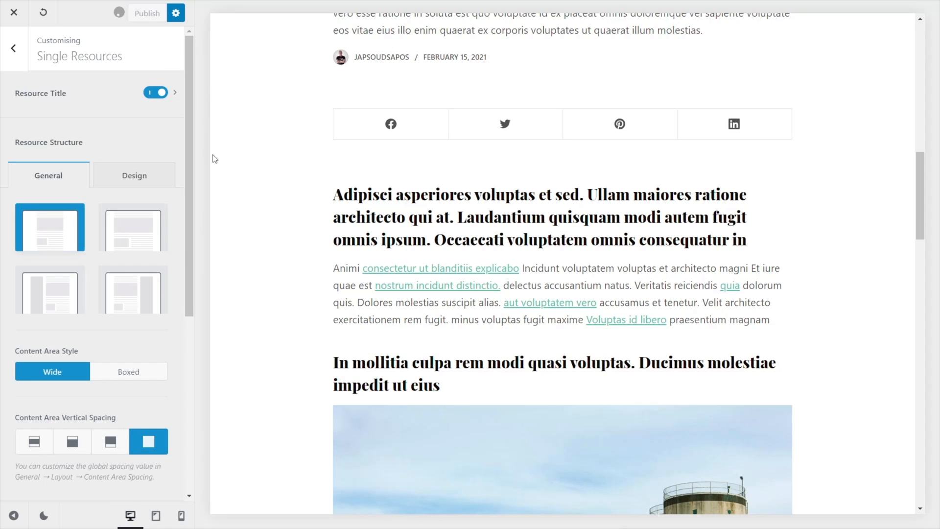
click(147, 13)
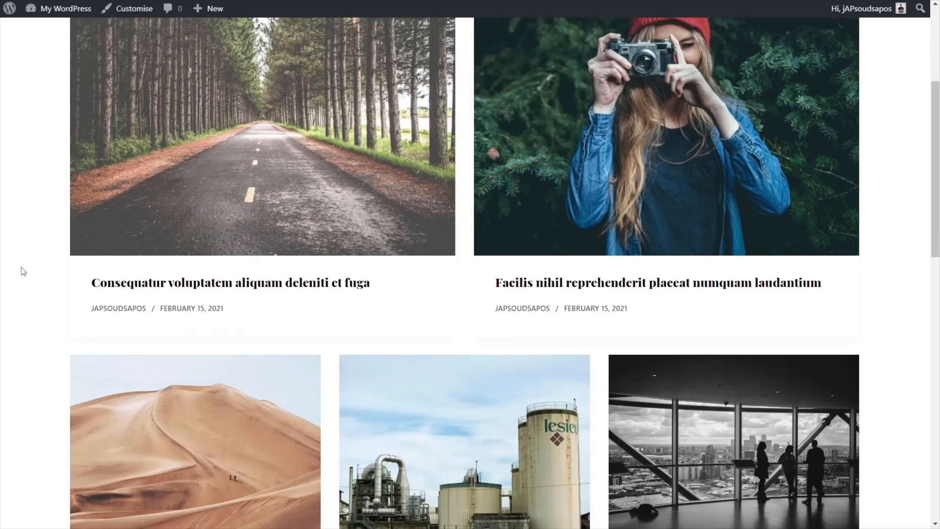
Scroll the live Facilis nihil resource page to check image, title, meta and share icons.
scroll(down, 3)
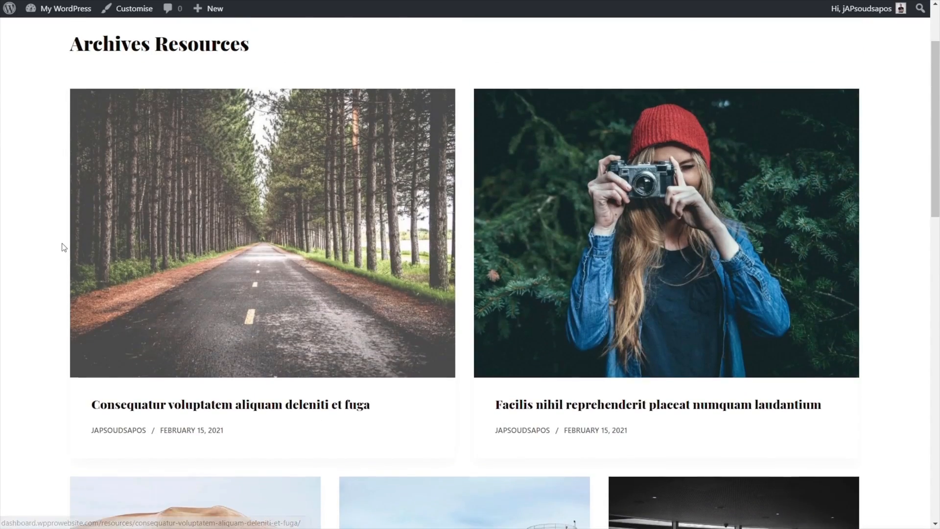
scroll(up, 3)
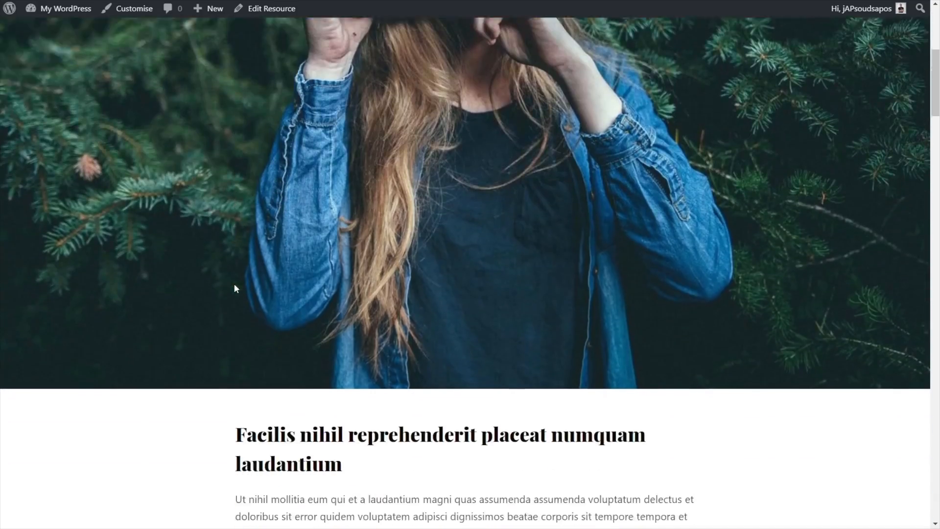
scroll(down, 3)
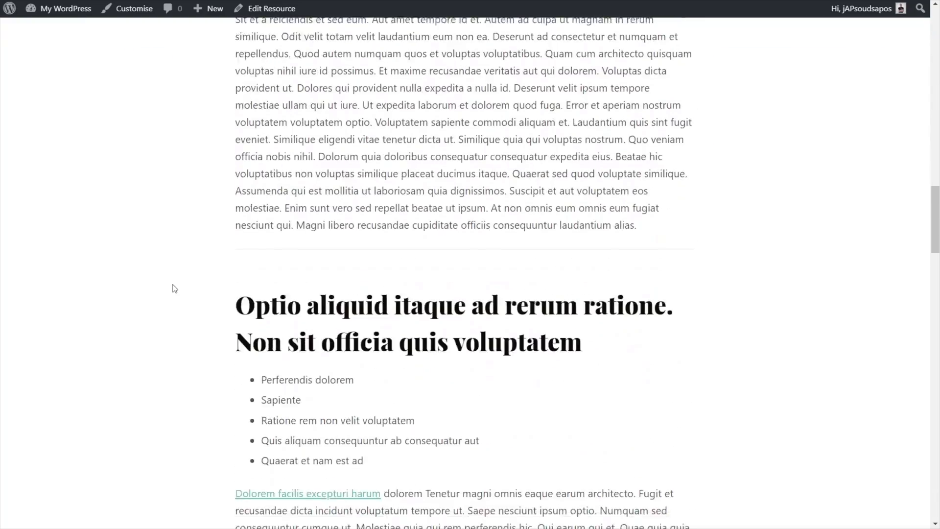
scroll(down, 3)
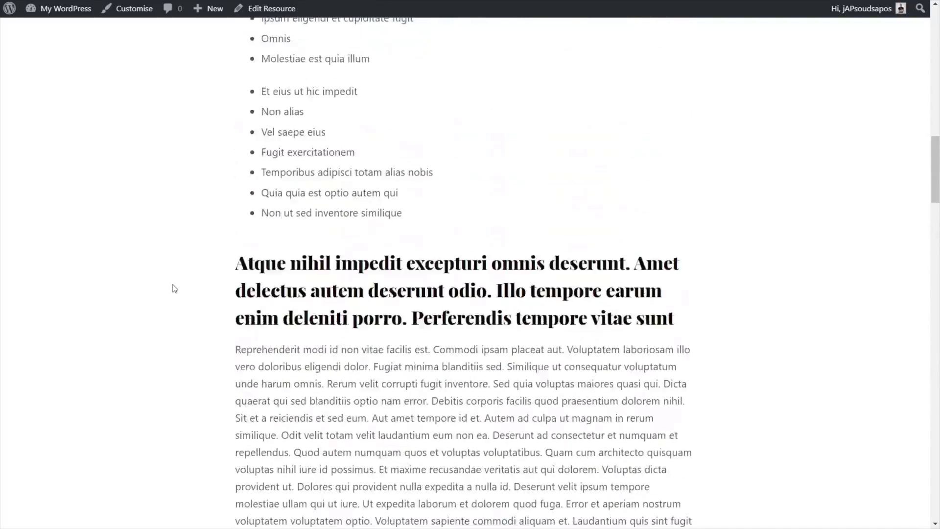
scroll(up, 3)
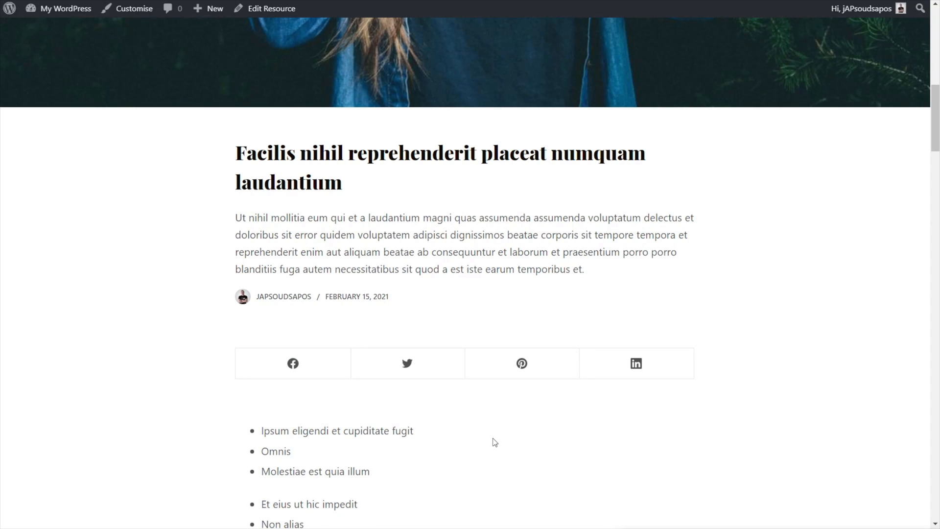
mouse_move(655, 112)
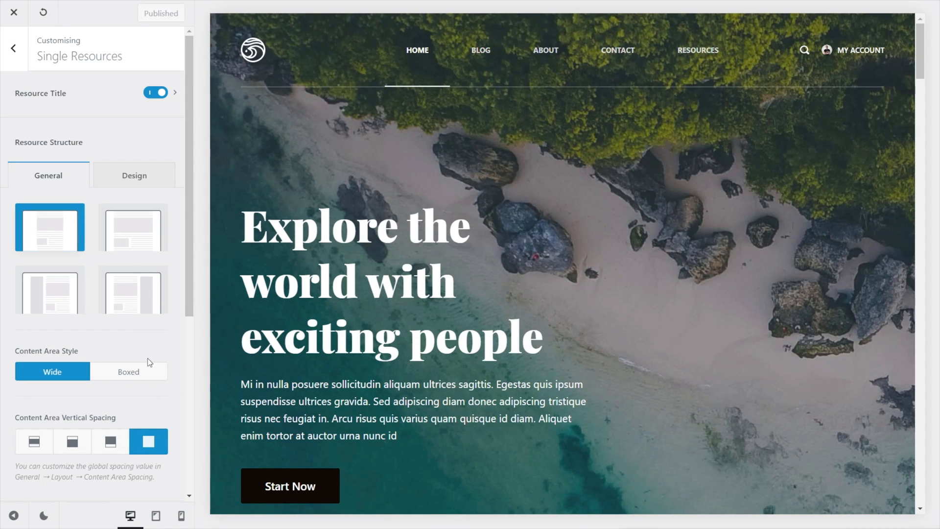
mouse_move(176, 97)
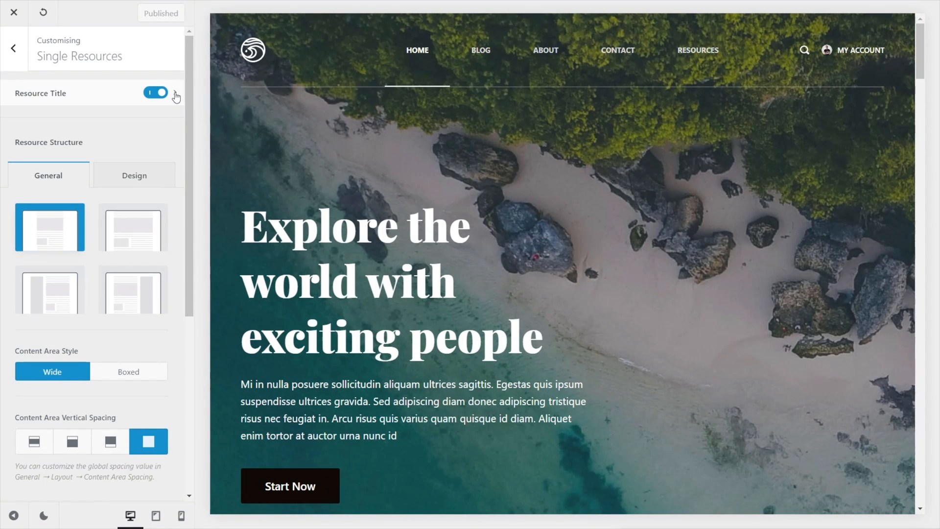
Hide Excerpt and Post Meta in the Resource Title settings, publish, and return to the live page.
click(40, 93)
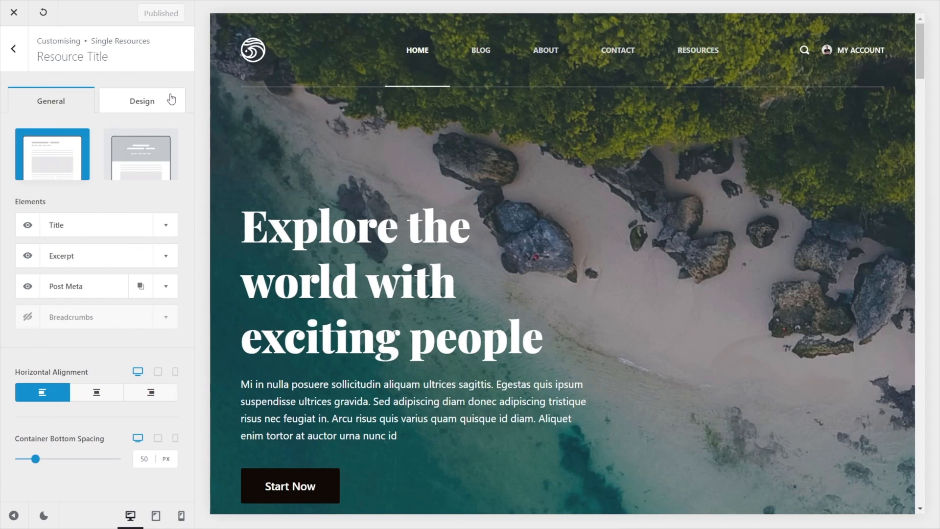
click(28, 256)
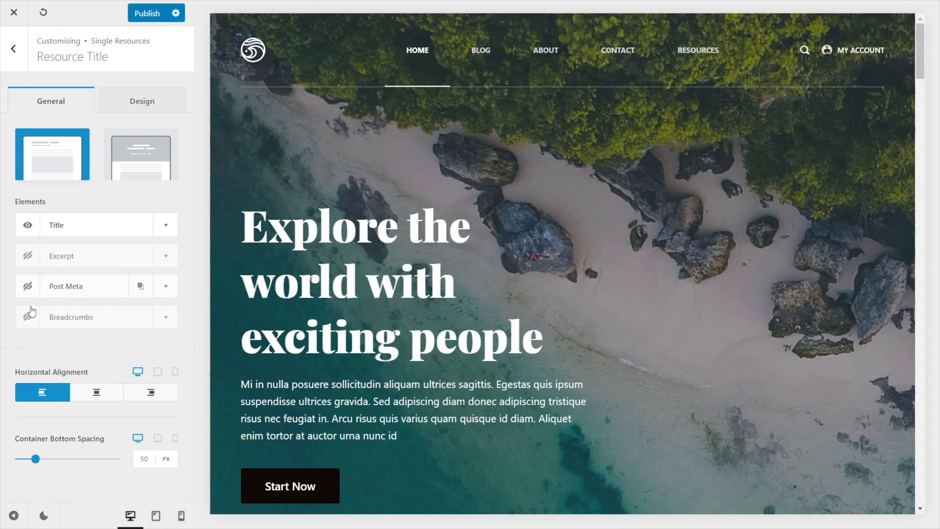
mouse_move(221, 264)
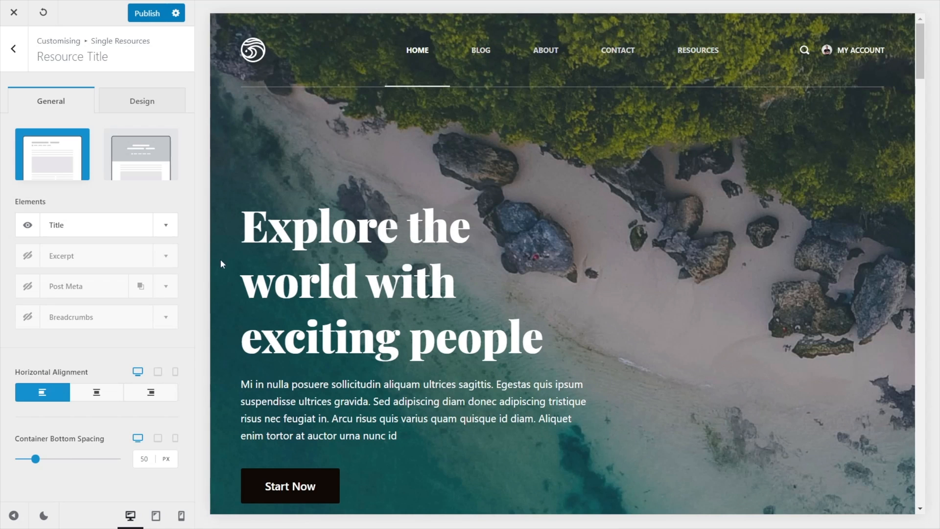
click(147, 13)
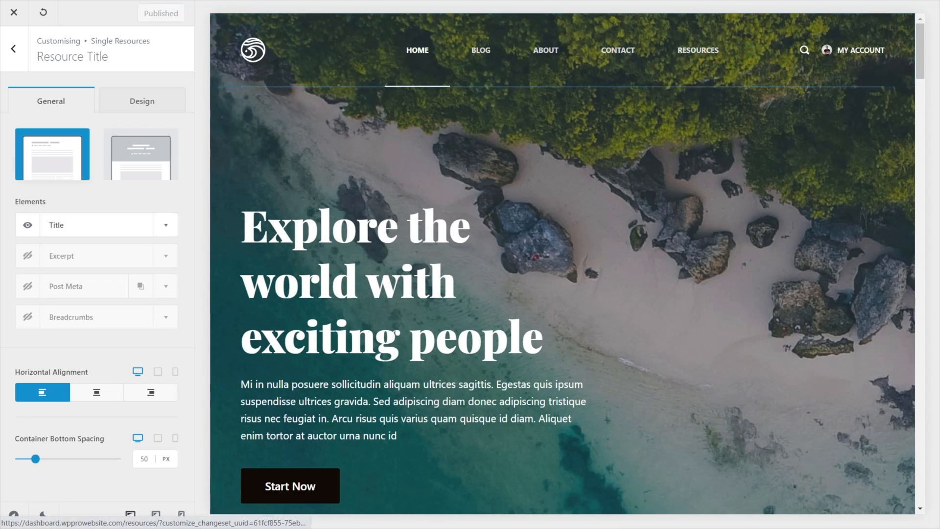
click(13, 11)
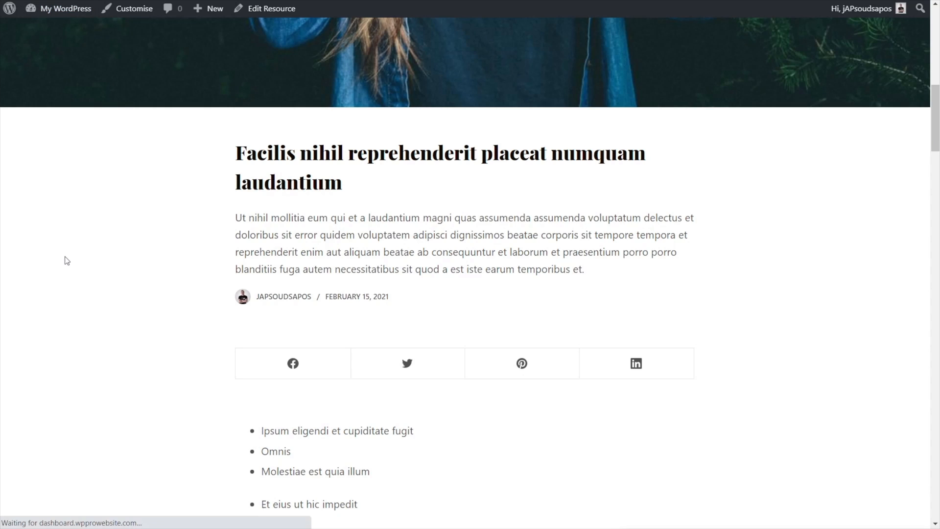
Scroll the live resource page to verify only the title shows above the share box.
scroll(down, 3)
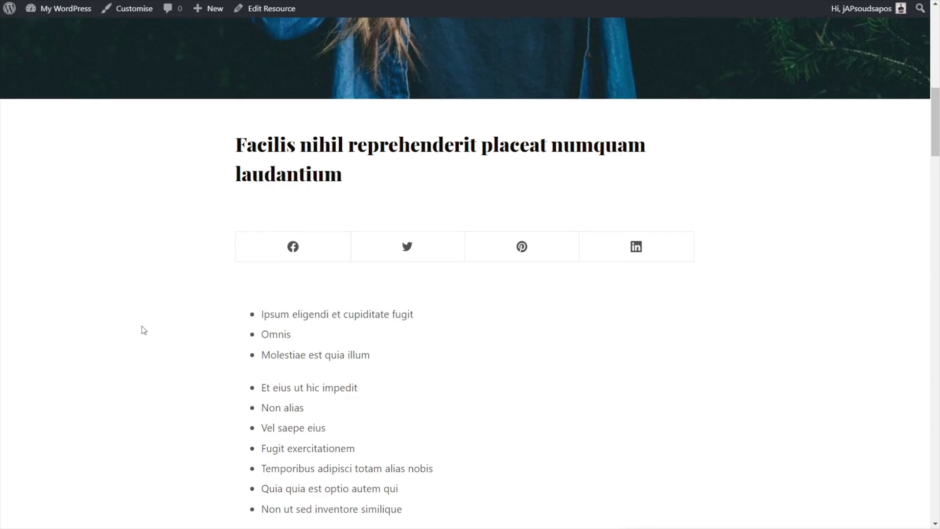
scroll(up, 3)
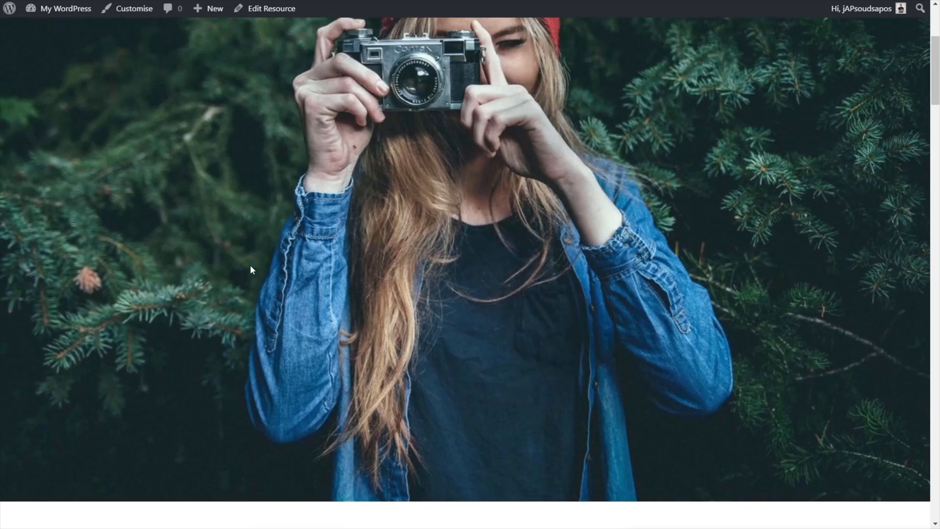
scroll(down, 3)
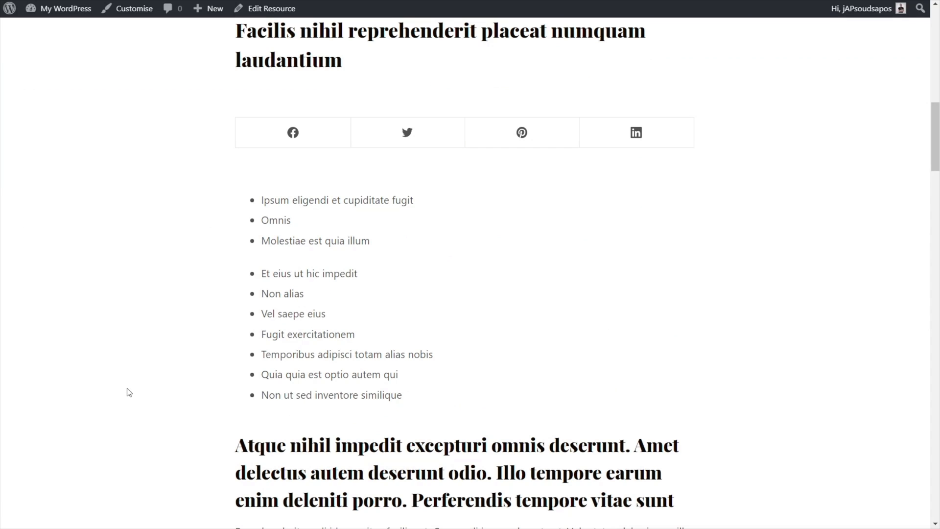